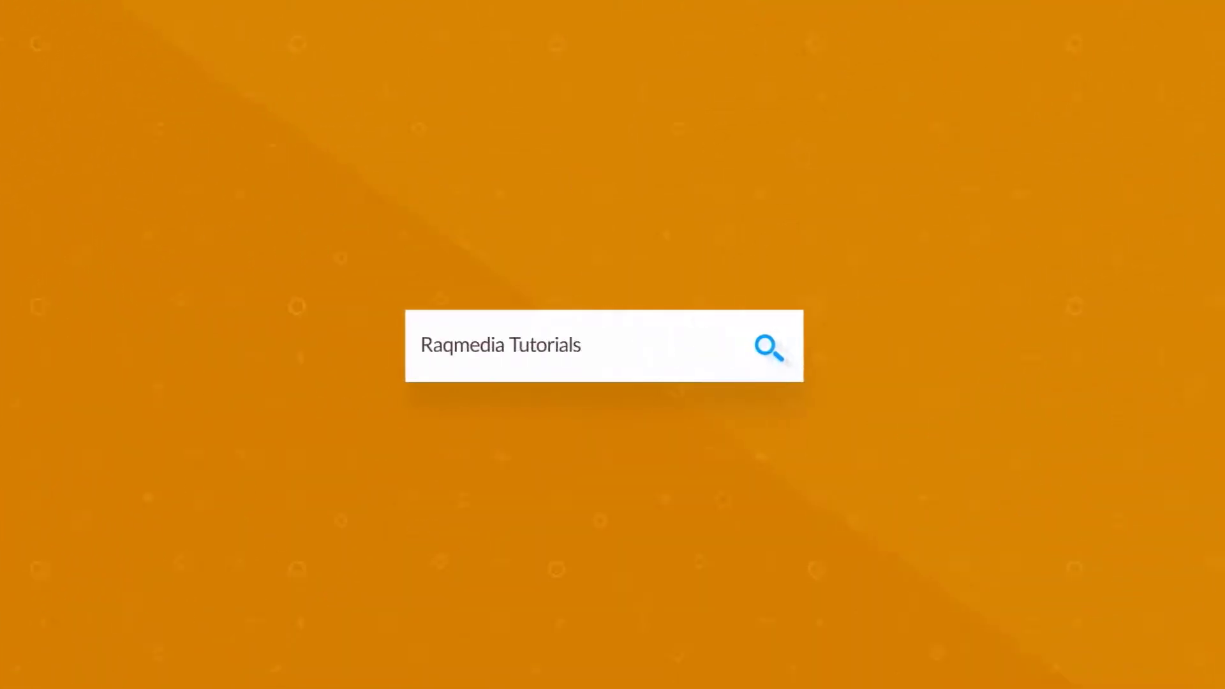
Browse the Cloudflare site and land on the pricing plans page.
{"action": "left_click", "coordinate": [768, 346]}
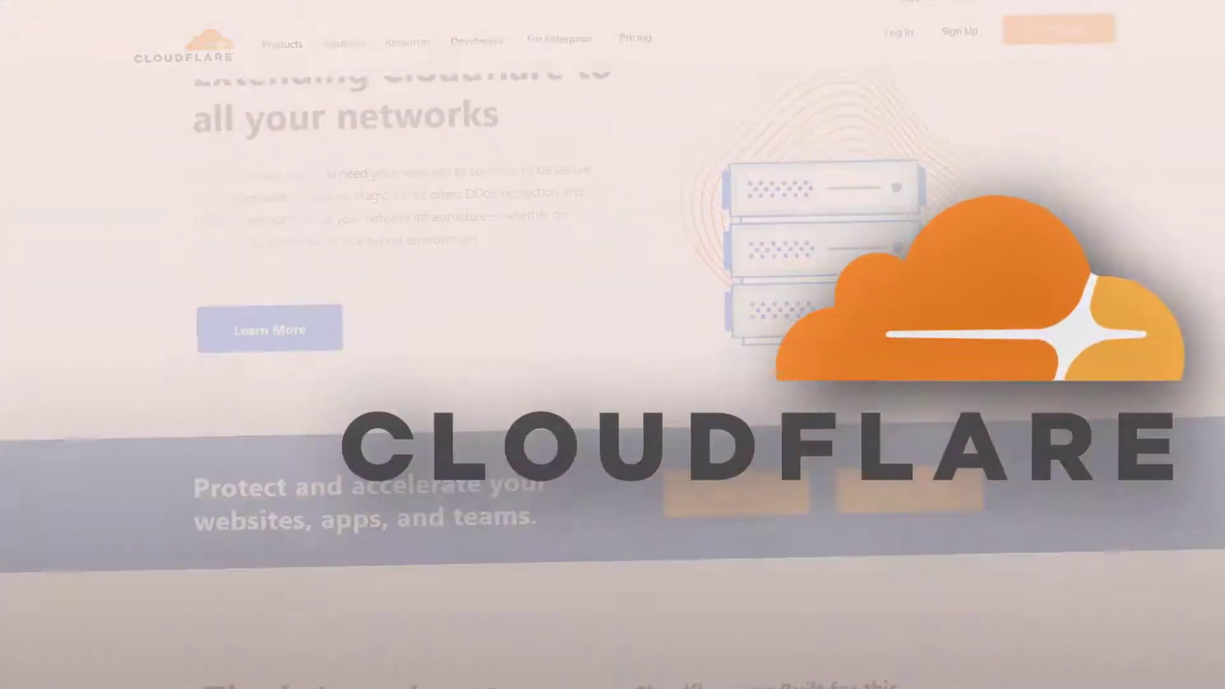
{"action": "scroll", "scroll_direction": "down", "scroll_amount": 3}
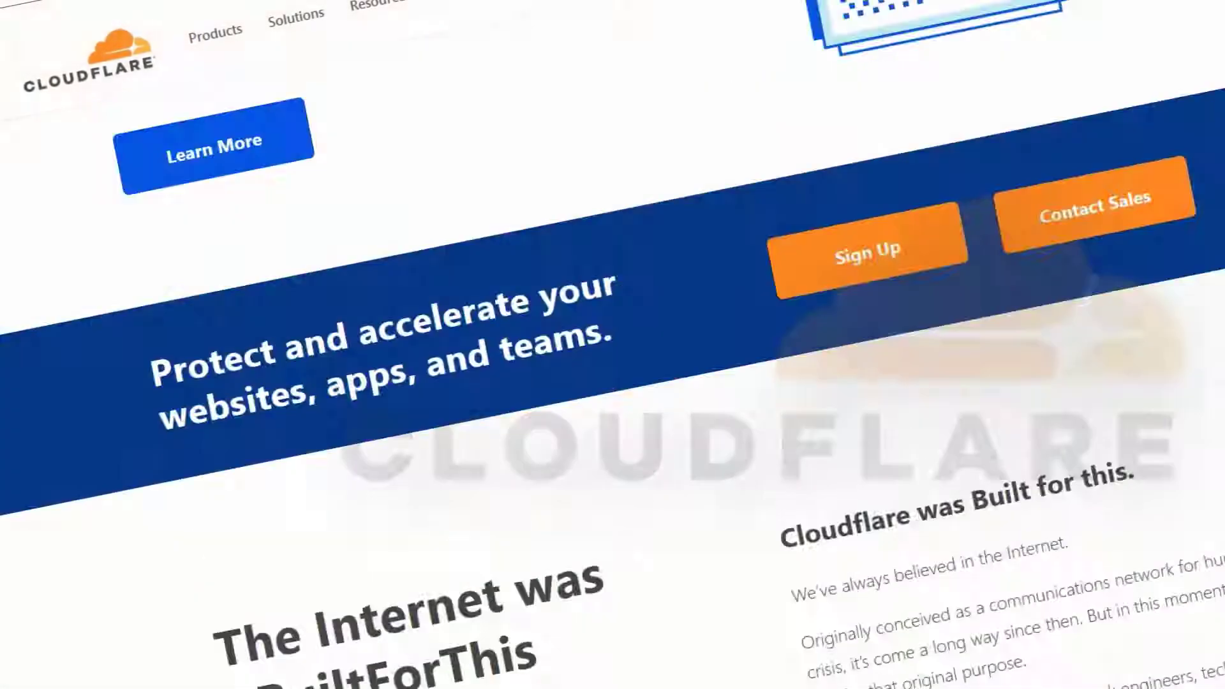
{"action": "left_click", "coordinate": [287, 48]}
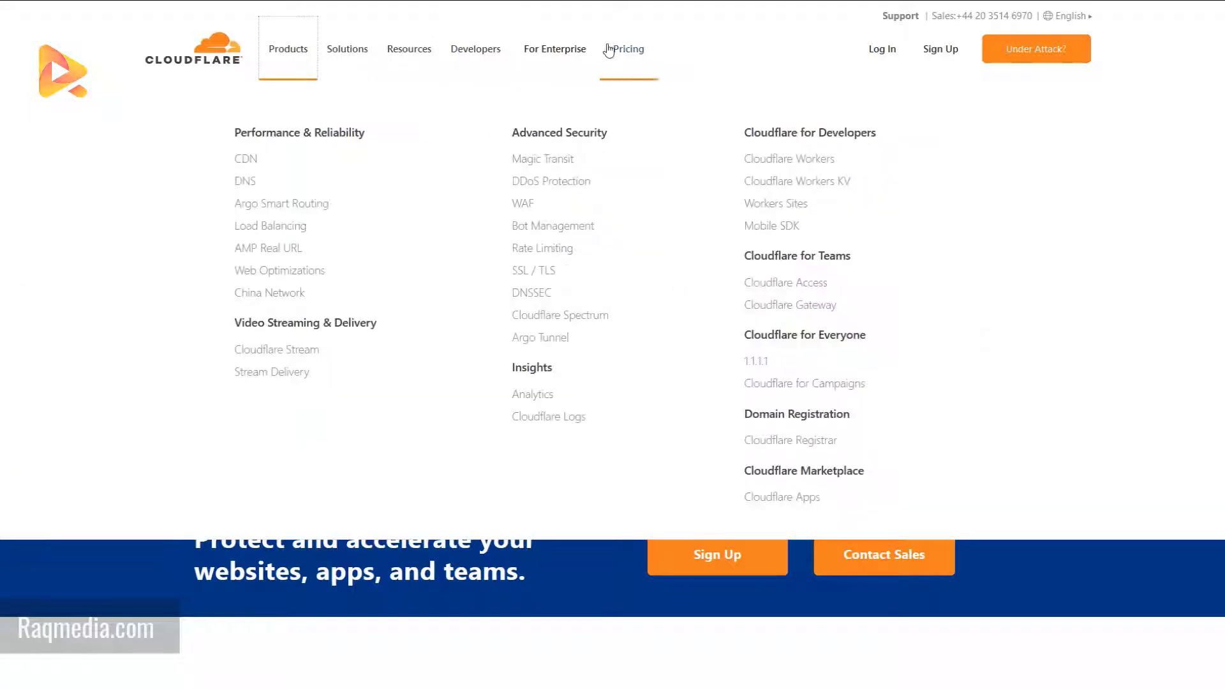
{"action": "mouse_move", "coordinate": [582, 616]}
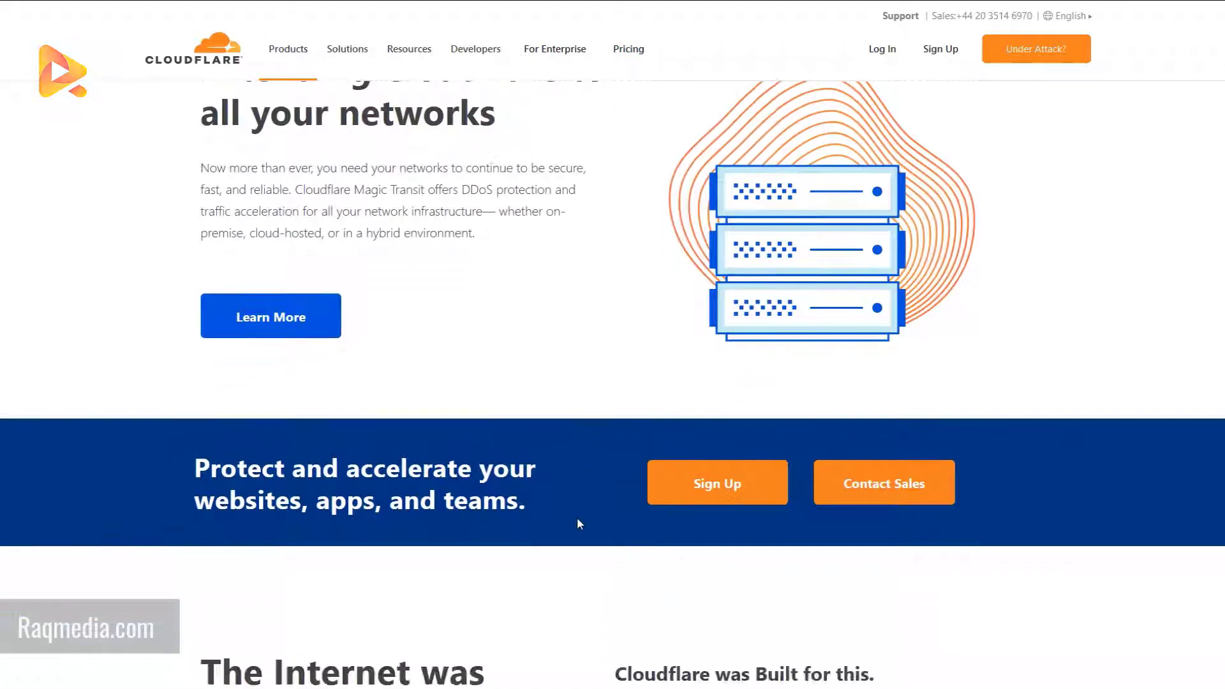
{"action": "scroll", "scroll_direction": "down", "scroll_amount": 3}
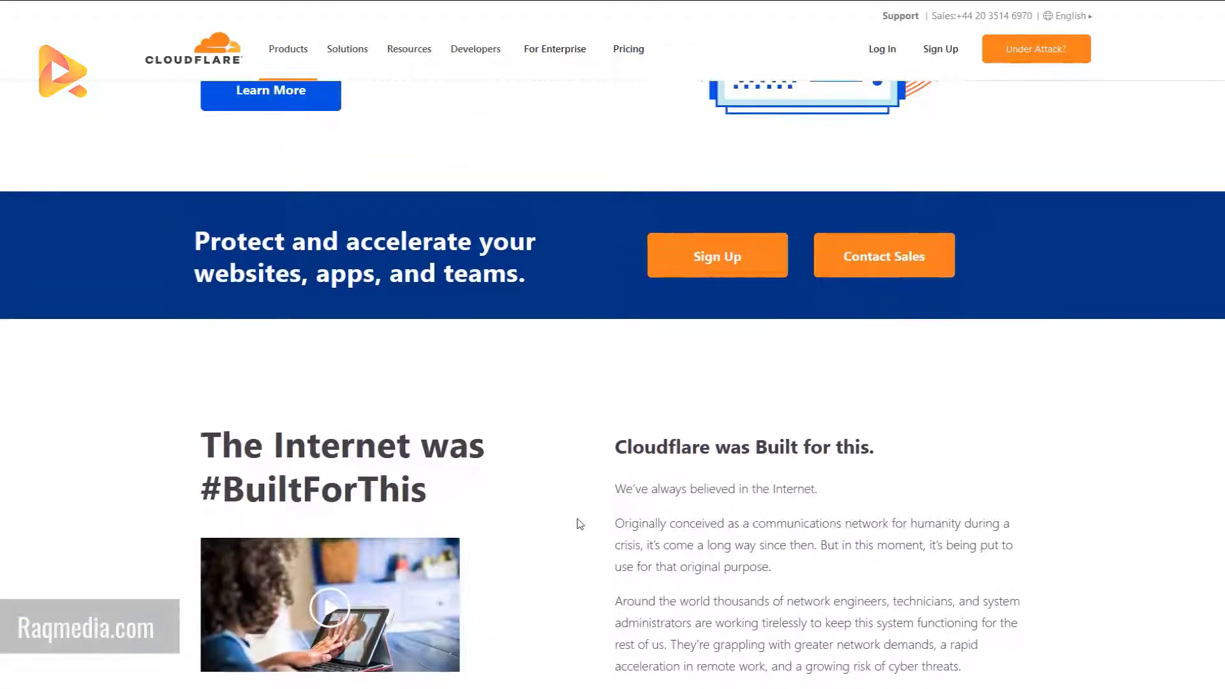
{"action": "scroll", "scroll_direction": "up", "scroll_amount": 3}
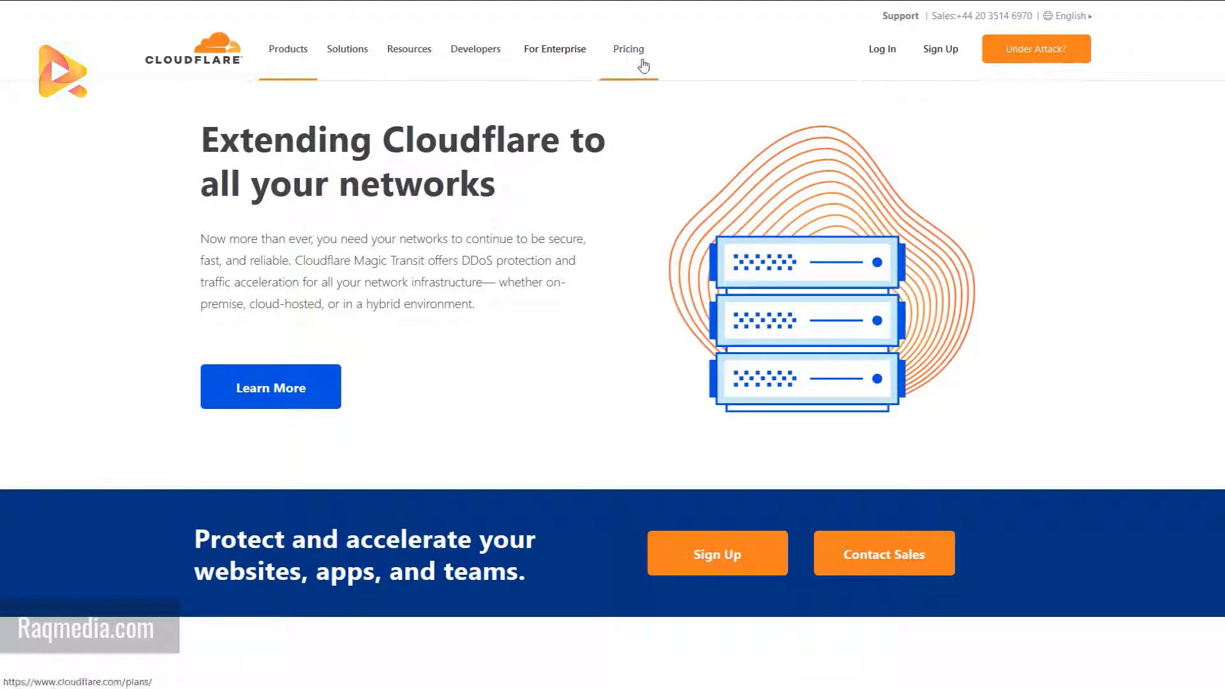
{"action": "mouse_move", "coordinate": [618, 411]}
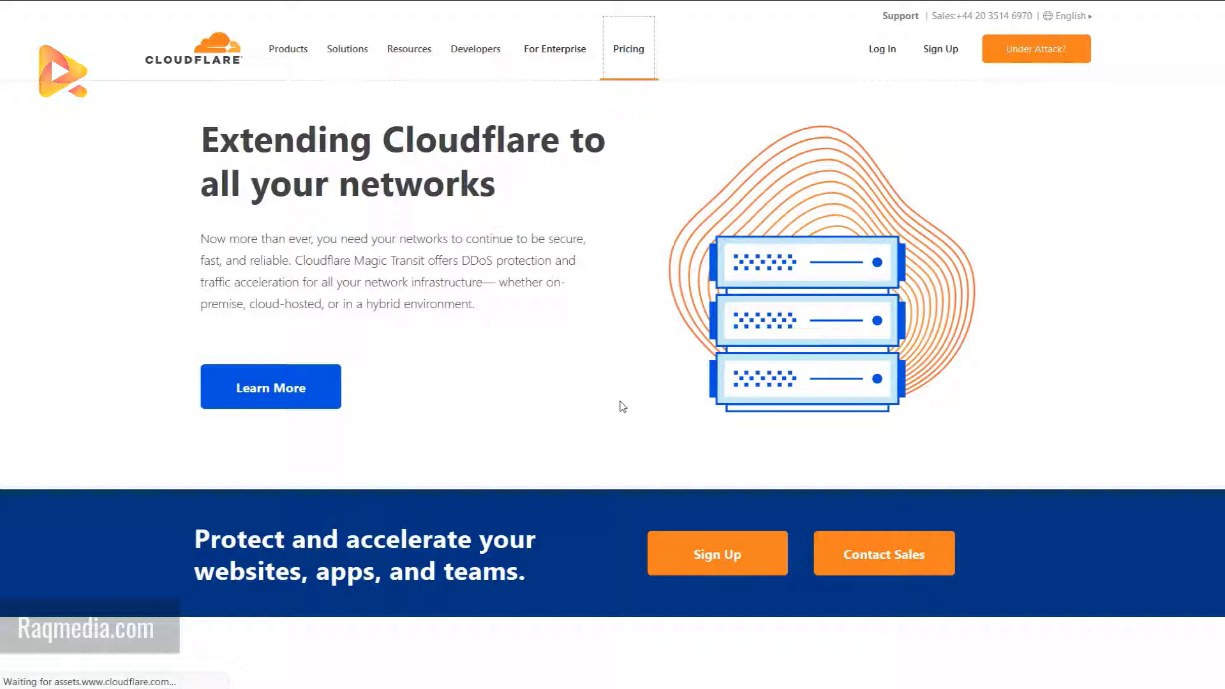
{"action": "left_click", "coordinate": [628, 48]}
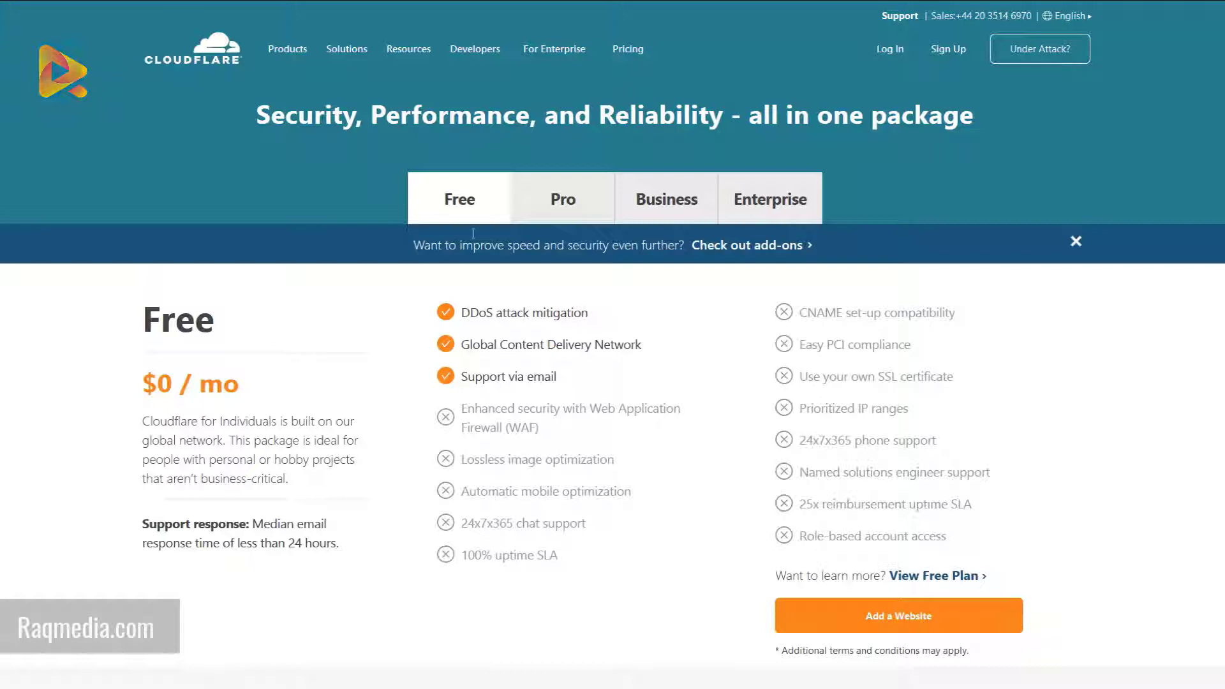
{"action": "mouse_move", "coordinate": [592, 336]}
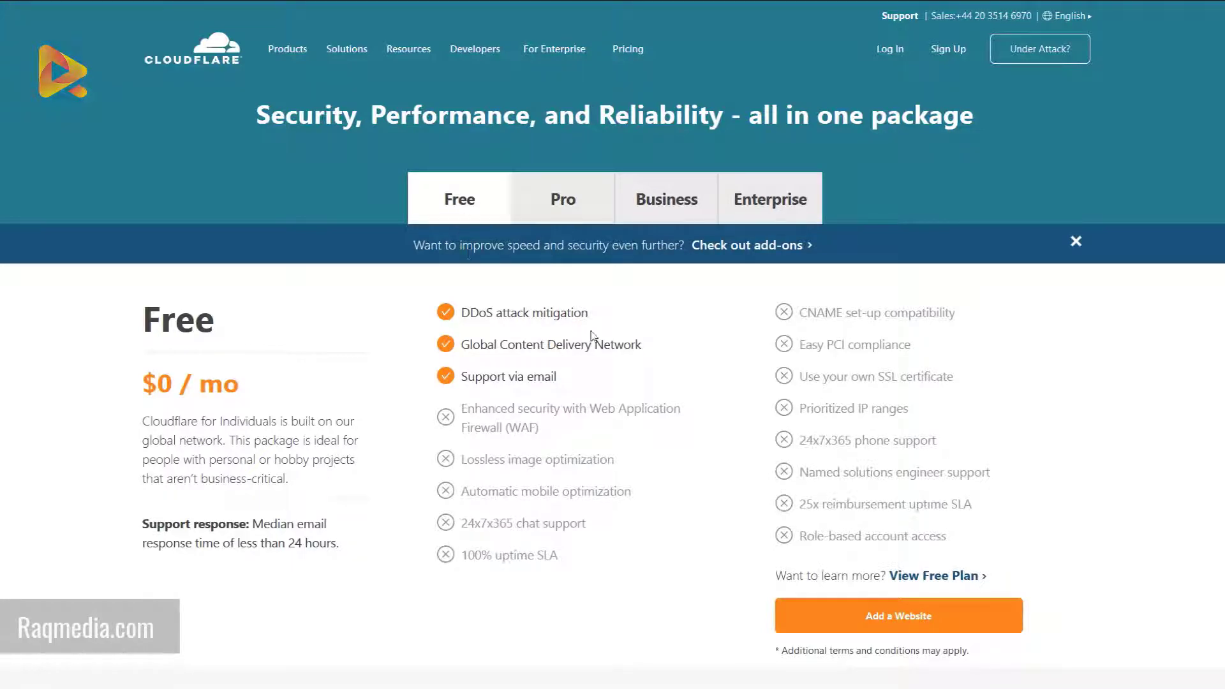
{"action": "mouse_move", "coordinate": [596, 373]}
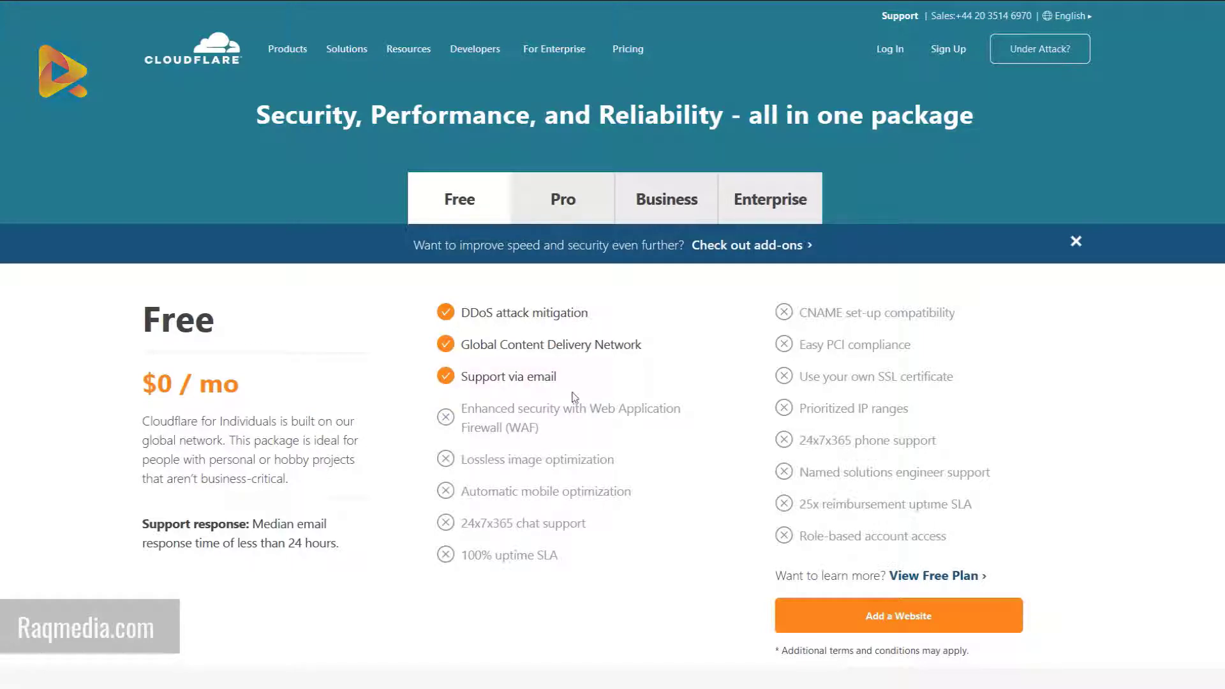
{"action": "mouse_move", "coordinate": [782, 420]}
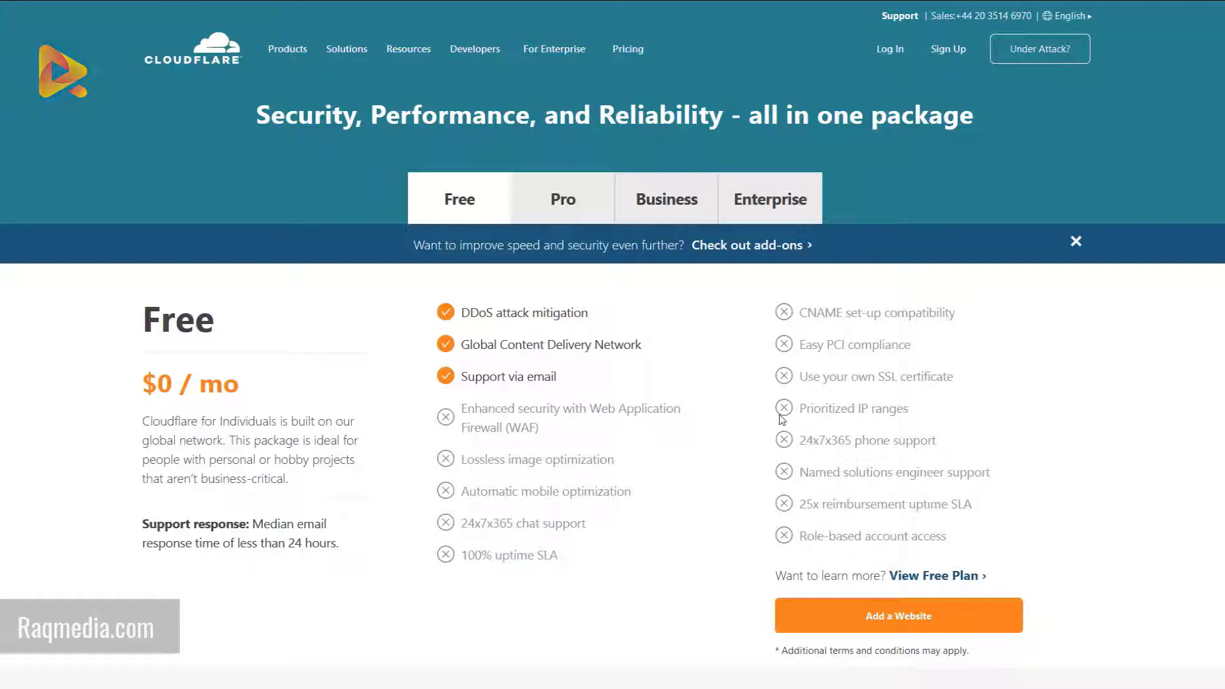
{"action": "mouse_move", "coordinate": [566, 217]}
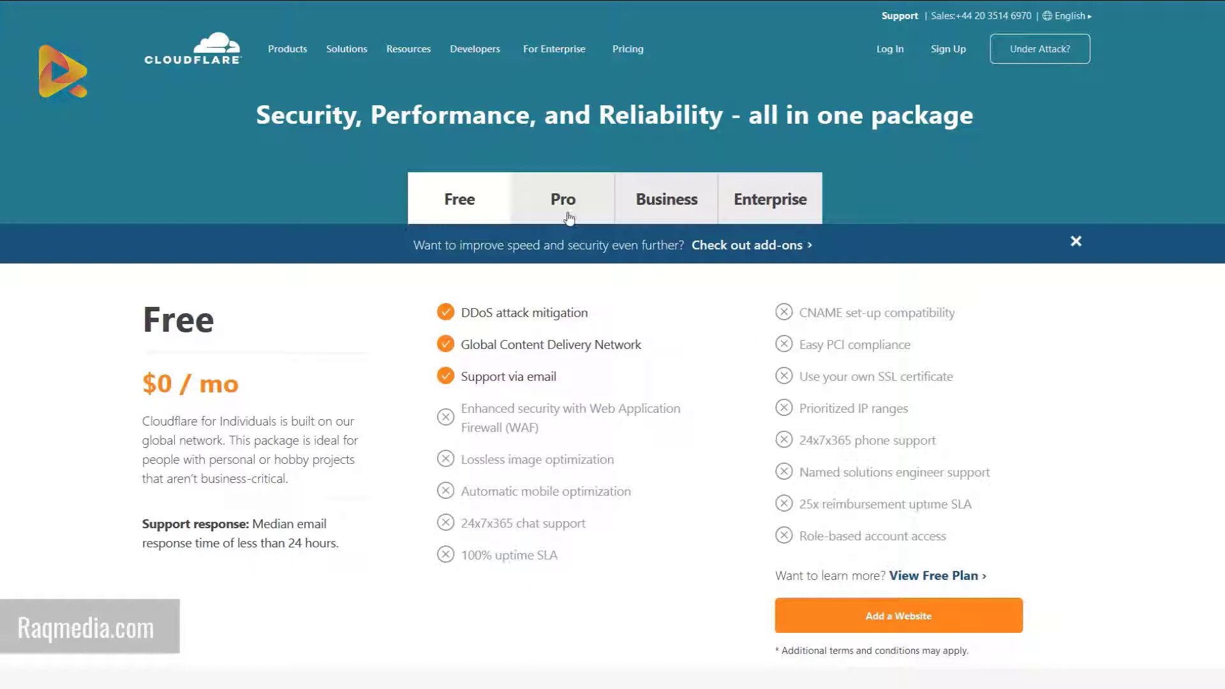
Compare the Pro and Enterprise plan details against Free, returning to the Free plan.
{"action": "left_click", "coordinate": [561, 199]}
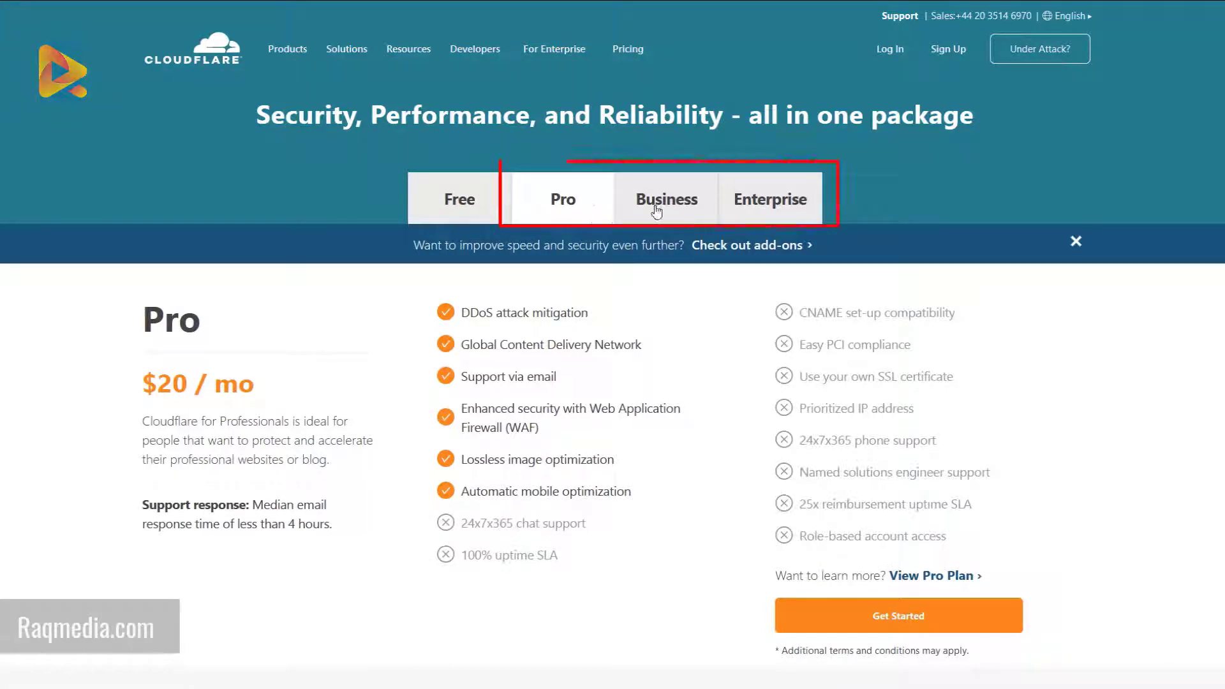
{"action": "left_click", "coordinate": [769, 199]}
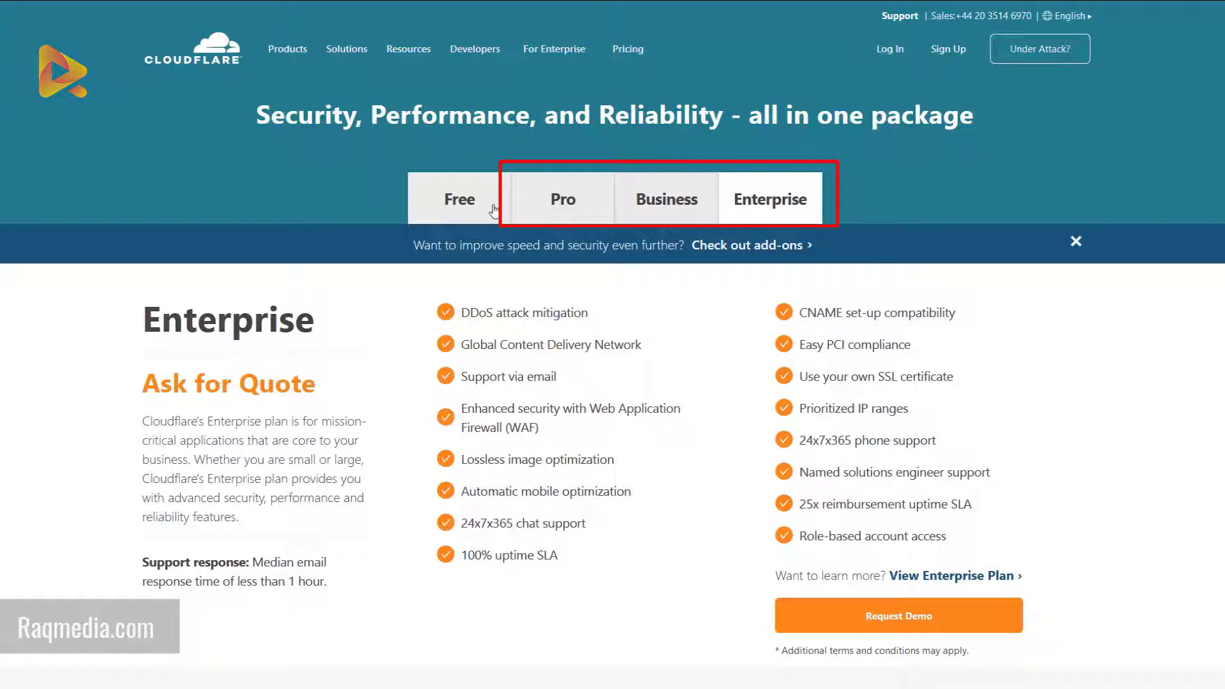
{"action": "left_click", "coordinate": [458, 198]}
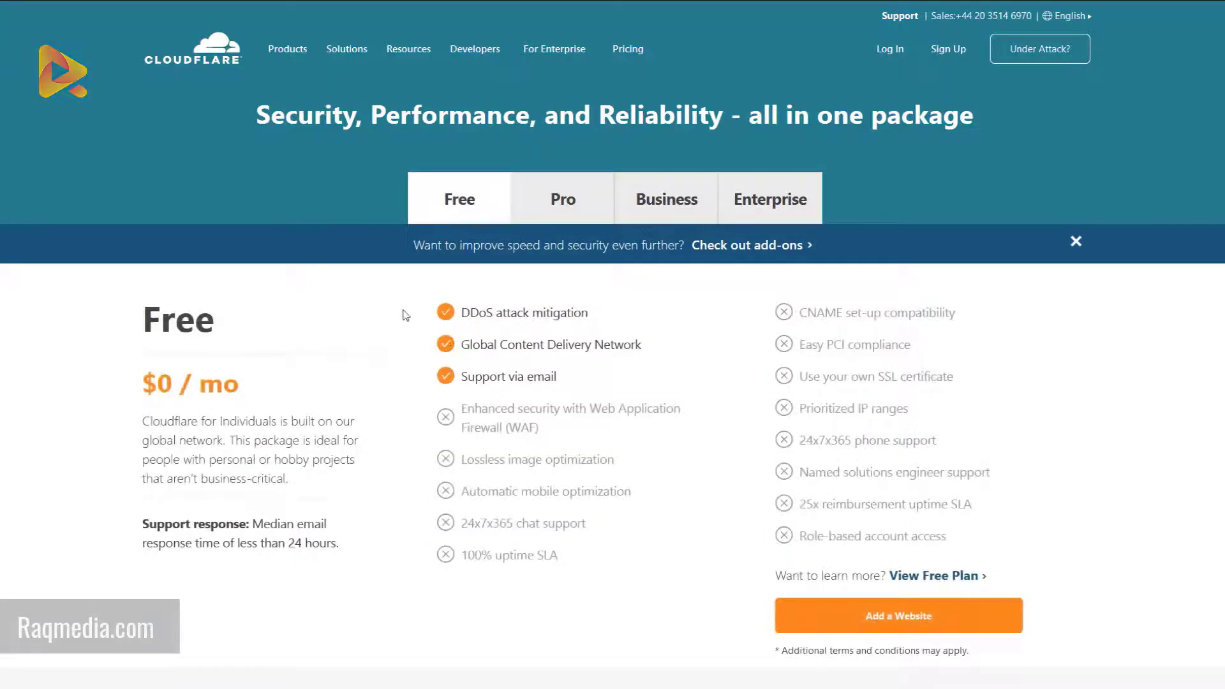
{"action": "mouse_move", "coordinate": [146, 322]}
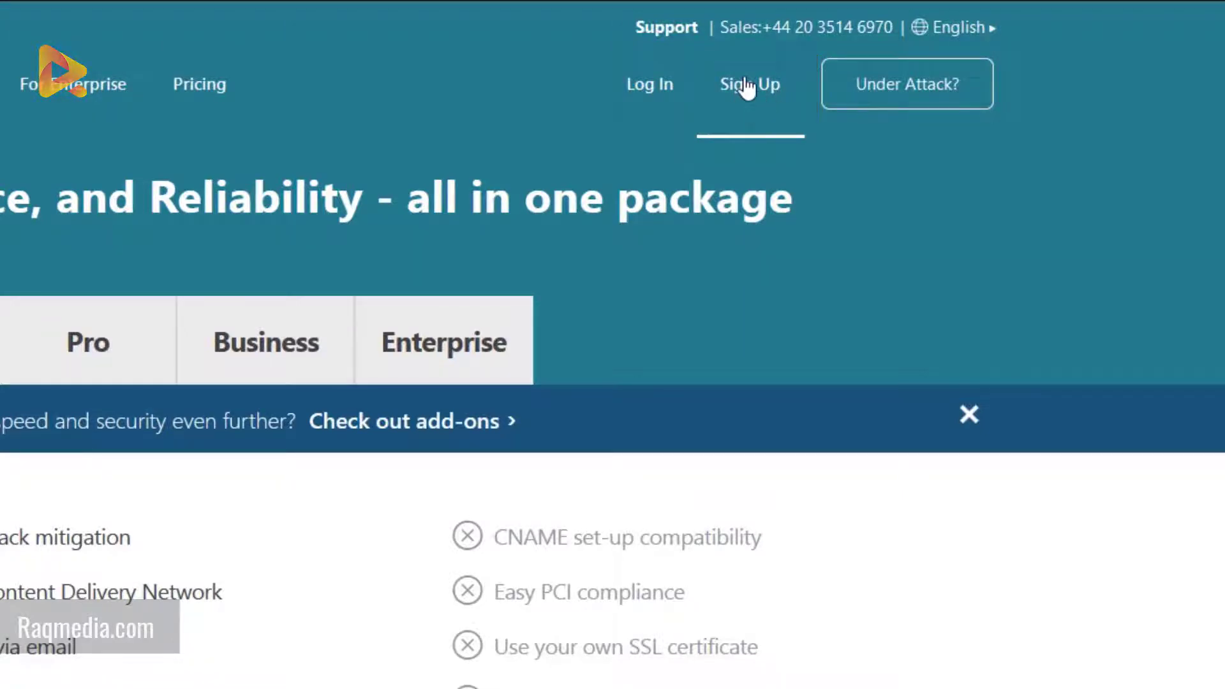
Reach the 'Get started with Cloudflare' form and inspect its empty email and password fields.
{"action": "left_click", "coordinate": [748, 84]}
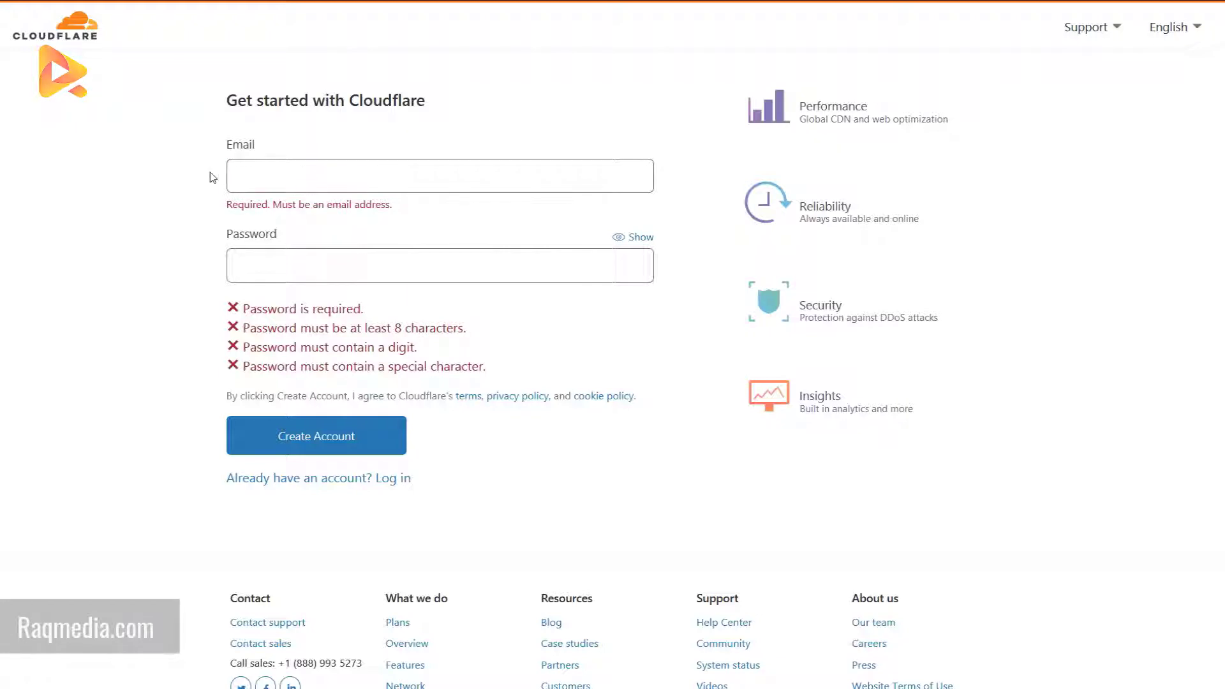
{"action": "left_click", "coordinate": [439, 175]}
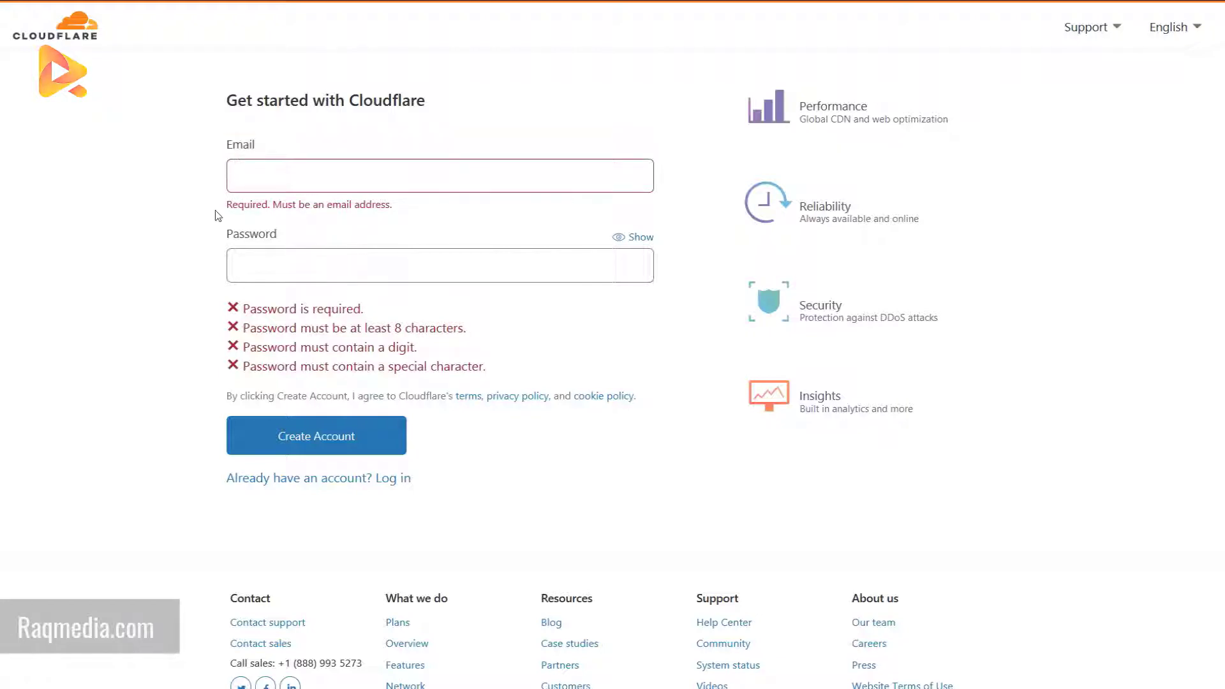
{"action": "double_click", "coordinate": [251, 232]}
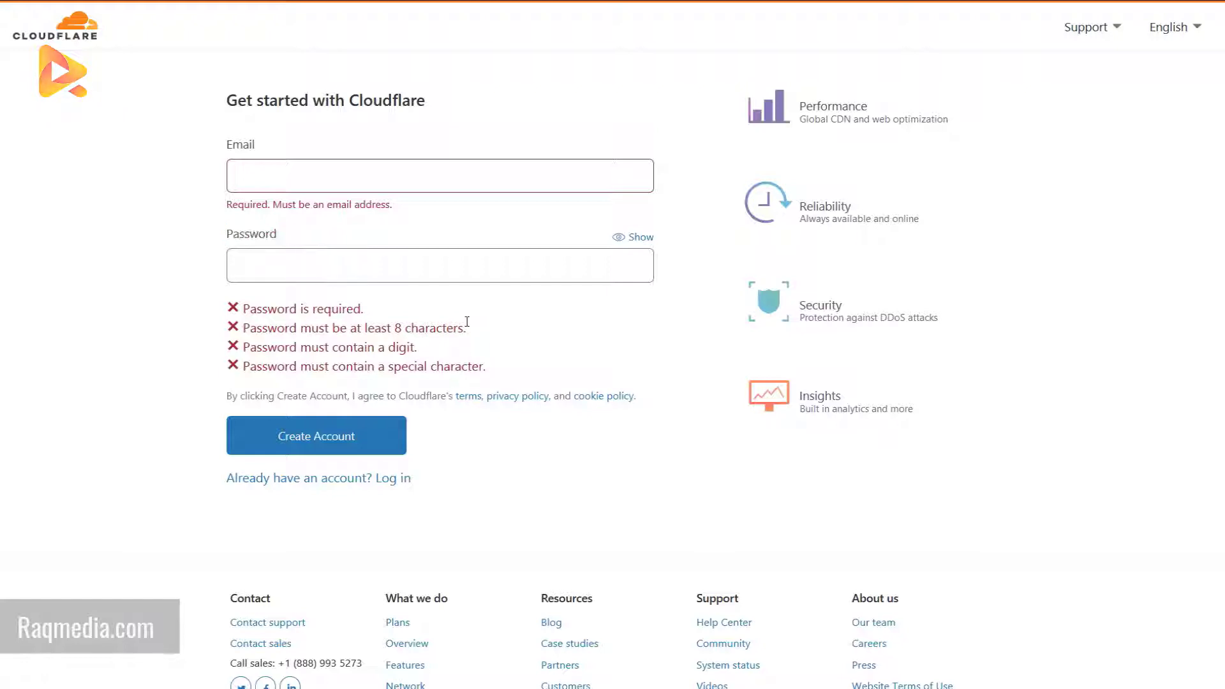
{"action": "double_click", "coordinate": [434, 328]}
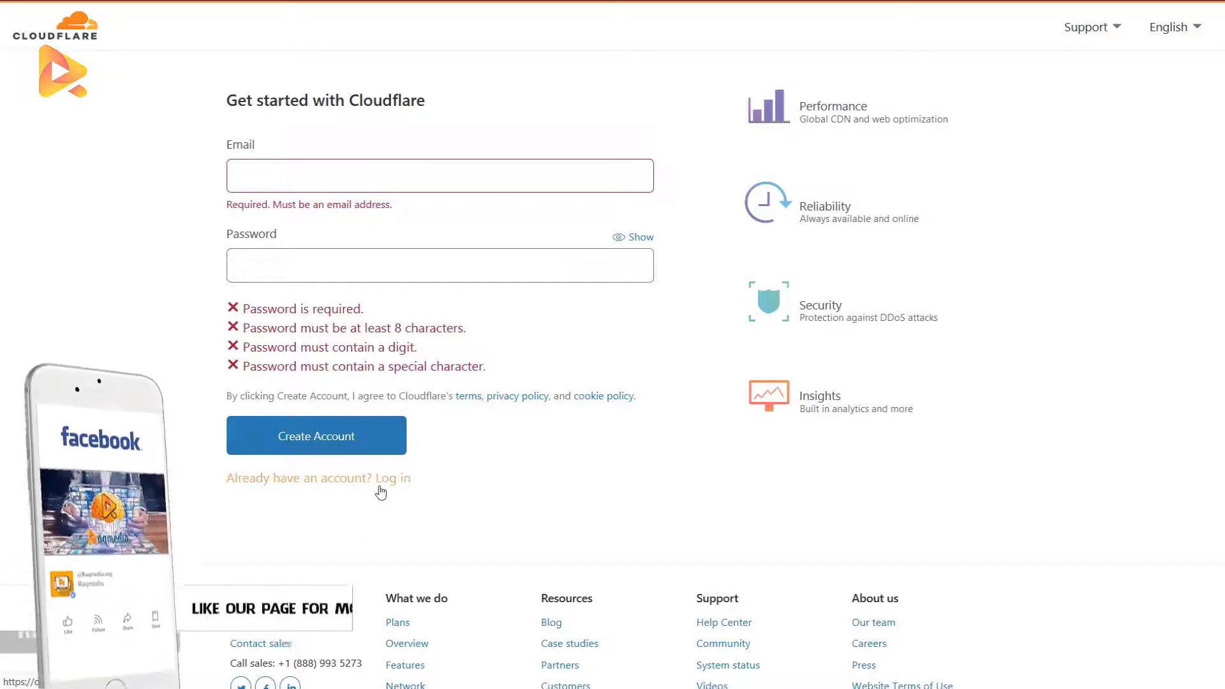
Log in with the existing account and highlight the 'no websites' message on the Home tab.
{"action": "left_click", "coordinate": [395, 477]}
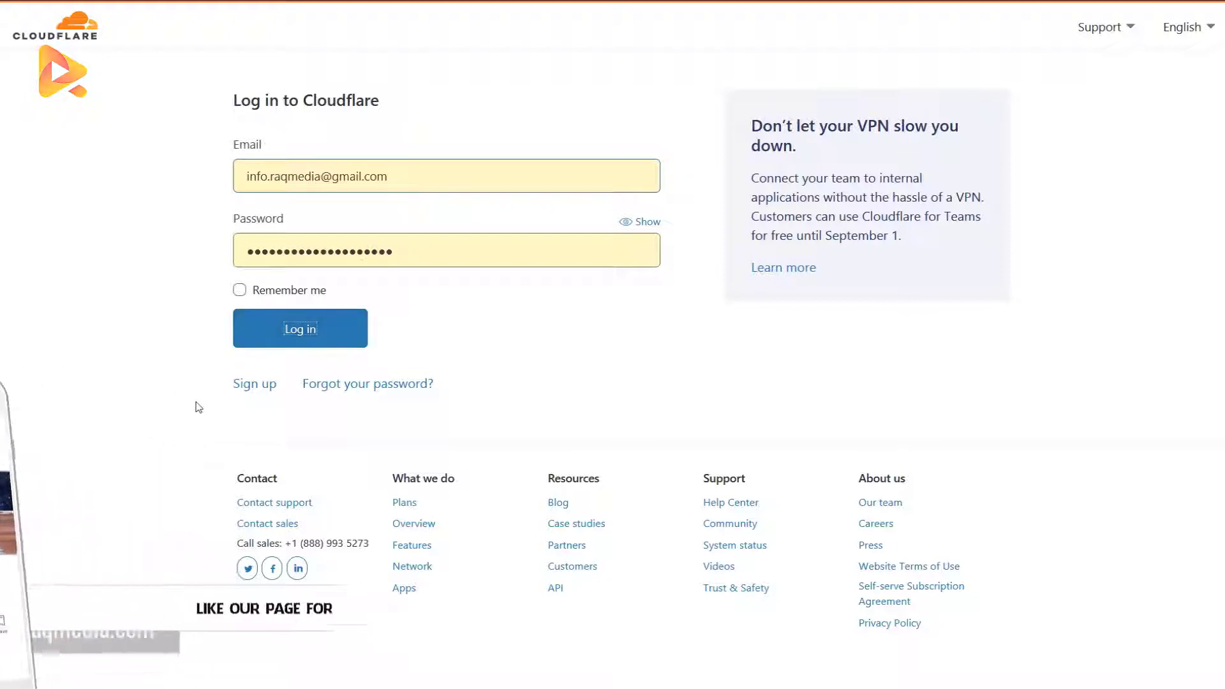
{"action": "left_click", "coordinate": [299, 328]}
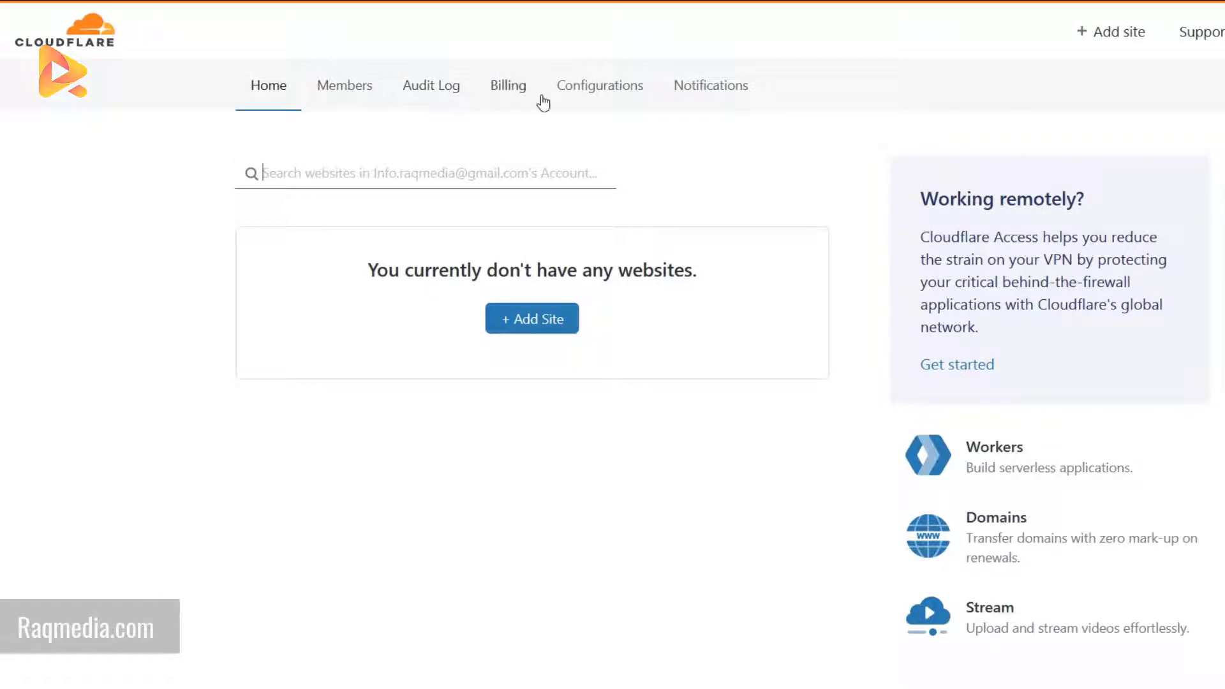
{"action": "mouse_move", "coordinate": [722, 93]}
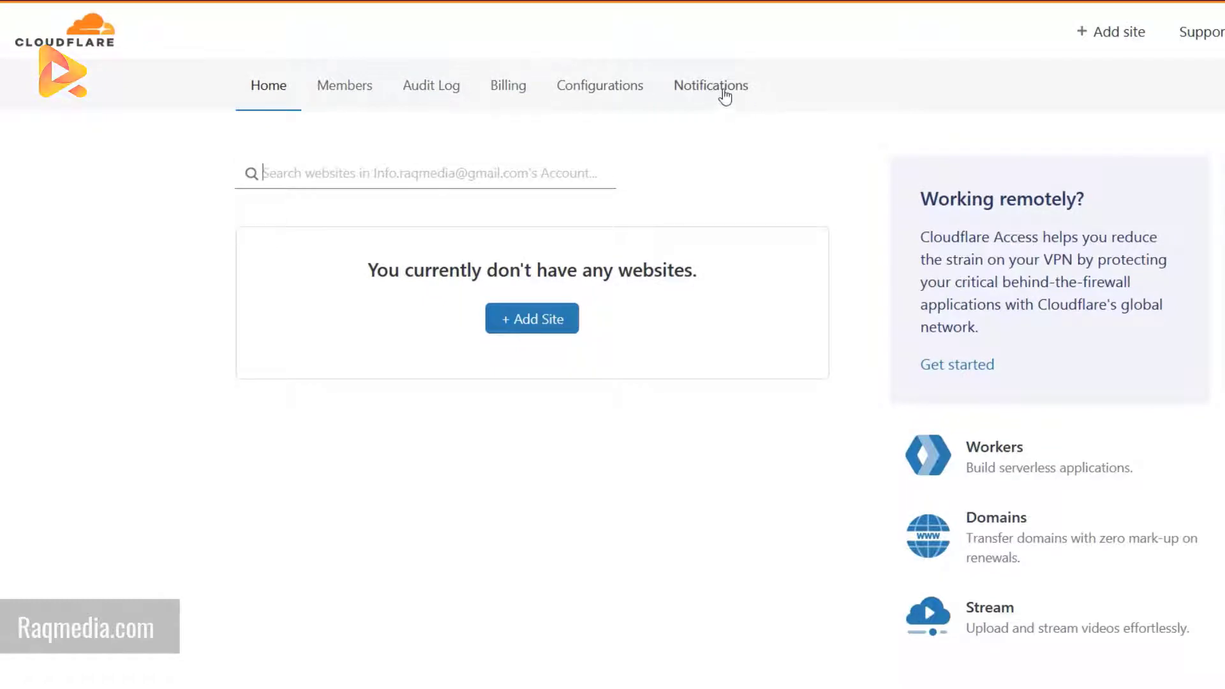
{"action": "mouse_move", "coordinate": [591, 295]}
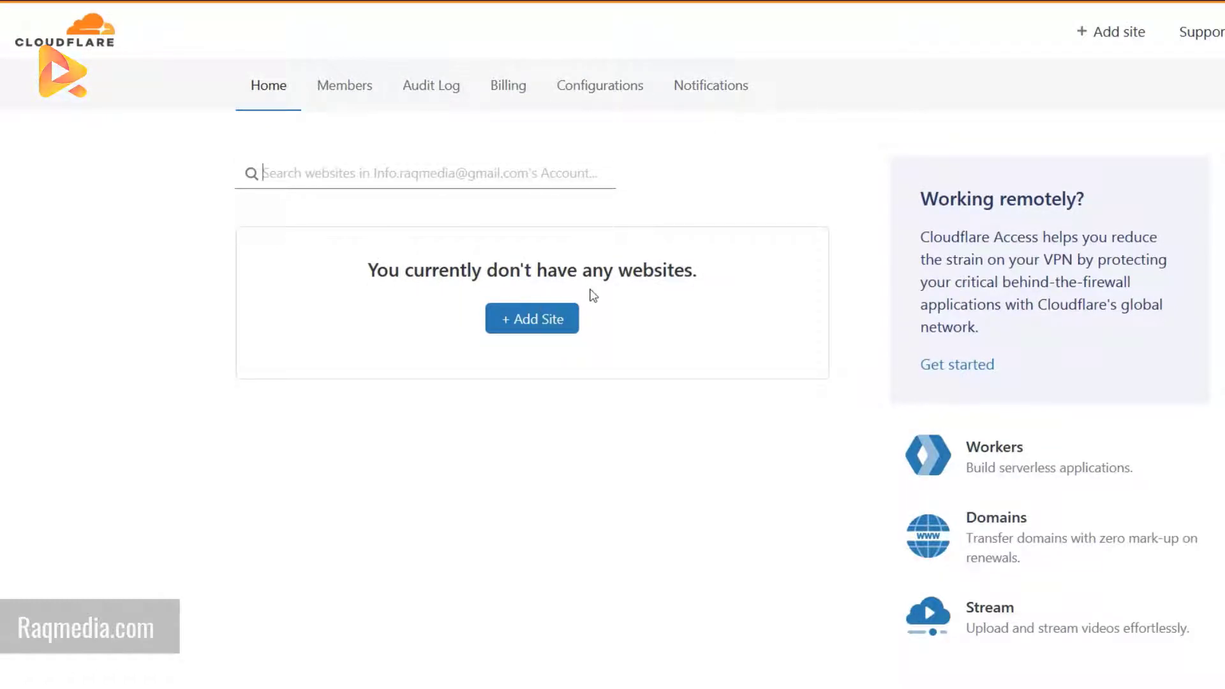
{"action": "triple_click", "coordinate": [531, 271]}
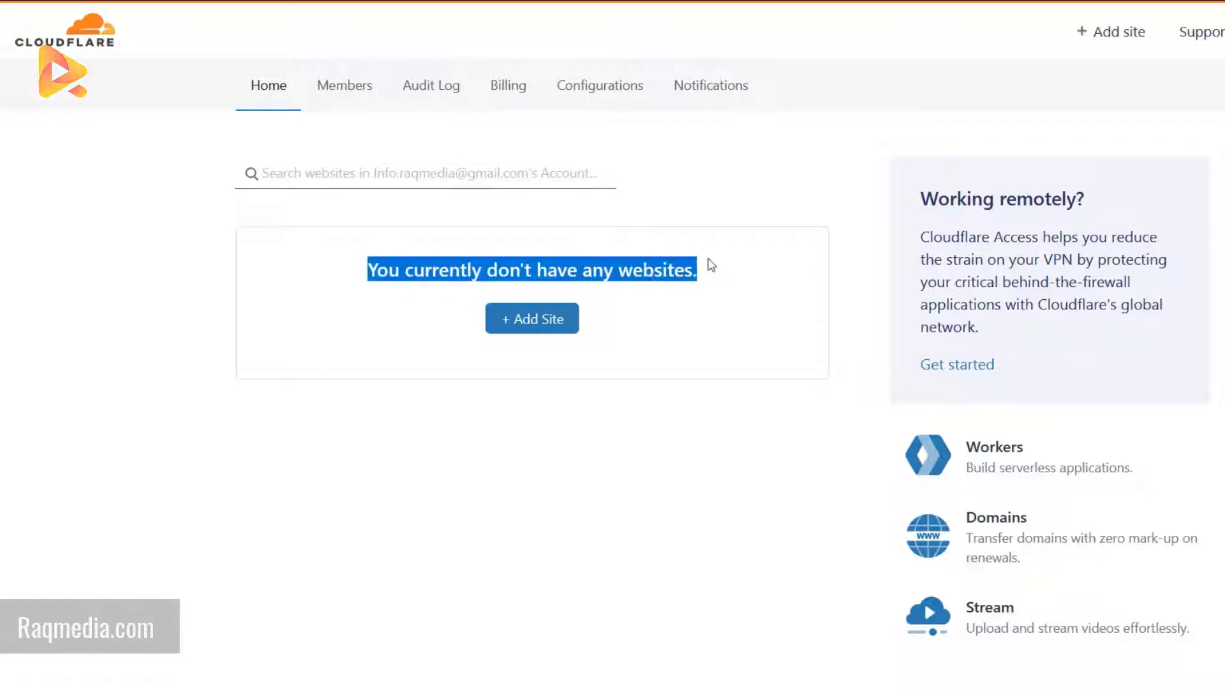
{"action": "left_click", "coordinate": [597, 402]}
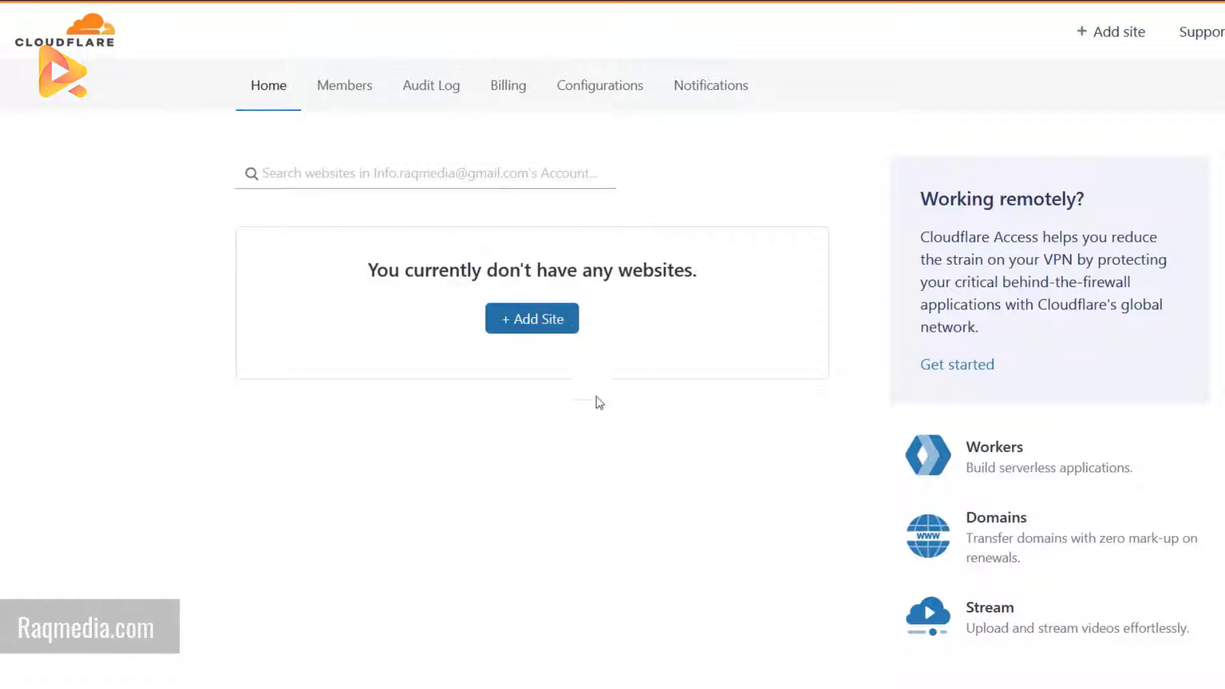
{"action": "mouse_move", "coordinate": [523, 371]}
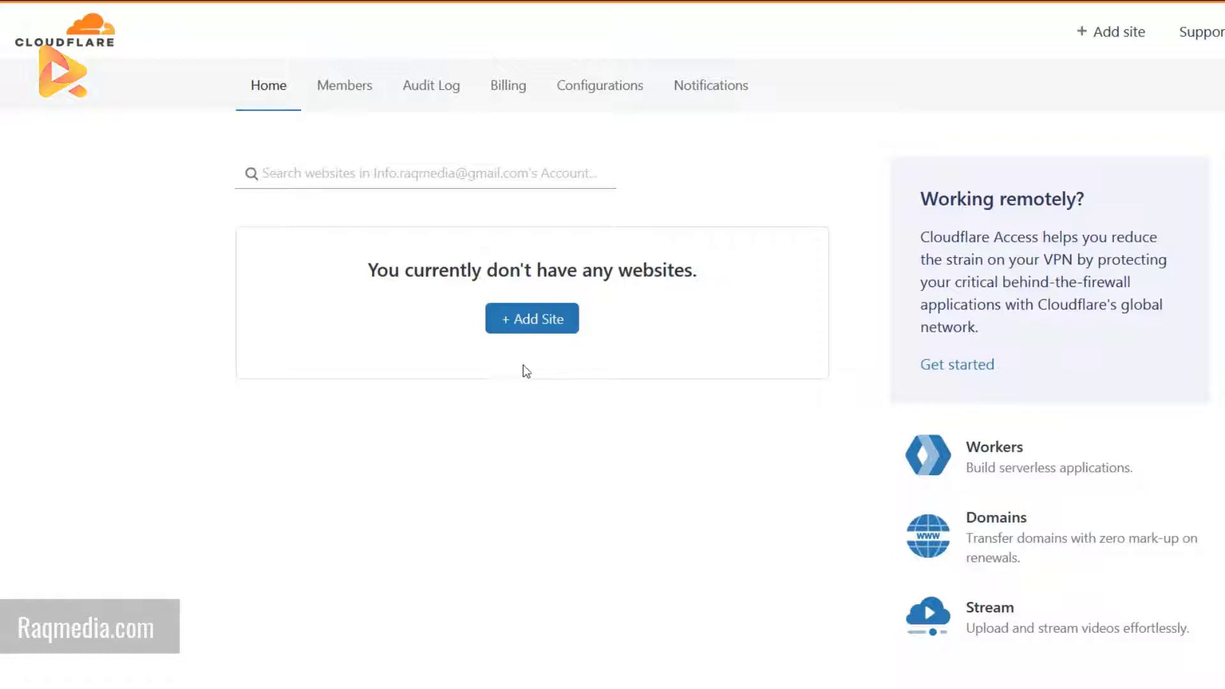
Add raqmedia.com as a new site and submit it, reaching plan selection.
{"action": "left_click", "coordinate": [531, 317]}
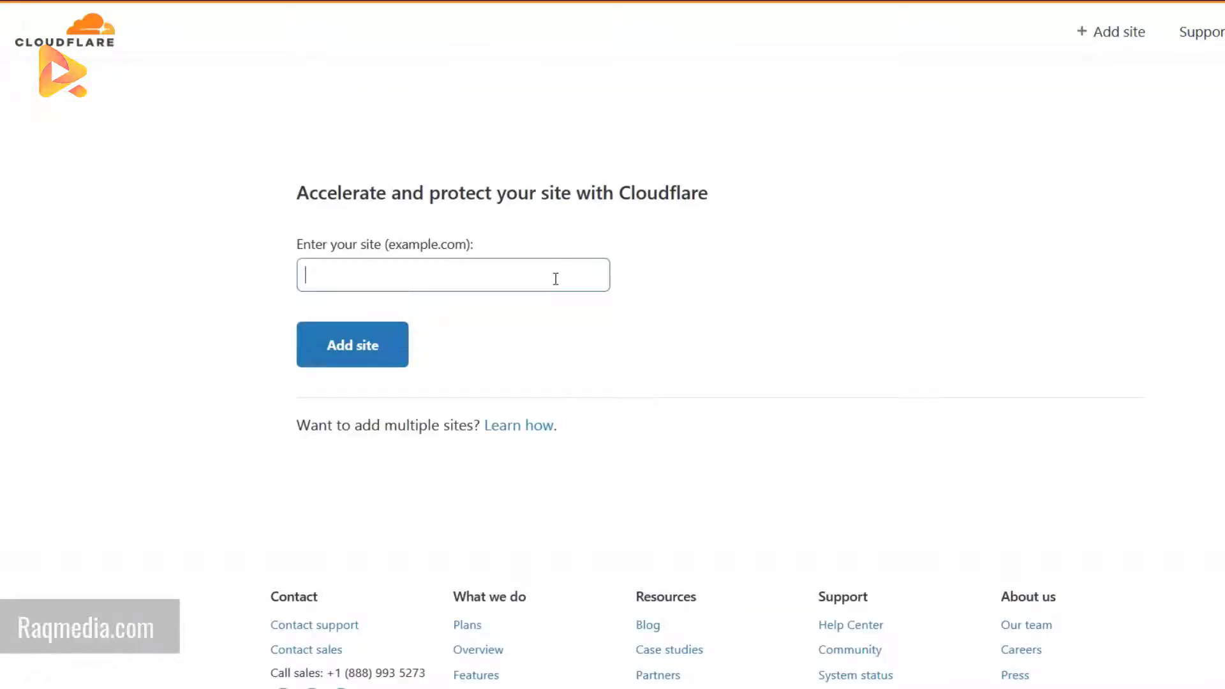
{"action": "type", "text": "raqmedia.com"}
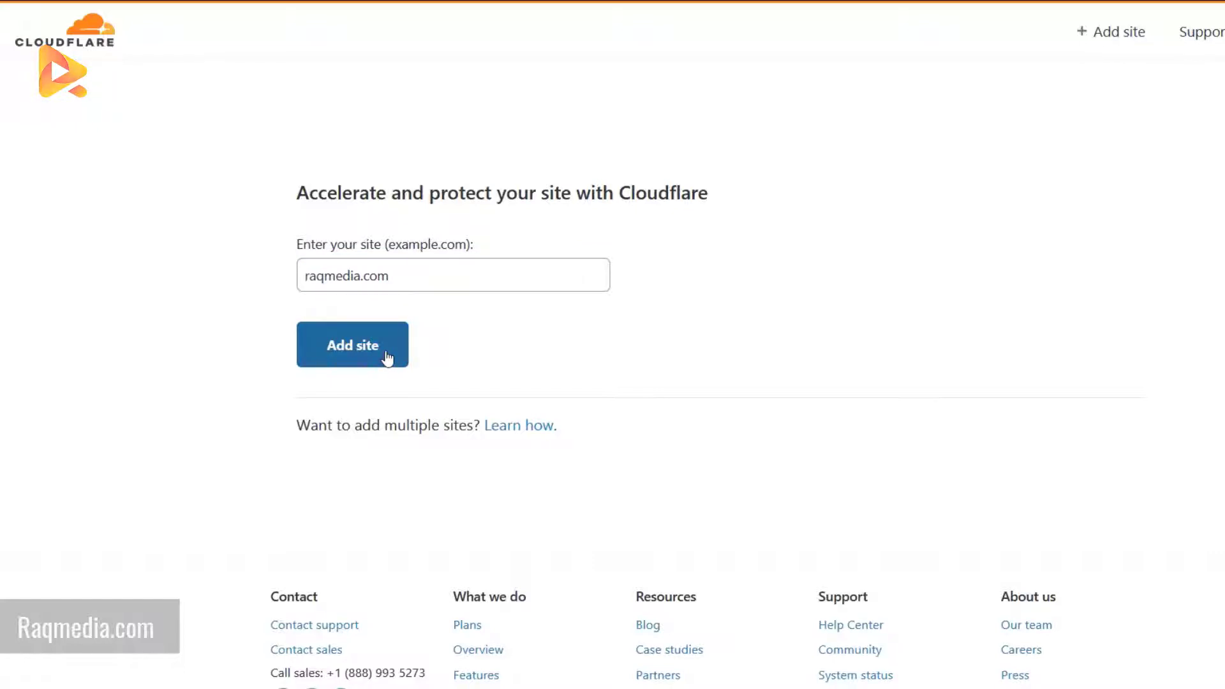
{"action": "left_click", "coordinate": [352, 345]}
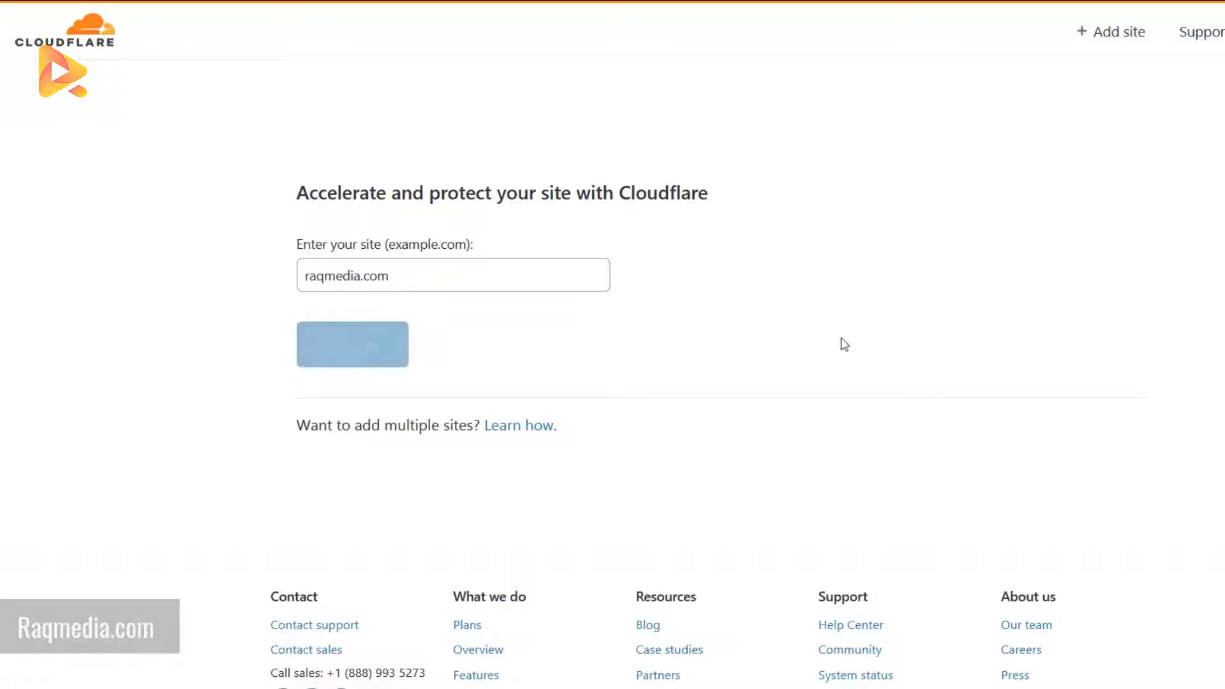
{"action": "left_click", "coordinate": [352, 343]}
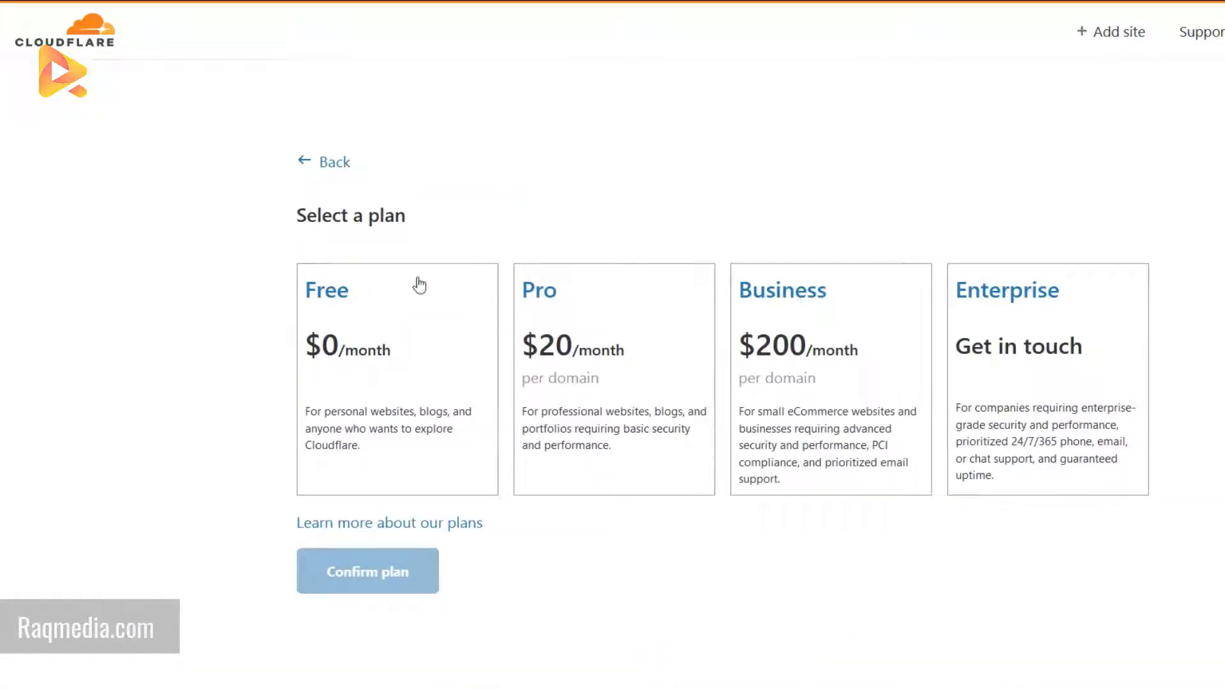
{"action": "mouse_move", "coordinate": [442, 343]}
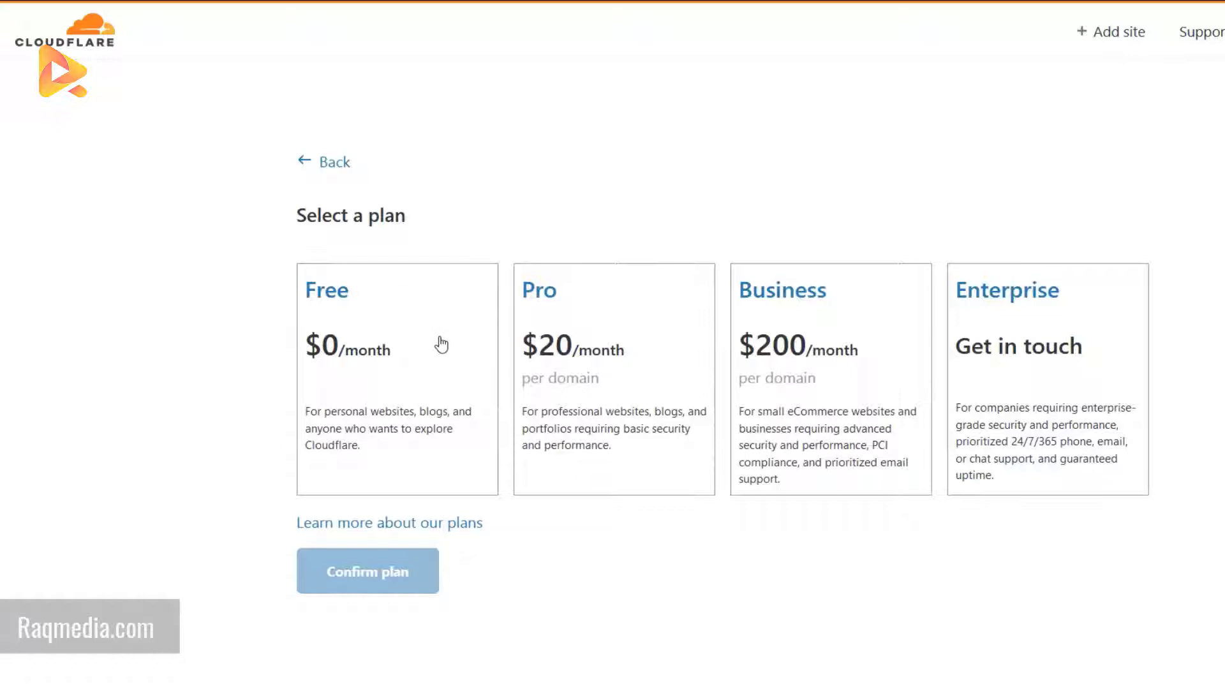
{"action": "mouse_move", "coordinate": [851, 353]}
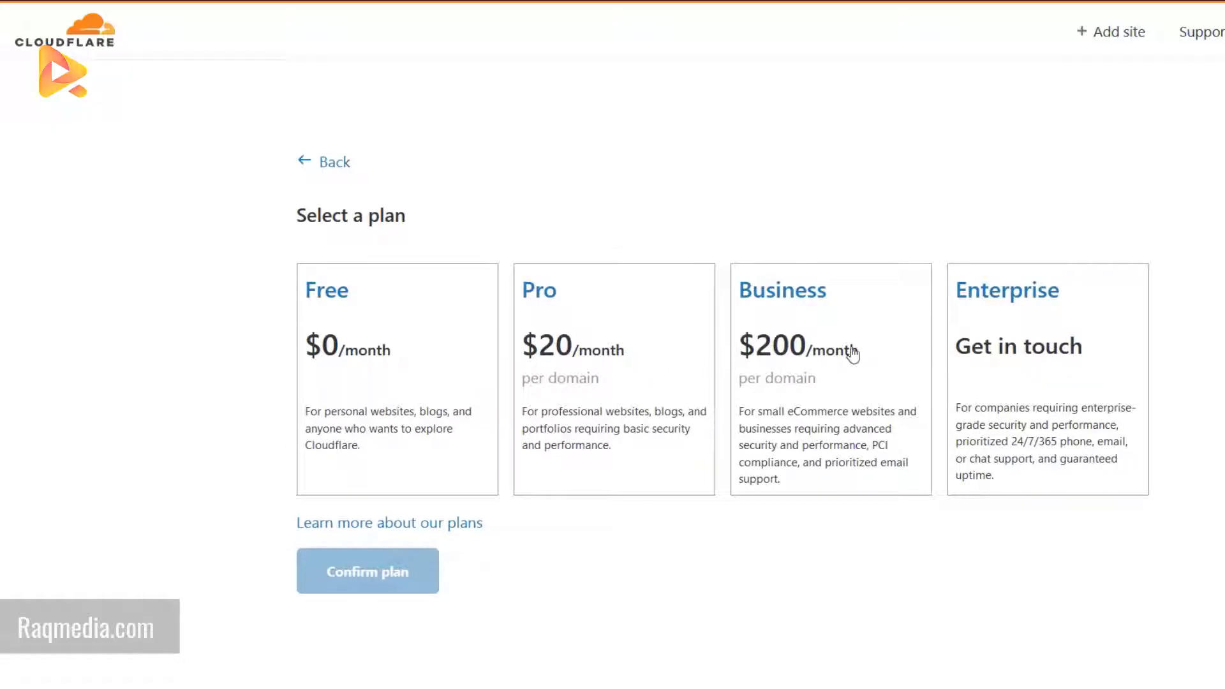
{"action": "mouse_move", "coordinate": [456, 359]}
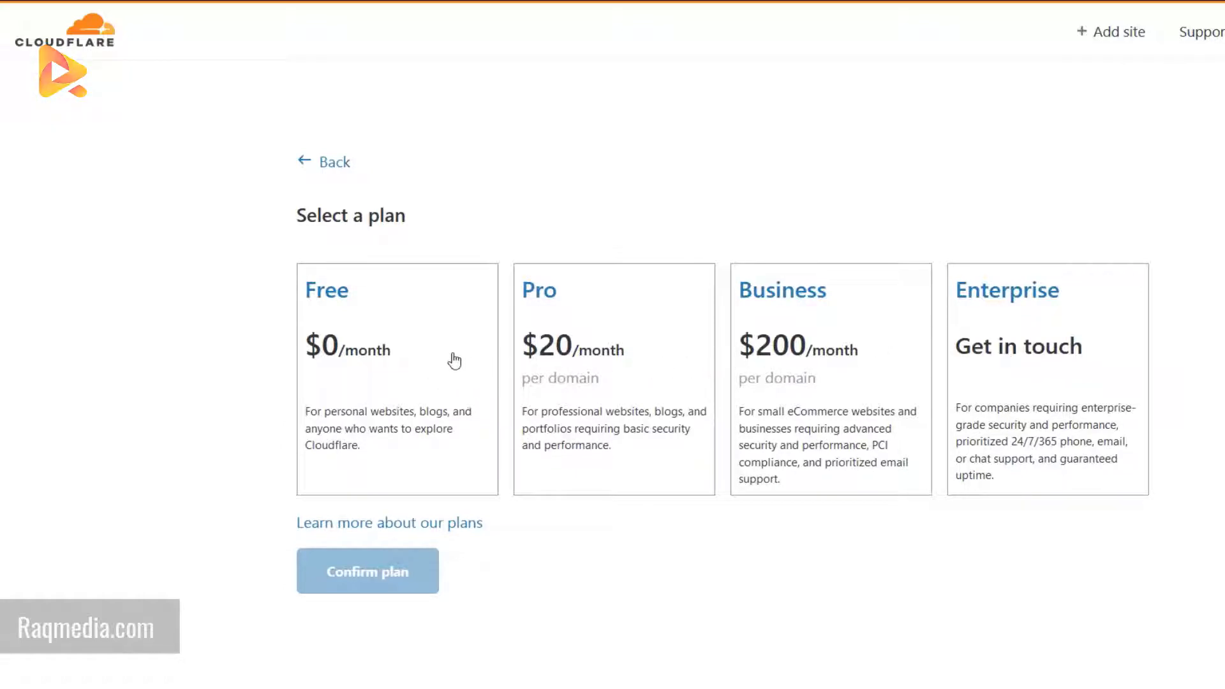
Select the Free $0/month plan card for raqmedia.com and confirm it.
{"action": "left_click", "coordinate": [397, 349]}
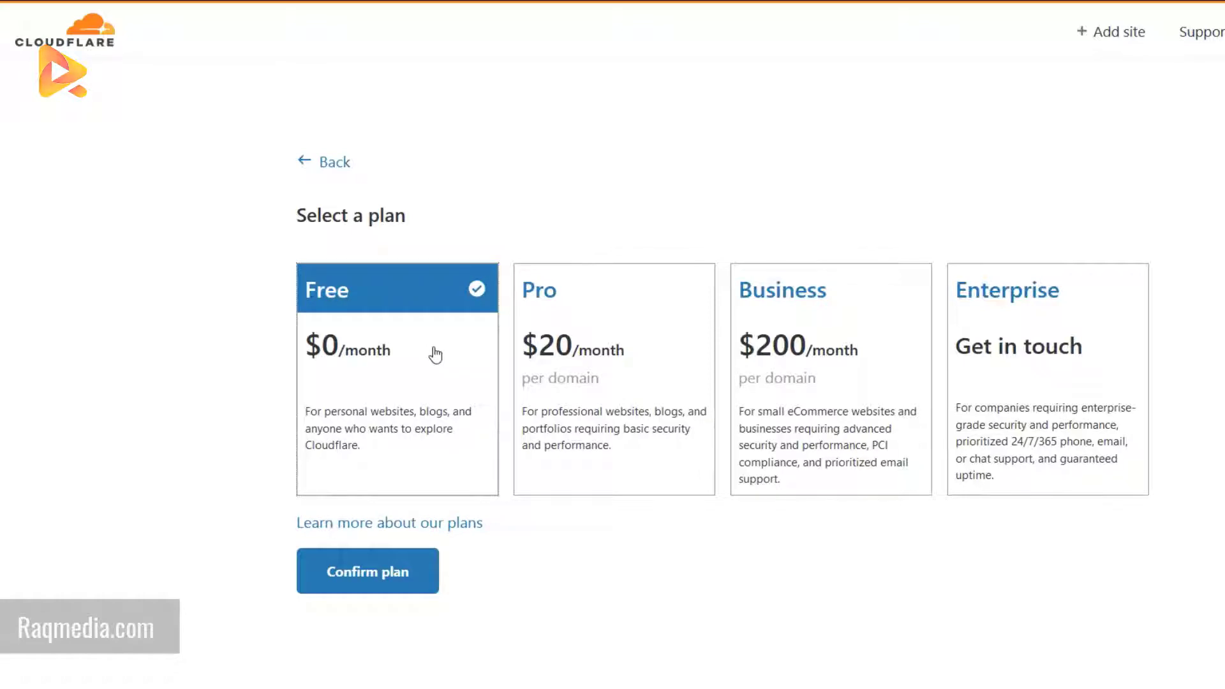
{"action": "mouse_move", "coordinate": [239, 527]}
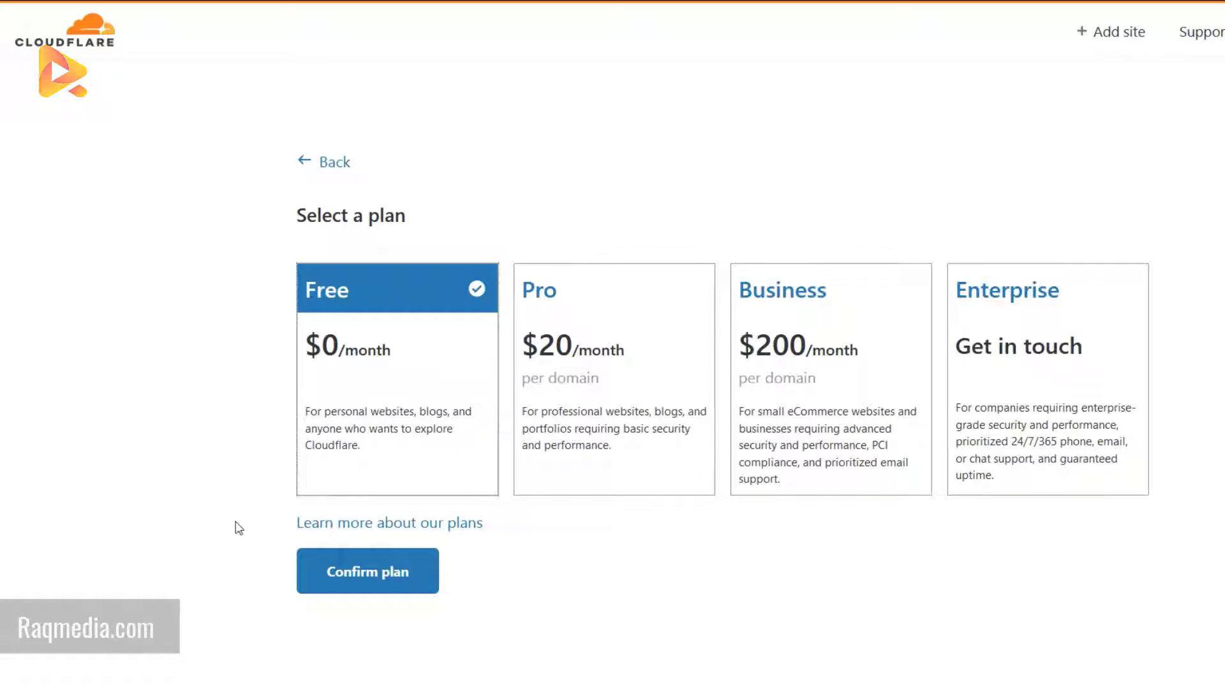
{"action": "mouse_move", "coordinate": [367, 572]}
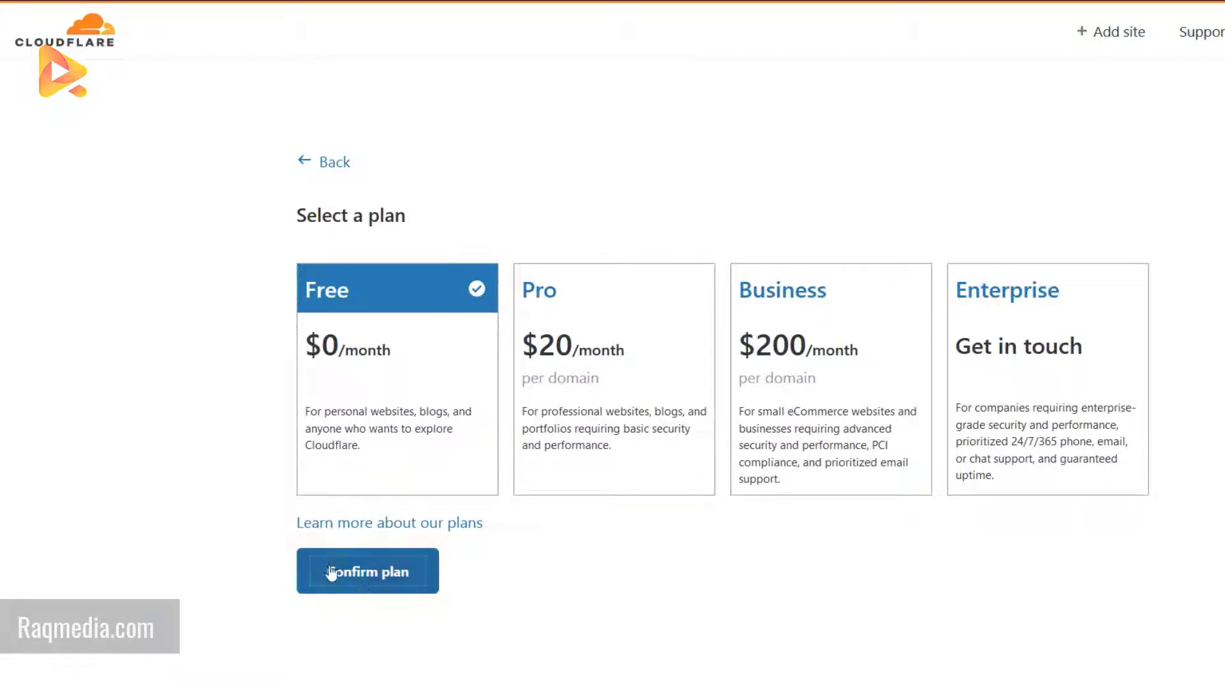
{"action": "left_click", "coordinate": [368, 571]}
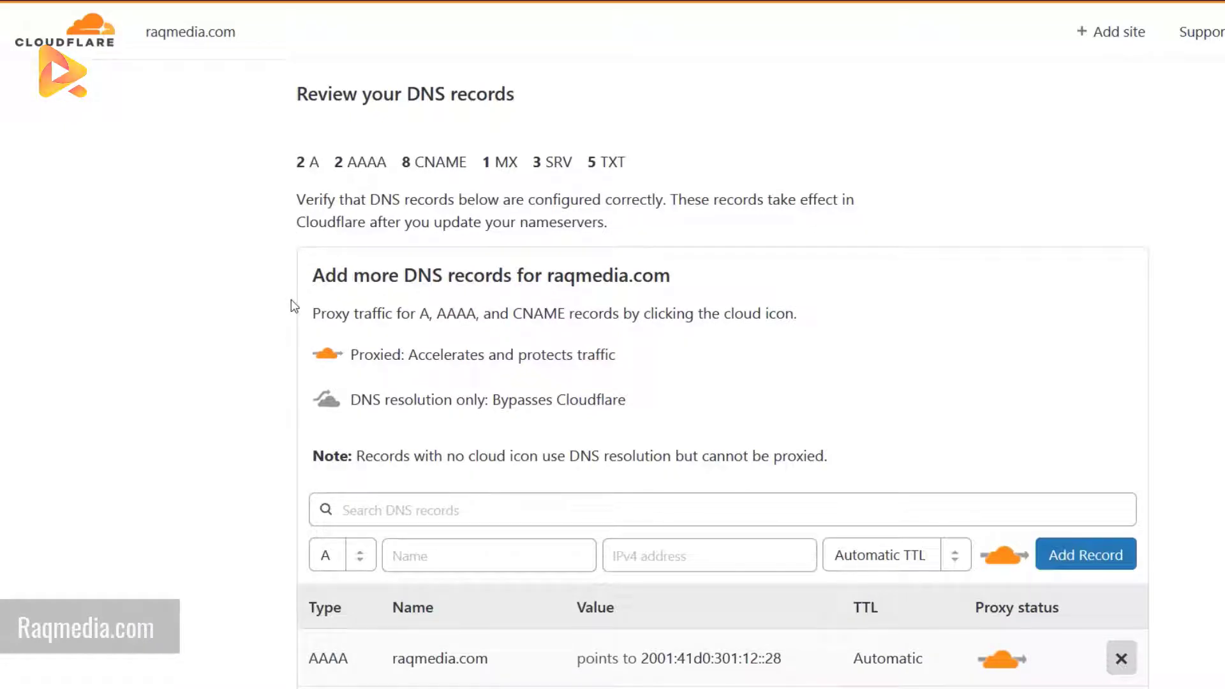
{"action": "scroll", "scroll_direction": "down", "scroll_amount": 3}
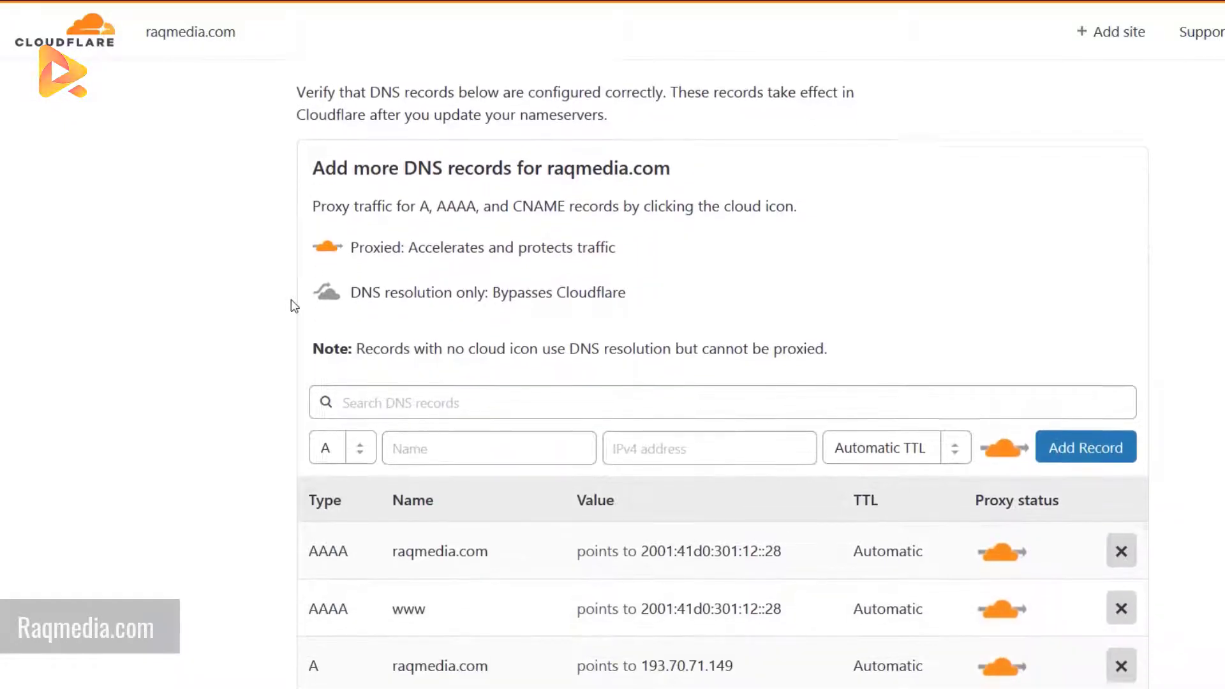
{"action": "scroll", "scroll_direction": "down", "scroll_amount": 3}
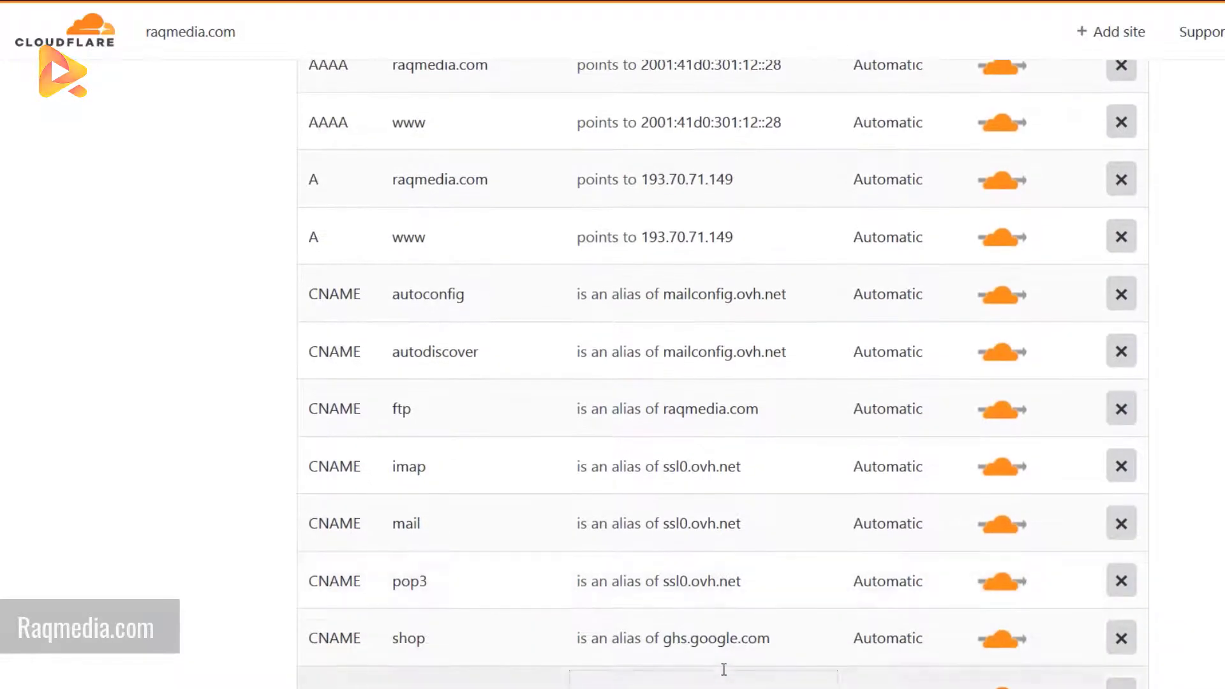
{"action": "scroll", "scroll_direction": "up", "scroll_amount": 3}
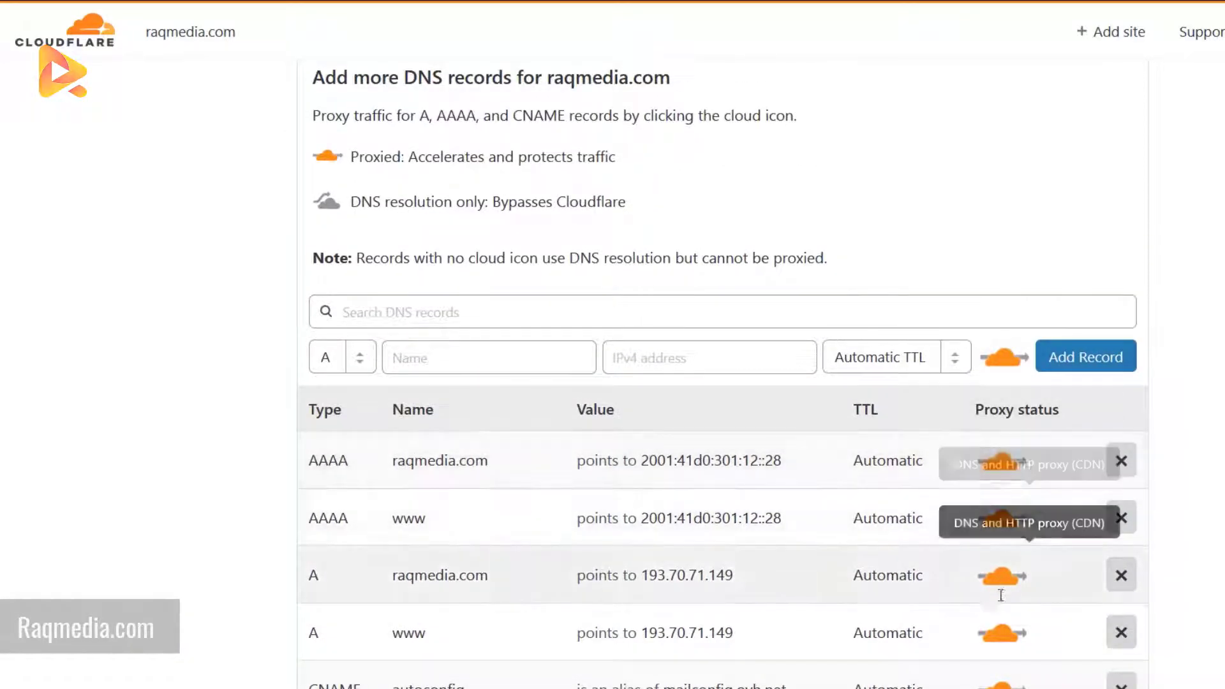
{"action": "mouse_move", "coordinate": [1000, 633]}
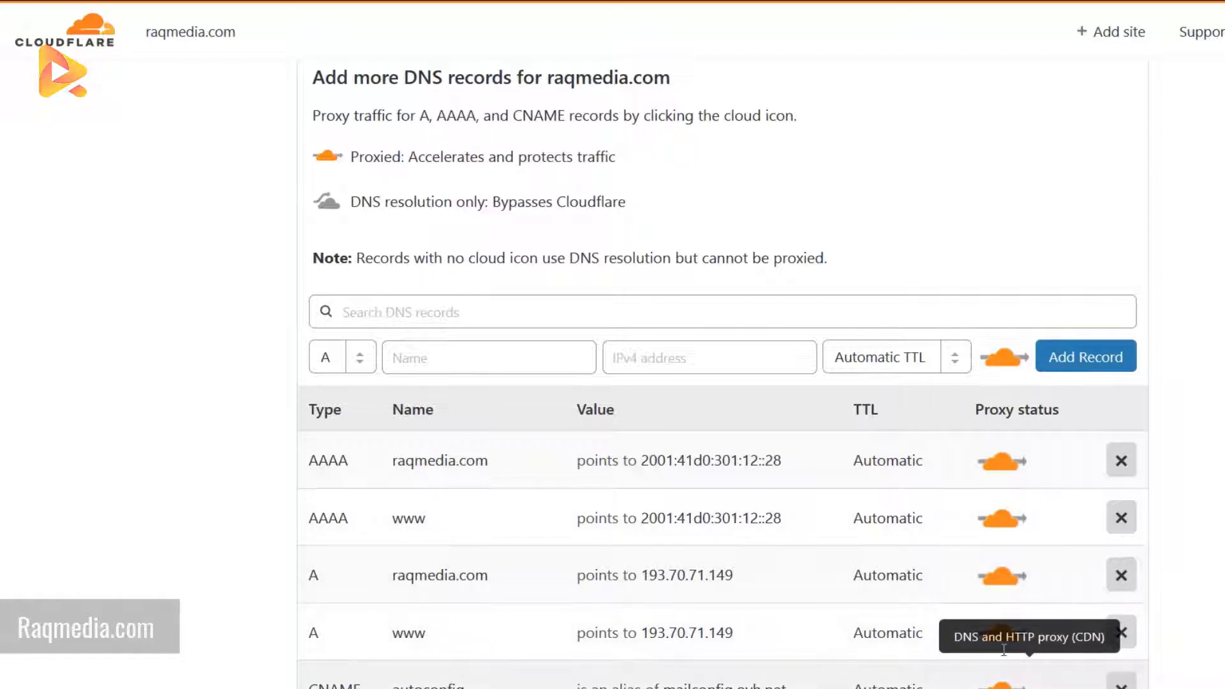
{"action": "scroll", "scroll_direction": "down", "scroll_amount": 3}
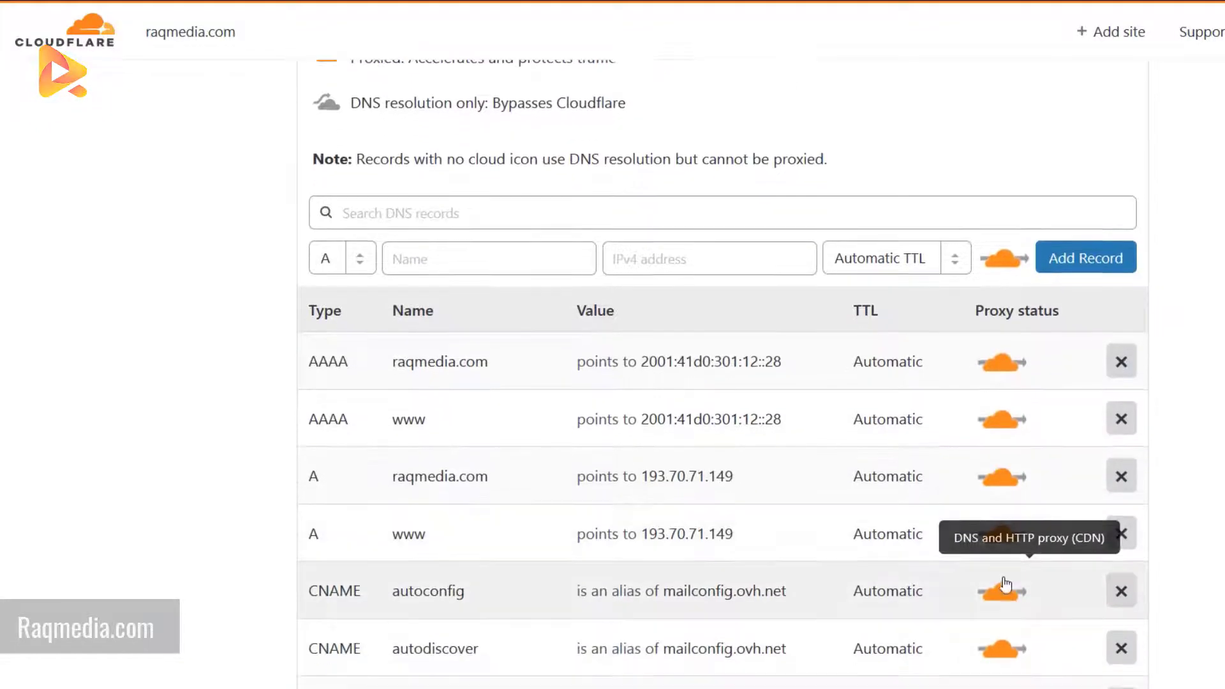
Continue past the DNS records and read the nameserver change page, selecting an old OVH nameserver.
{"action": "scroll", "scroll_direction": "down", "scroll_amount": 3}
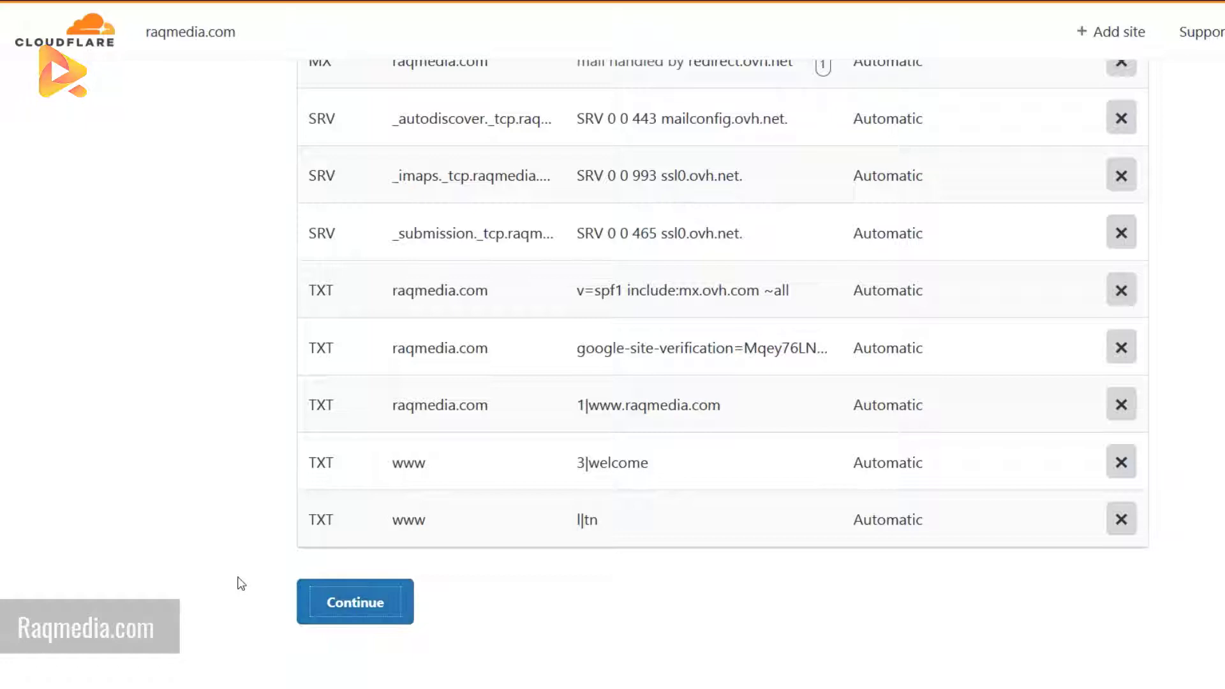
{"action": "left_click", "coordinate": [355, 601]}
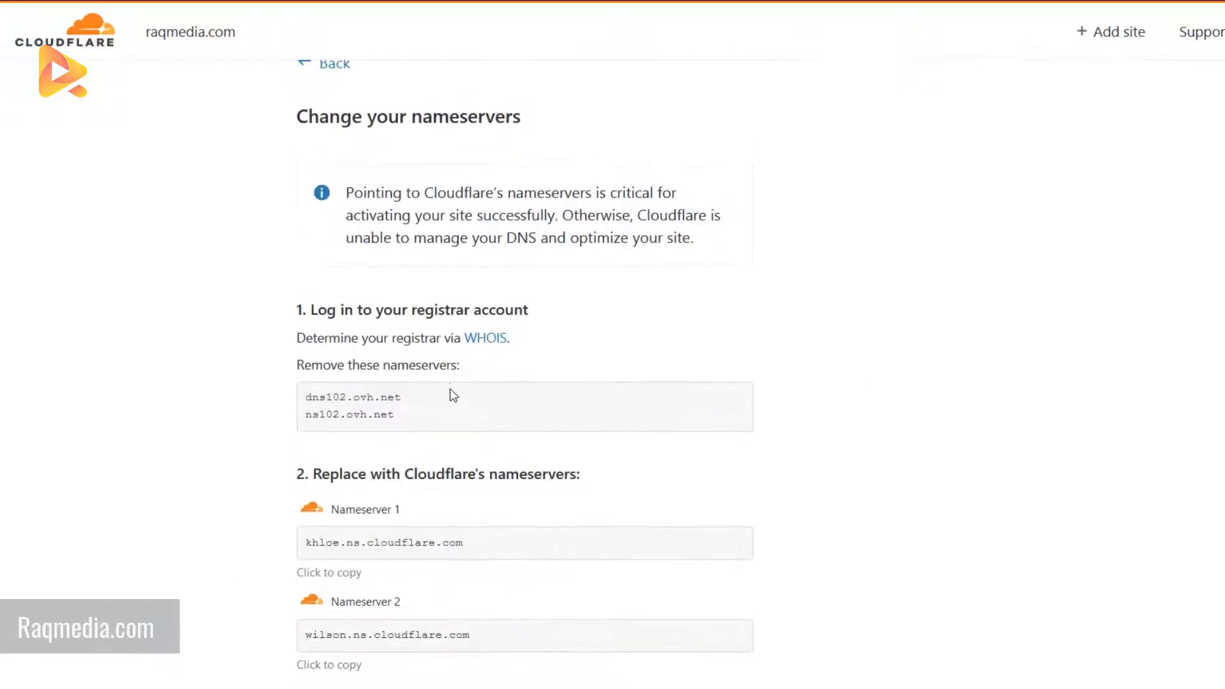
{"action": "mouse_move", "coordinate": [404, 420]}
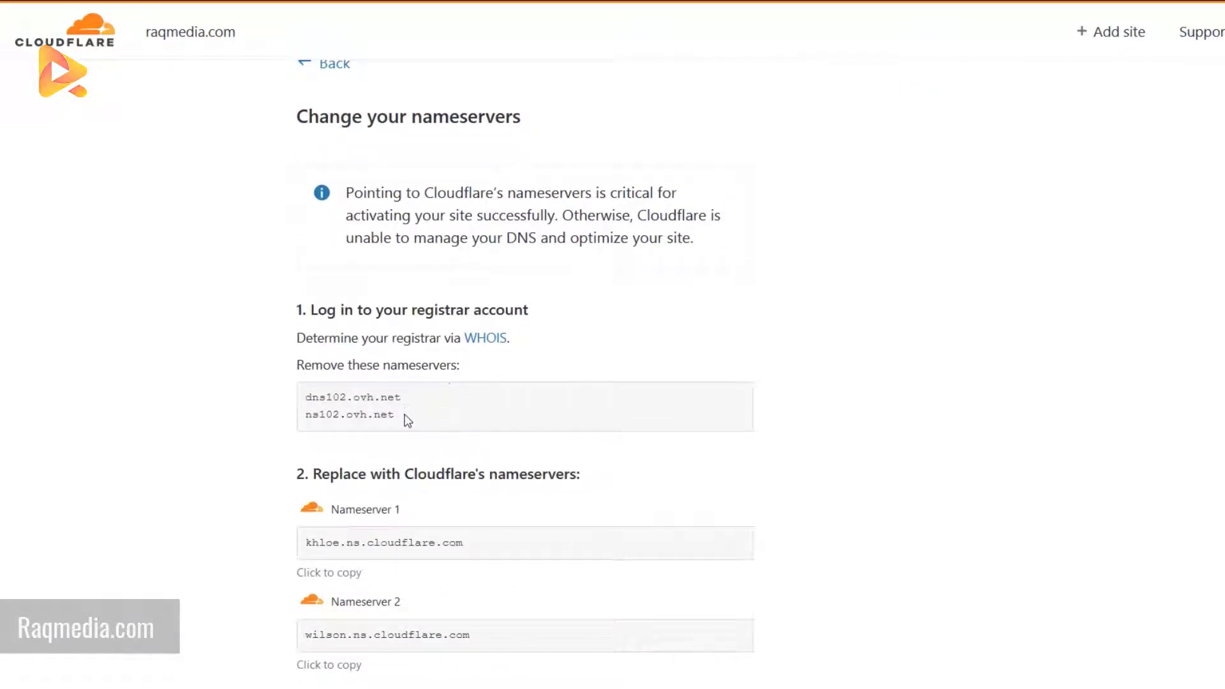
{"action": "double_click", "coordinate": [383, 543]}
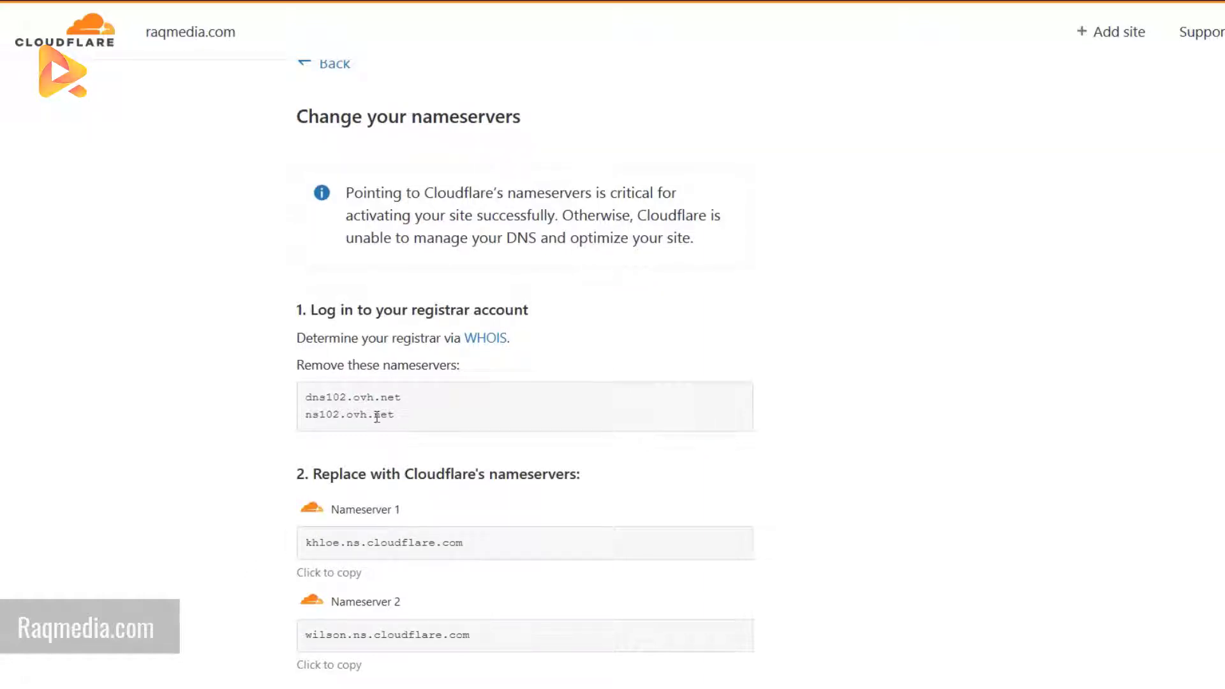
{"action": "mouse_move", "coordinate": [401, 563]}
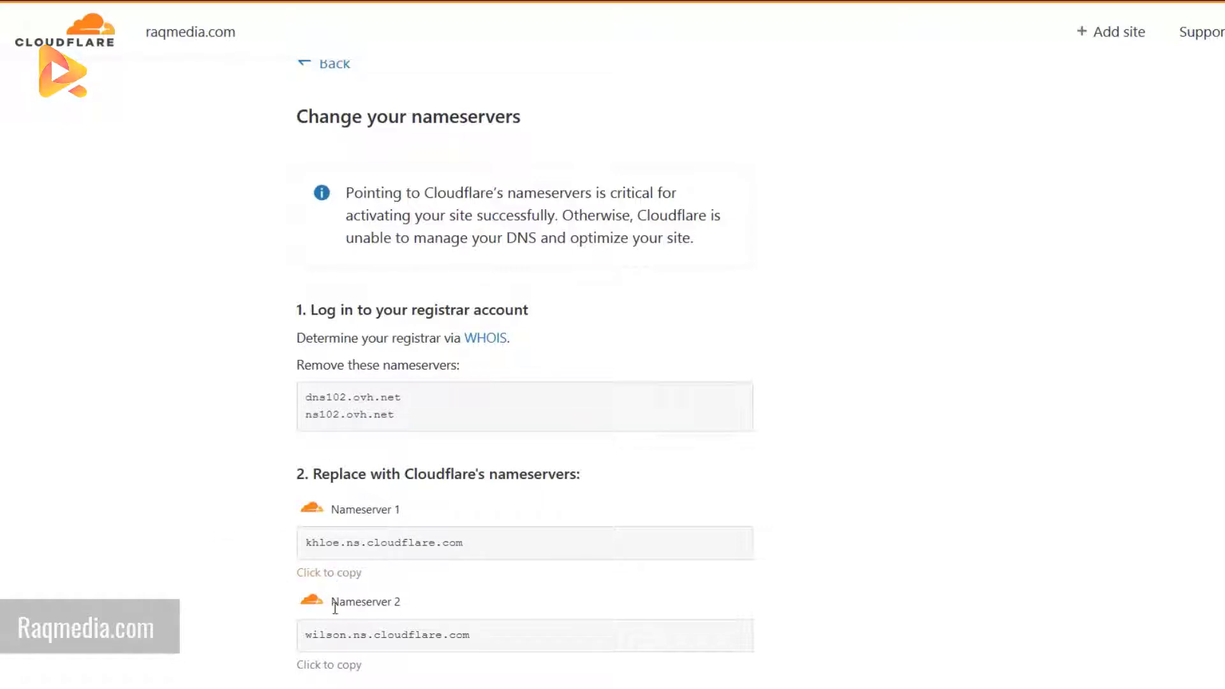
{"action": "scroll", "scroll_direction": "down", "scroll_amount": 3}
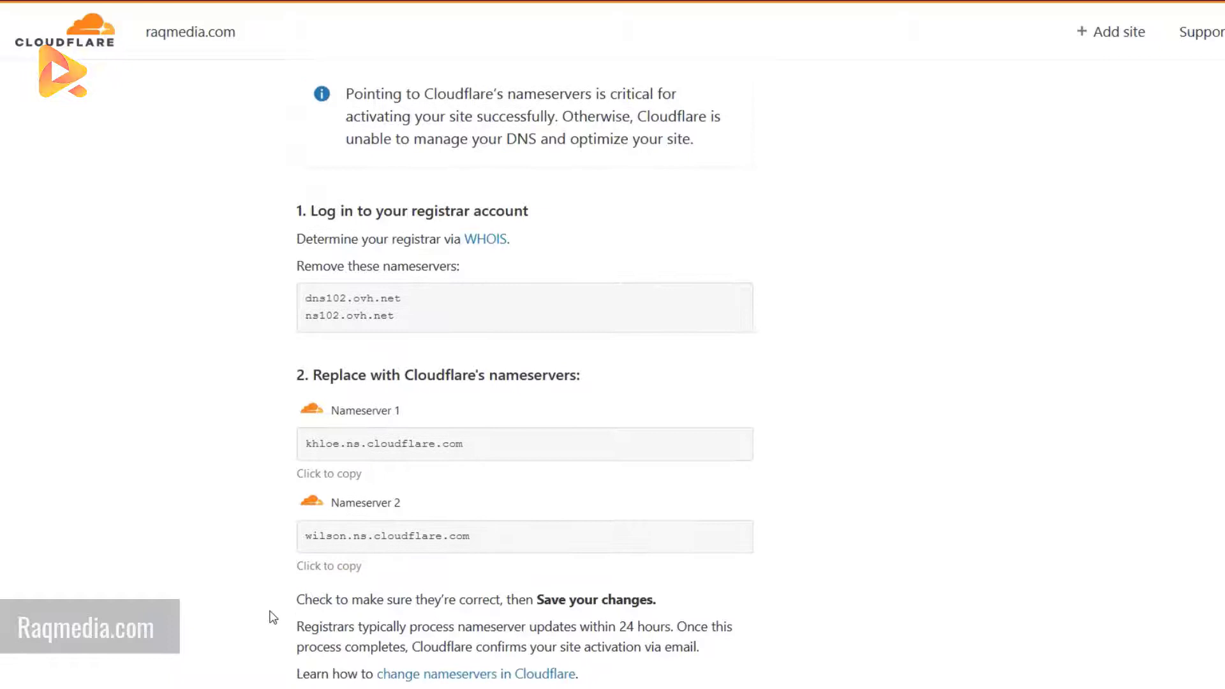
{"action": "mouse_move", "coordinate": [289, 666]}
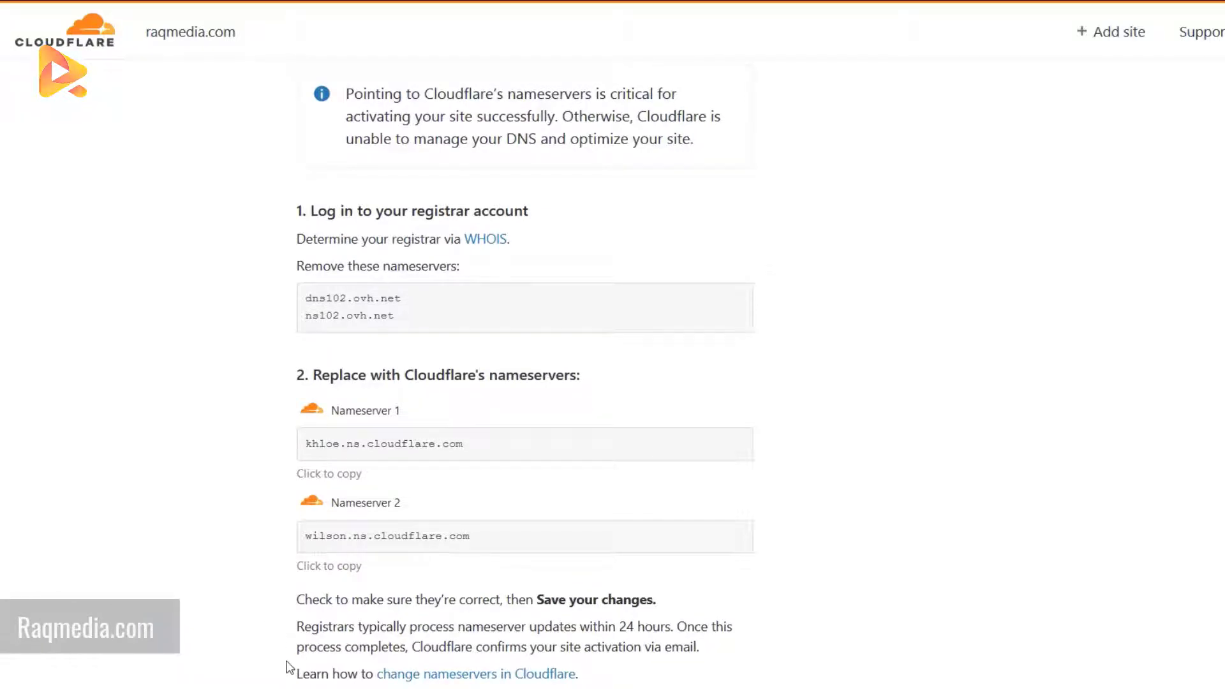
{"action": "scroll", "scroll_direction": "up", "scroll_amount": 3}
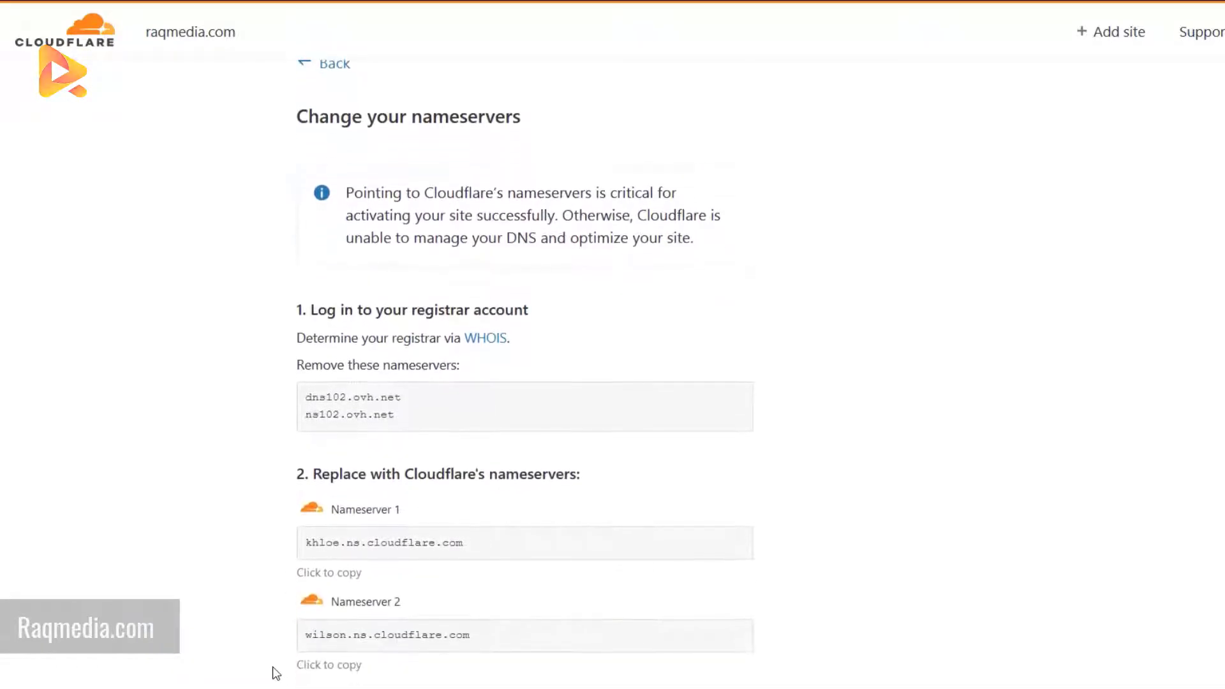
{"action": "scroll", "scroll_direction": "down", "scroll_amount": 3}
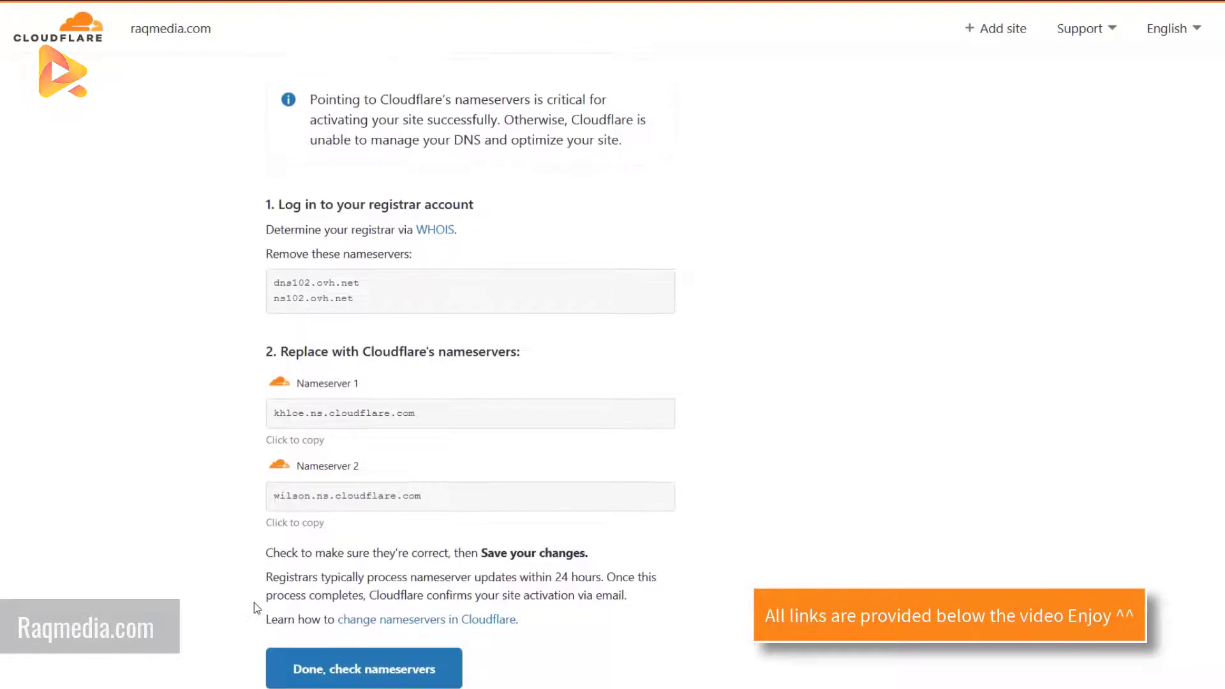
{"action": "scroll", "scroll_direction": "down", "scroll_amount": 3}
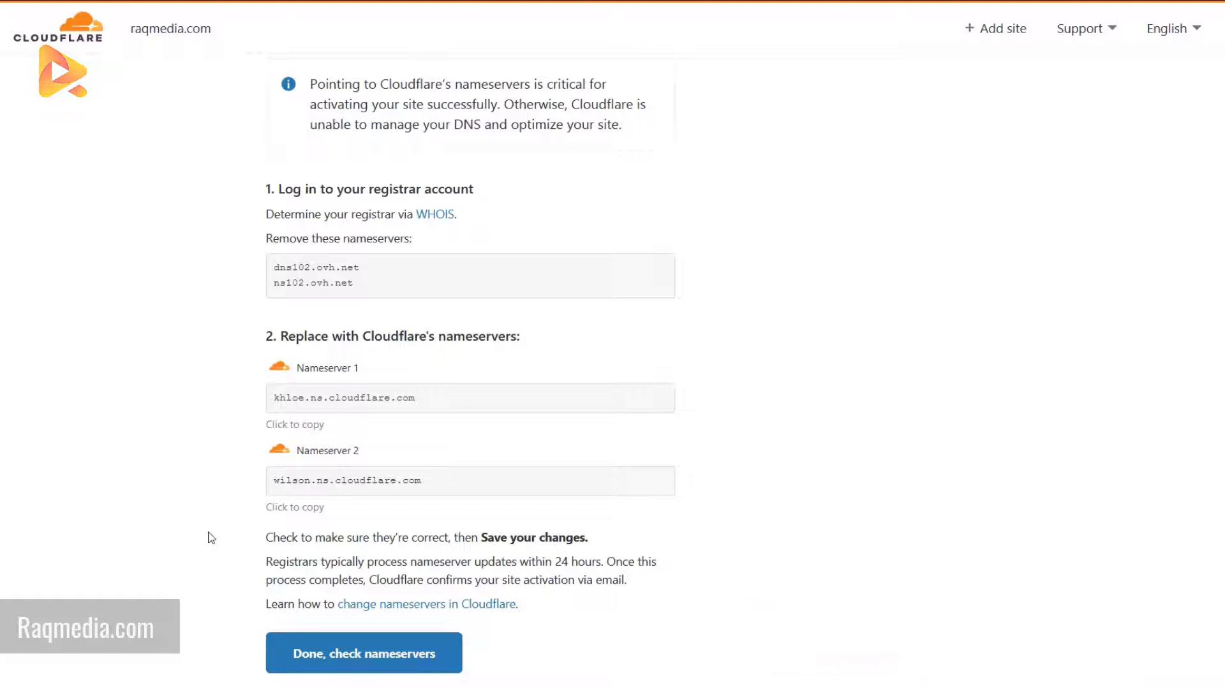
{"action": "left_click", "coordinate": [364, 653]}
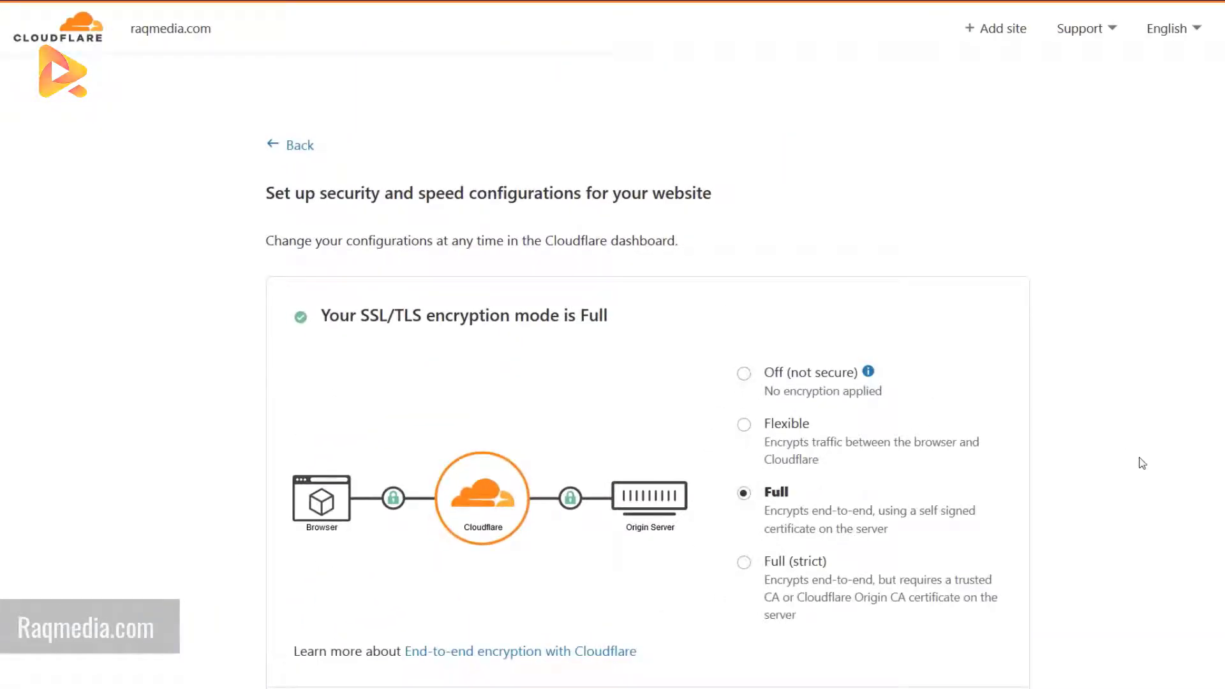
{"action": "scroll", "scroll_direction": "down", "scroll_amount": 3}
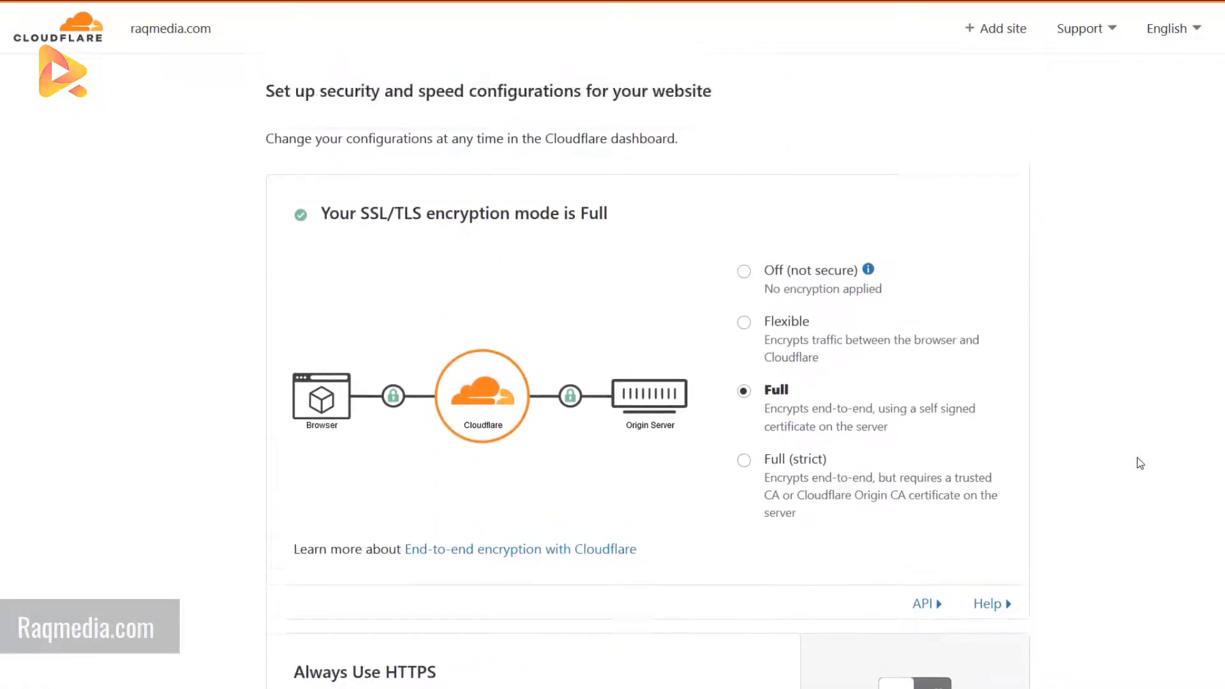
{"action": "scroll", "scroll_direction": "down", "scroll_amount": 3}
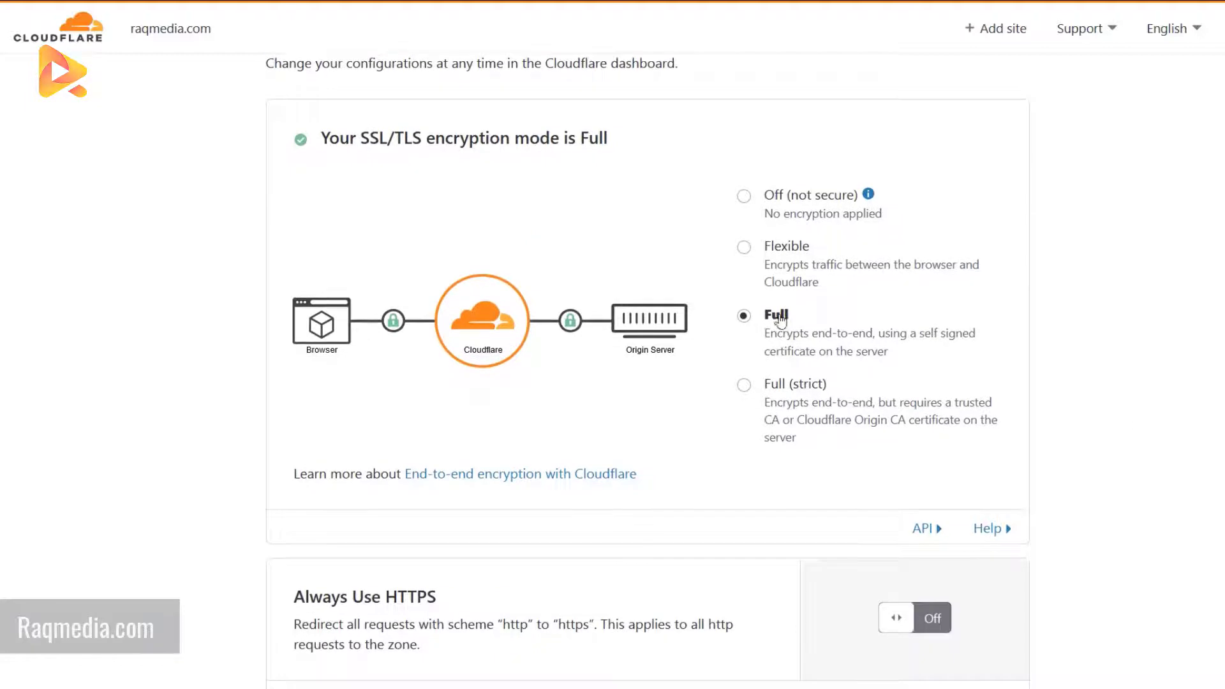
{"action": "mouse_move", "coordinate": [1028, 332]}
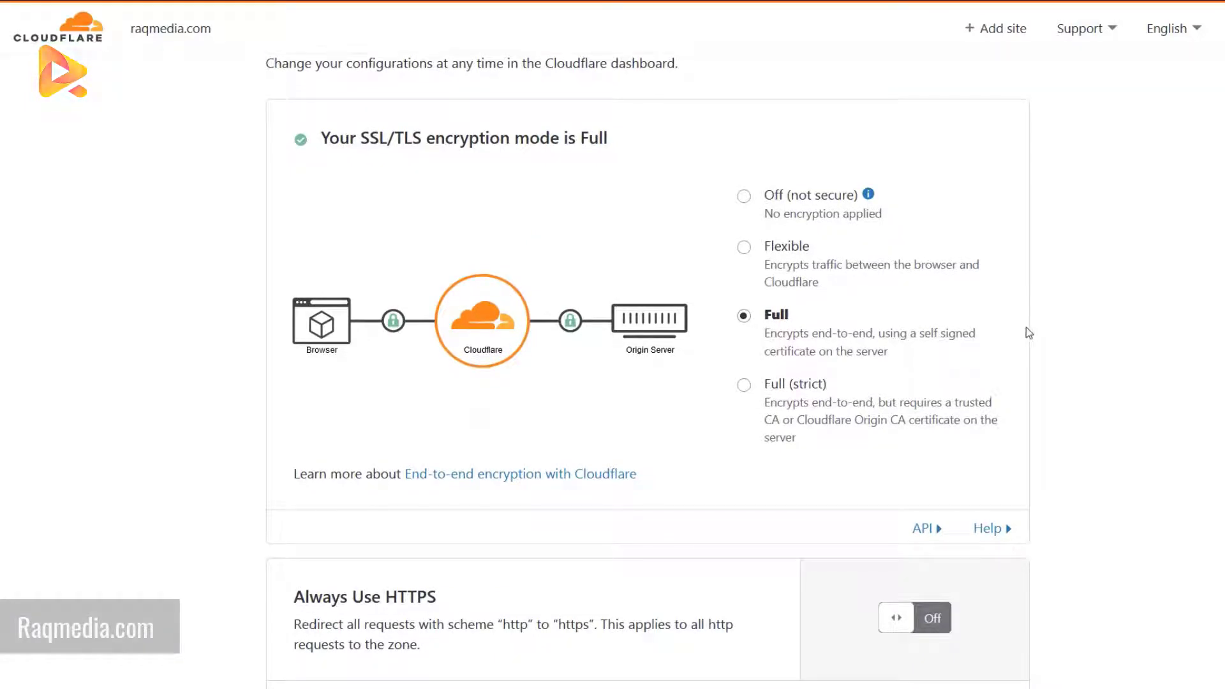
{"action": "scroll", "scroll_direction": "down", "scroll_amount": 3}
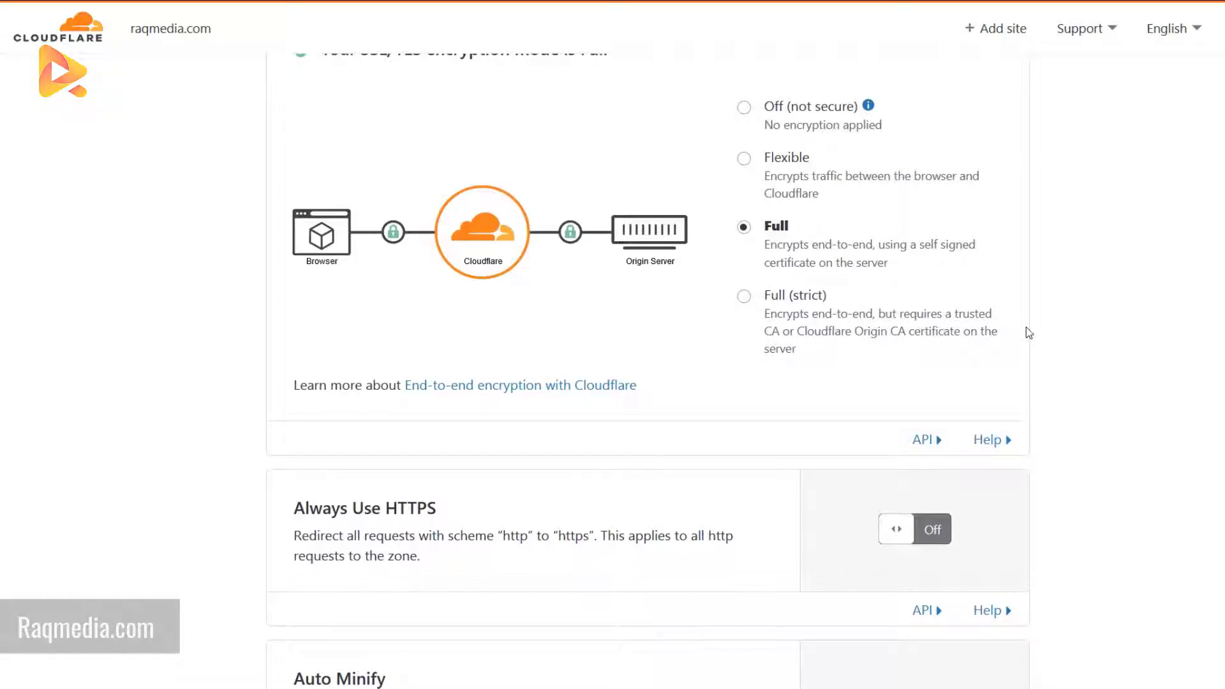
{"action": "scroll", "scroll_direction": "up", "scroll_amount": 3}
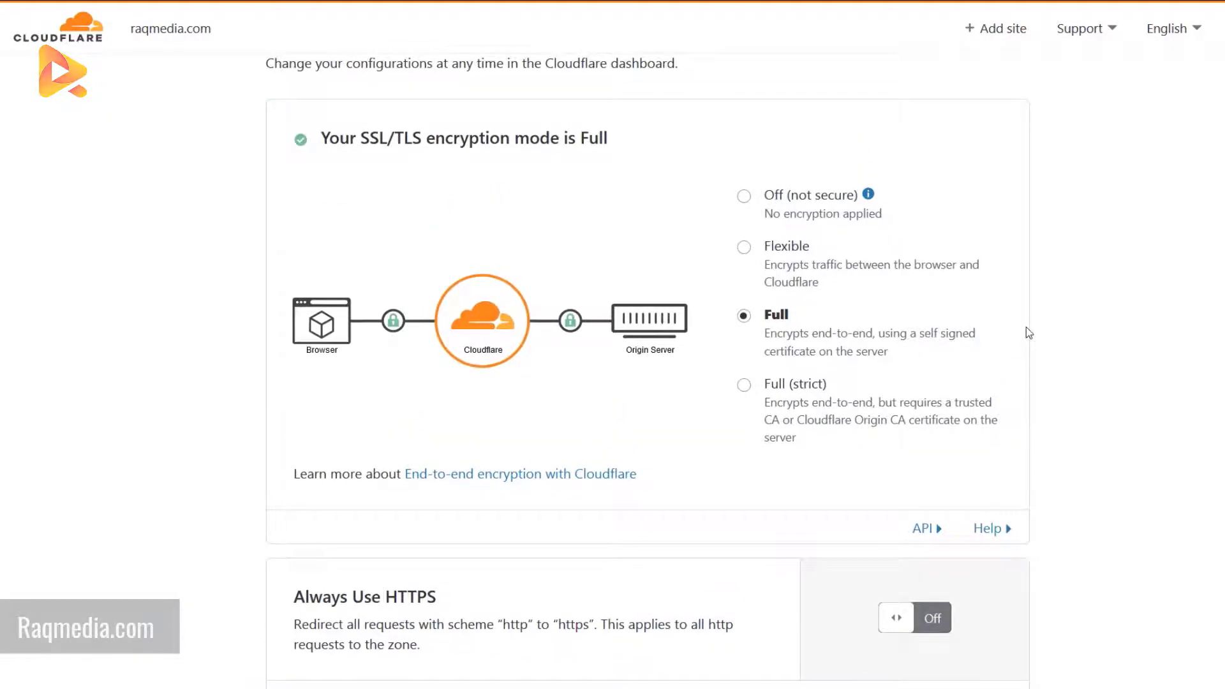
{"action": "scroll", "scroll_direction": "up", "scroll_amount": 3}
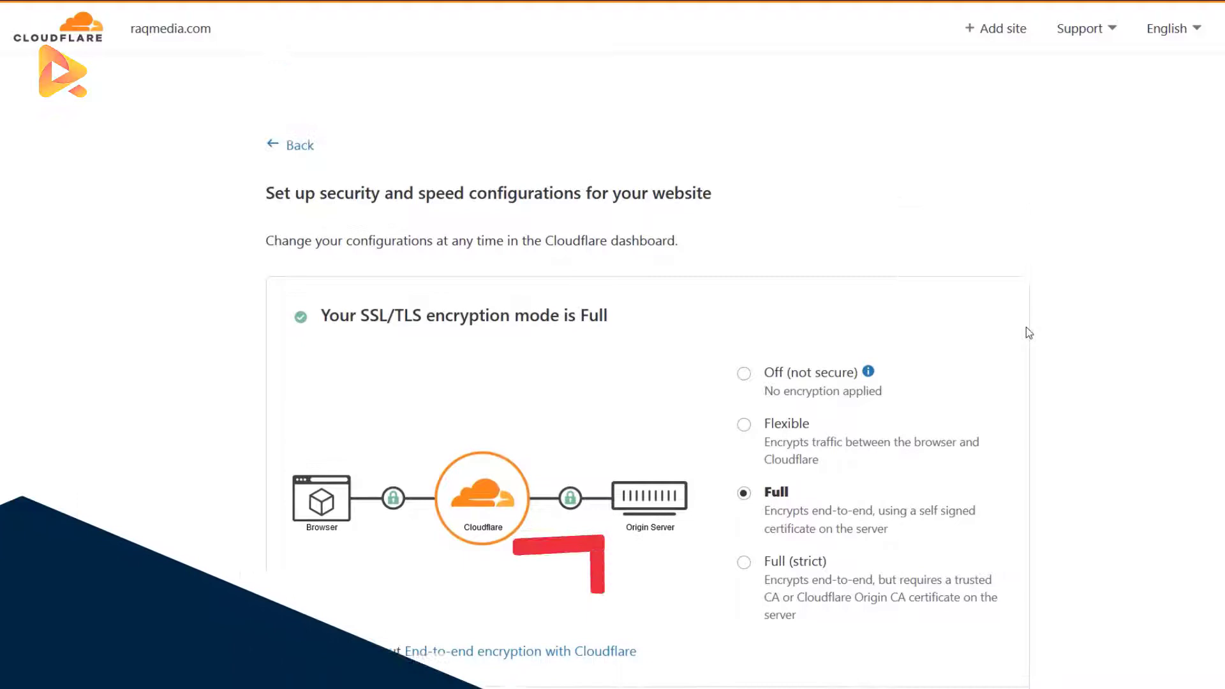
{"action": "scroll", "scroll_direction": "down", "scroll_amount": 3}
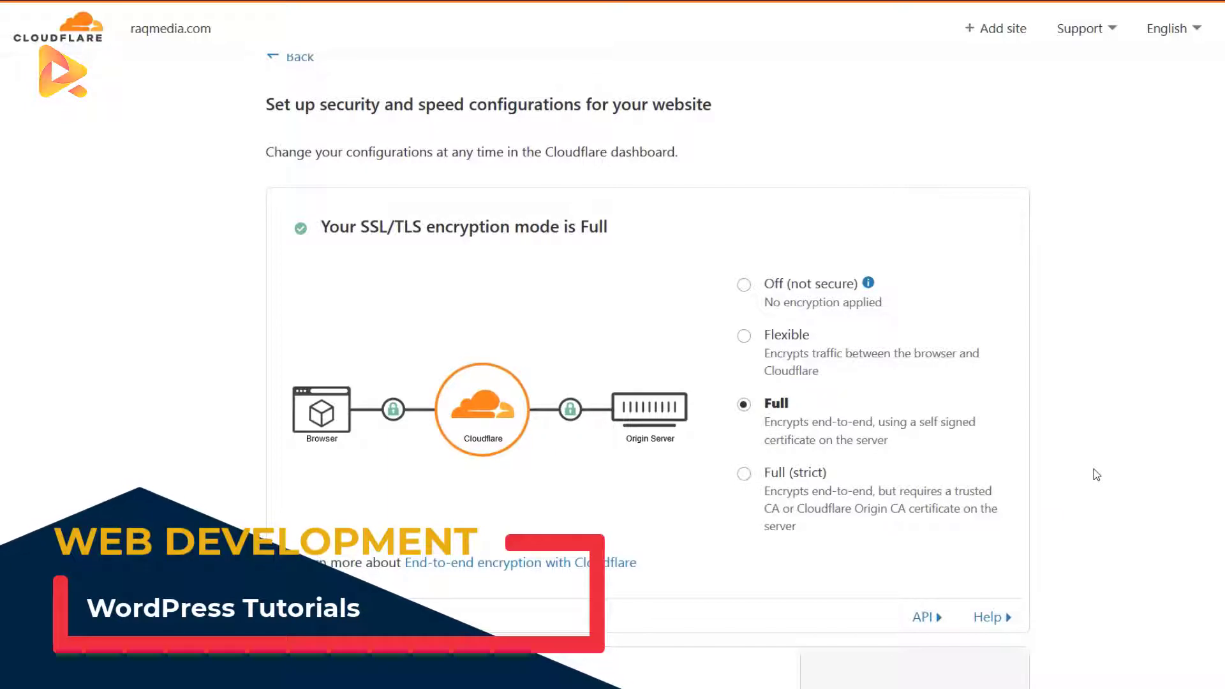
{"action": "scroll", "scroll_direction": "down", "scroll_amount": 3}
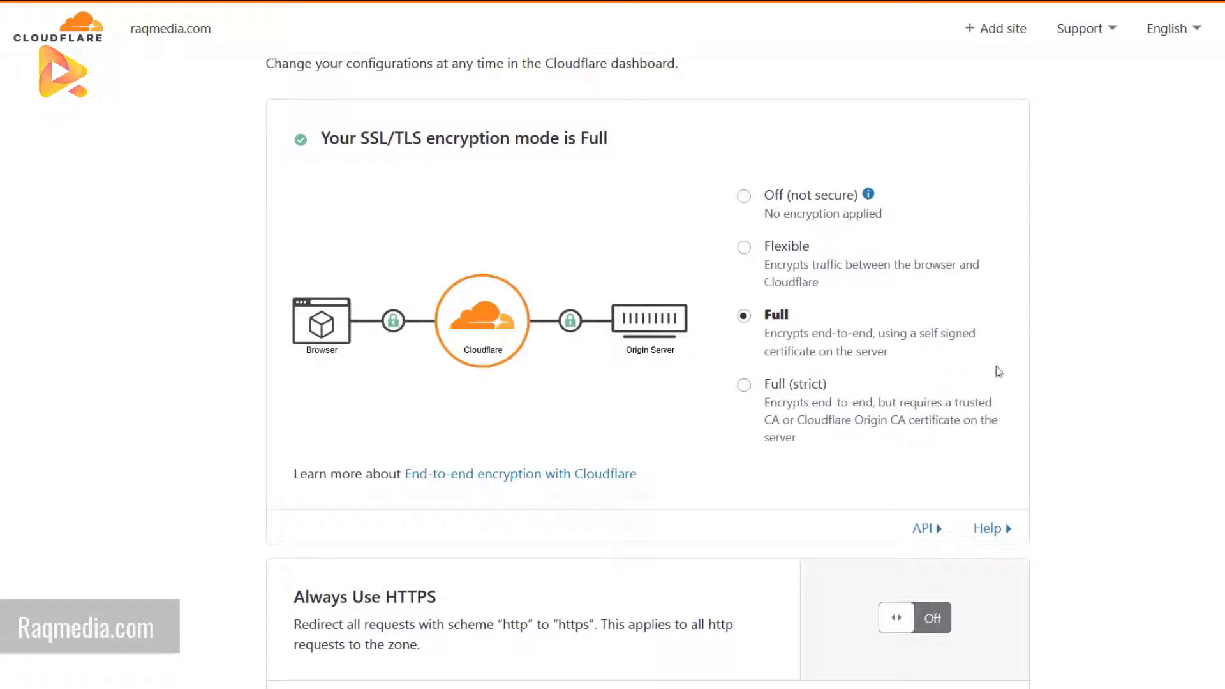
{"action": "mouse_move", "coordinate": [1123, 382]}
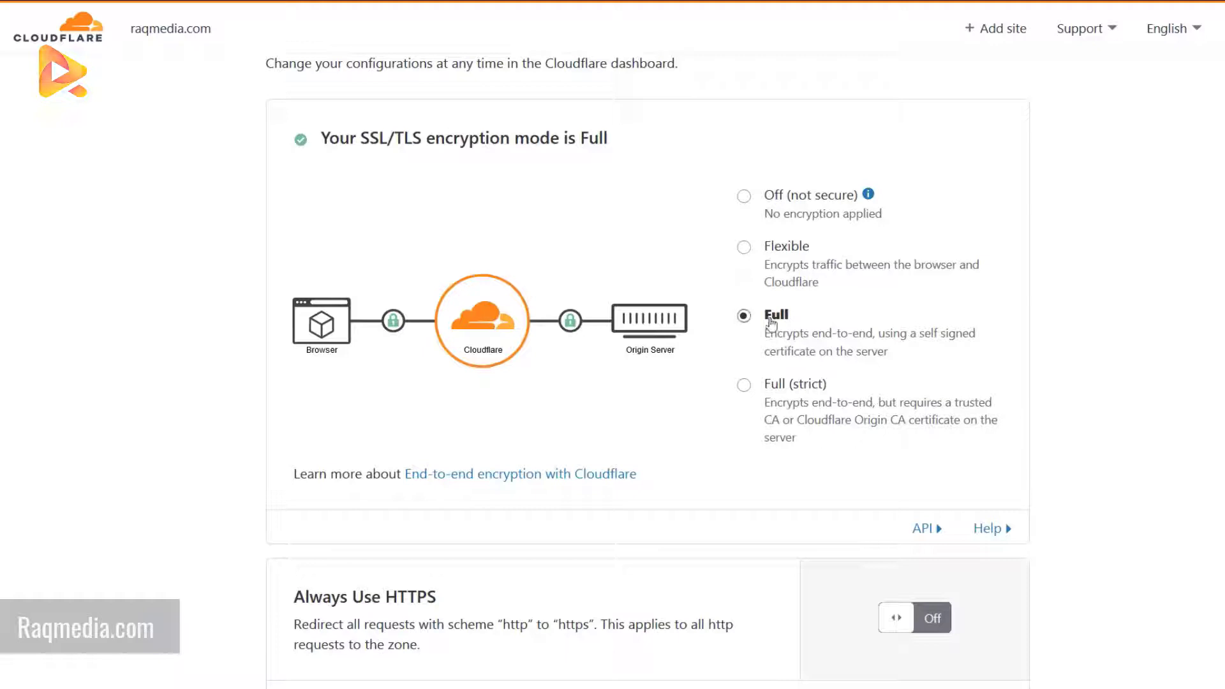
{"action": "mouse_move", "coordinate": [898, 316]}
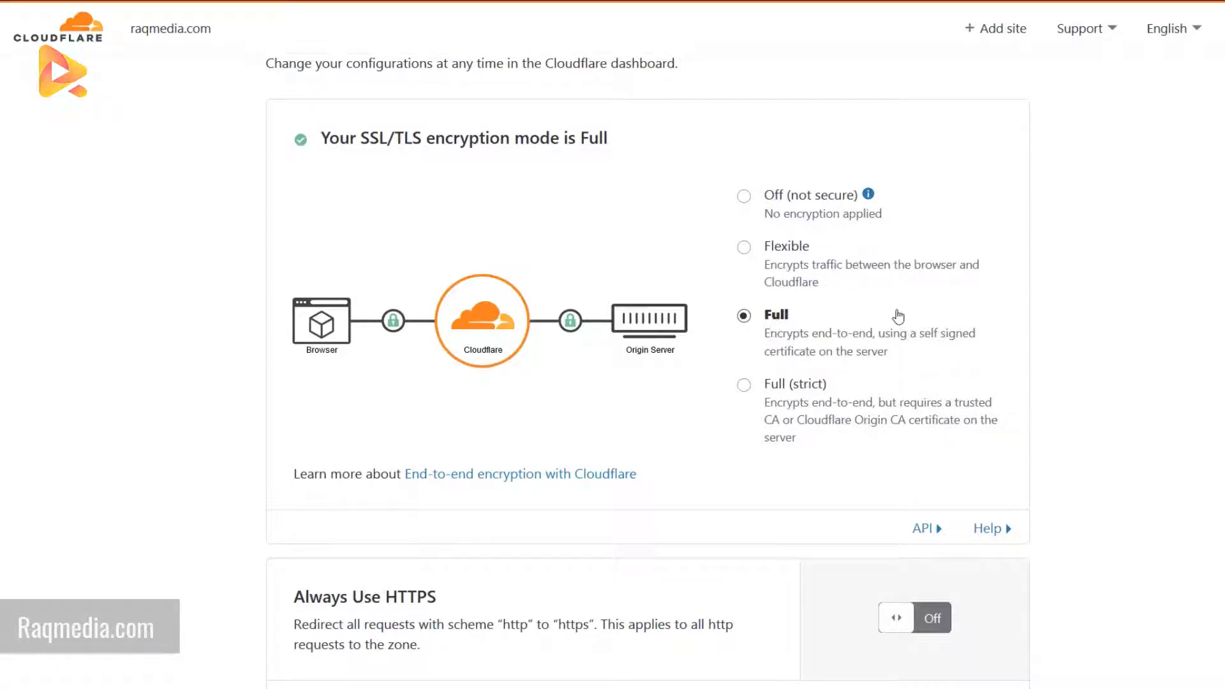
{"action": "mouse_move", "coordinate": [899, 298]}
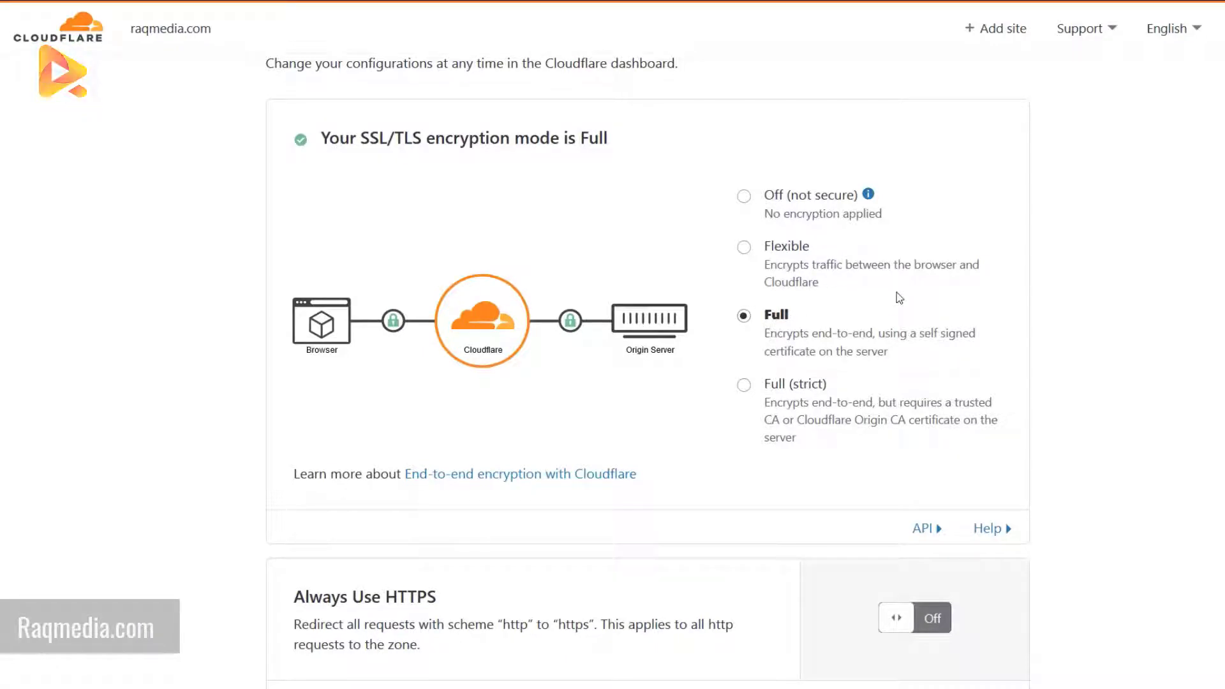
{"action": "scroll", "scroll_direction": "down", "scroll_amount": 3}
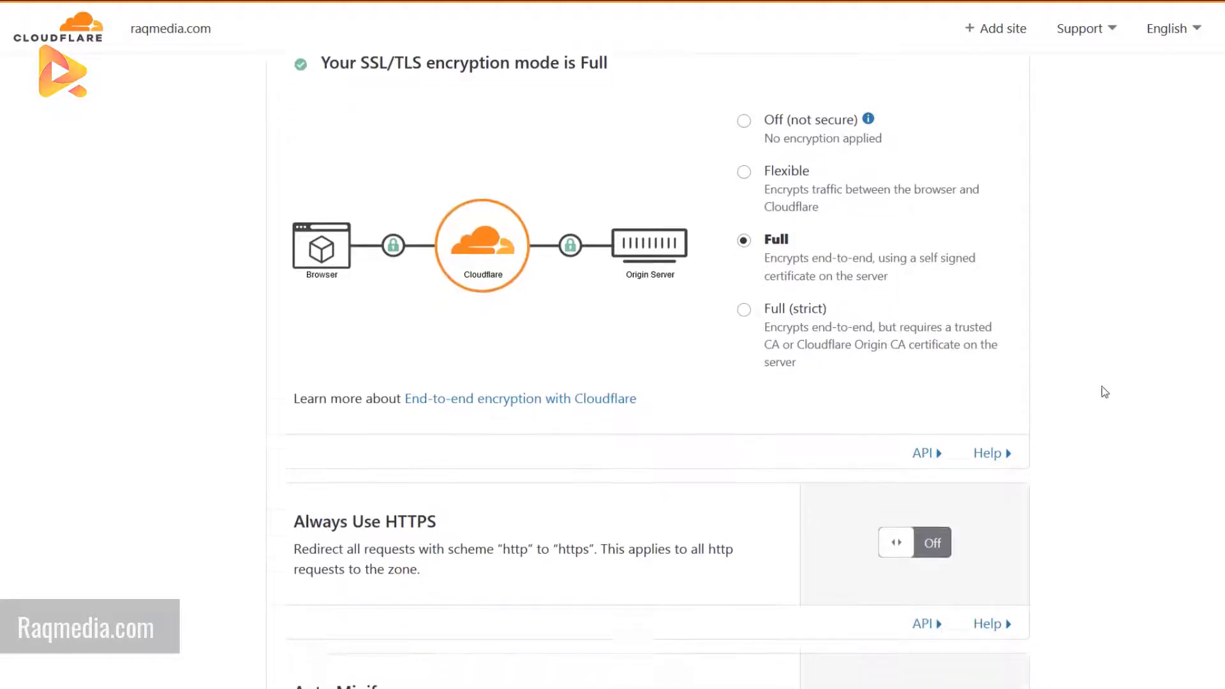
{"action": "scroll", "scroll_direction": "up", "scroll_amount": 3}
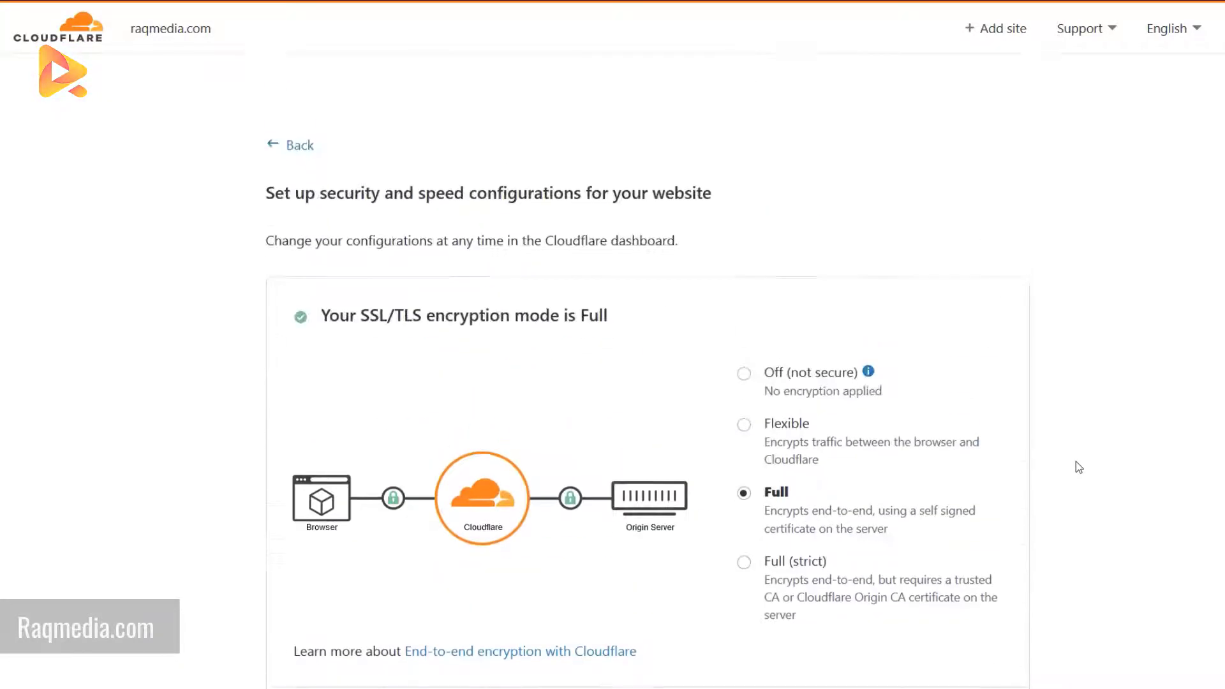
{"action": "scroll", "scroll_direction": "down", "scroll_amount": 3}
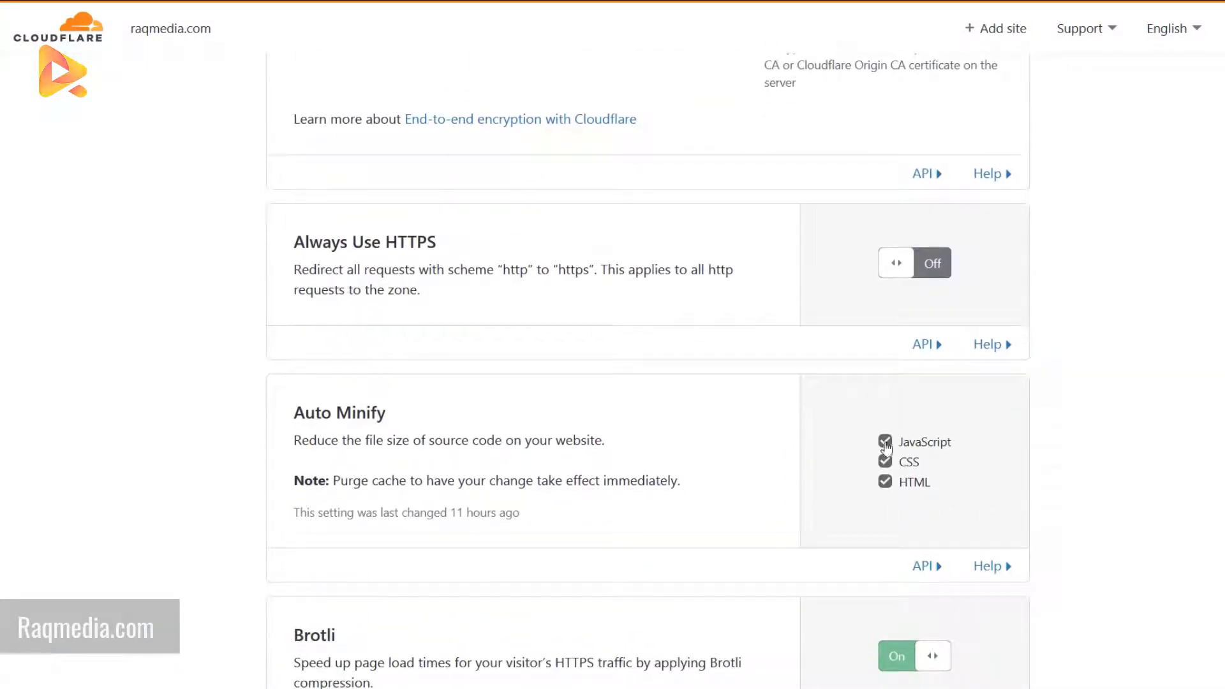
{"action": "left_click", "coordinate": [884, 443]}
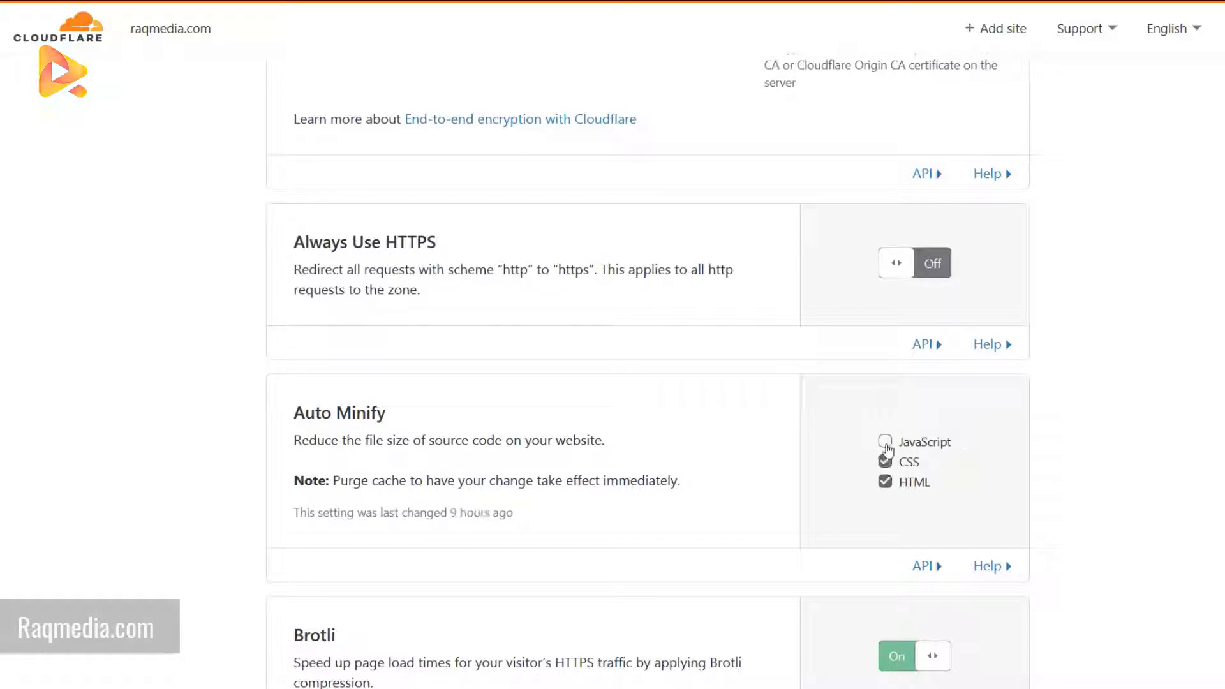
{"action": "left_click", "coordinate": [885, 480]}
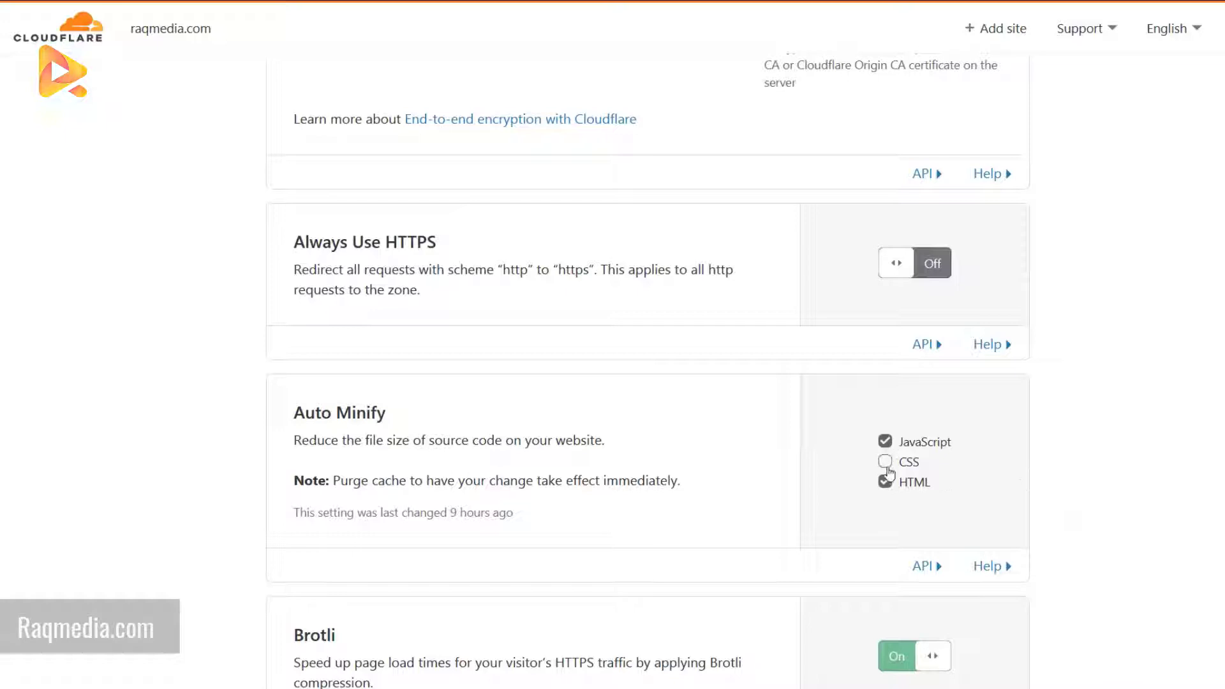
{"action": "left_click", "coordinate": [884, 482]}
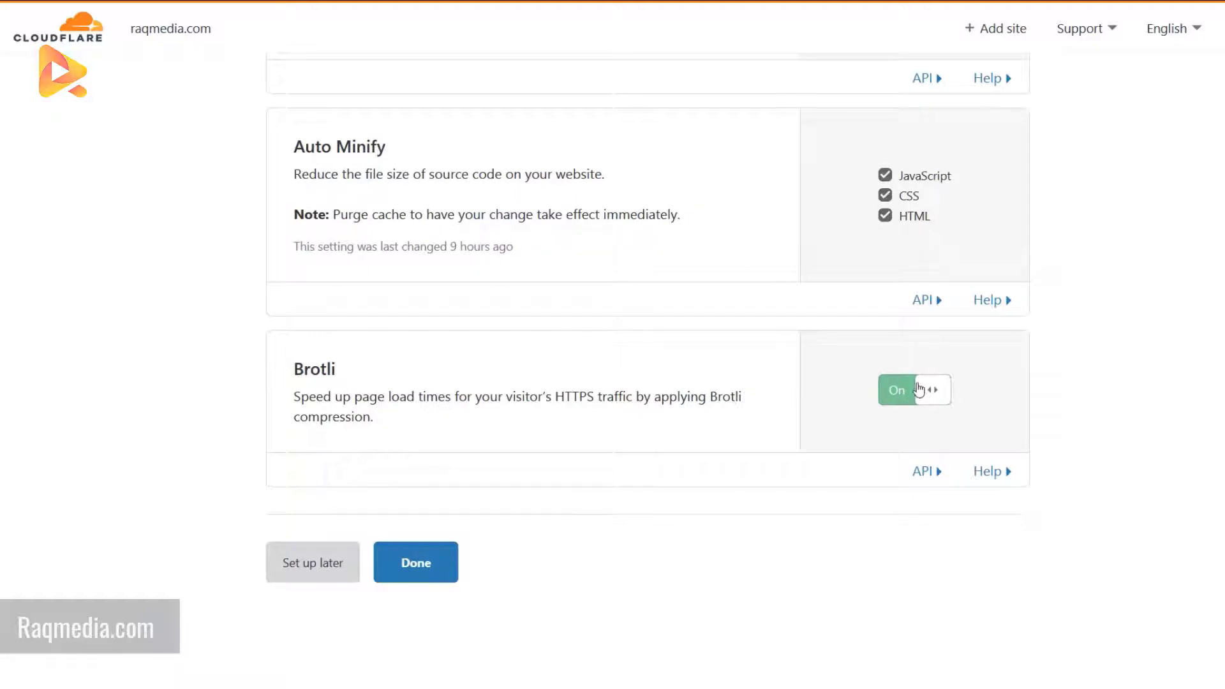
{"action": "left_click", "coordinate": [914, 391]}
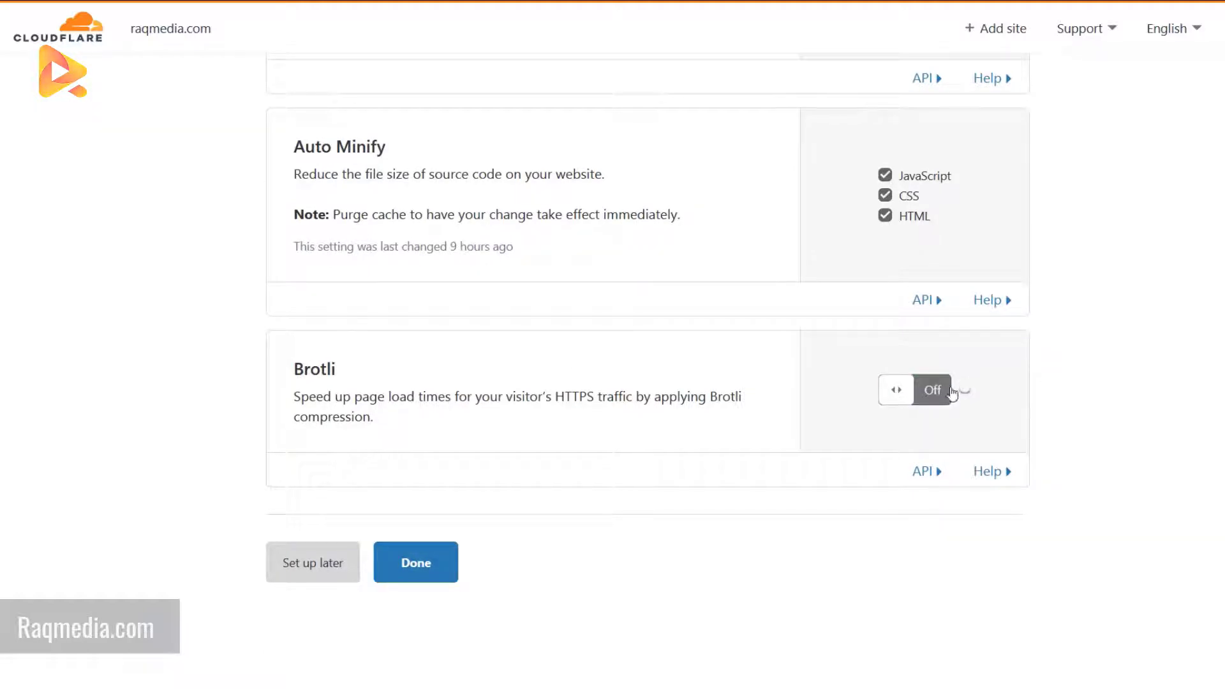
{"action": "left_click", "coordinate": [930, 390]}
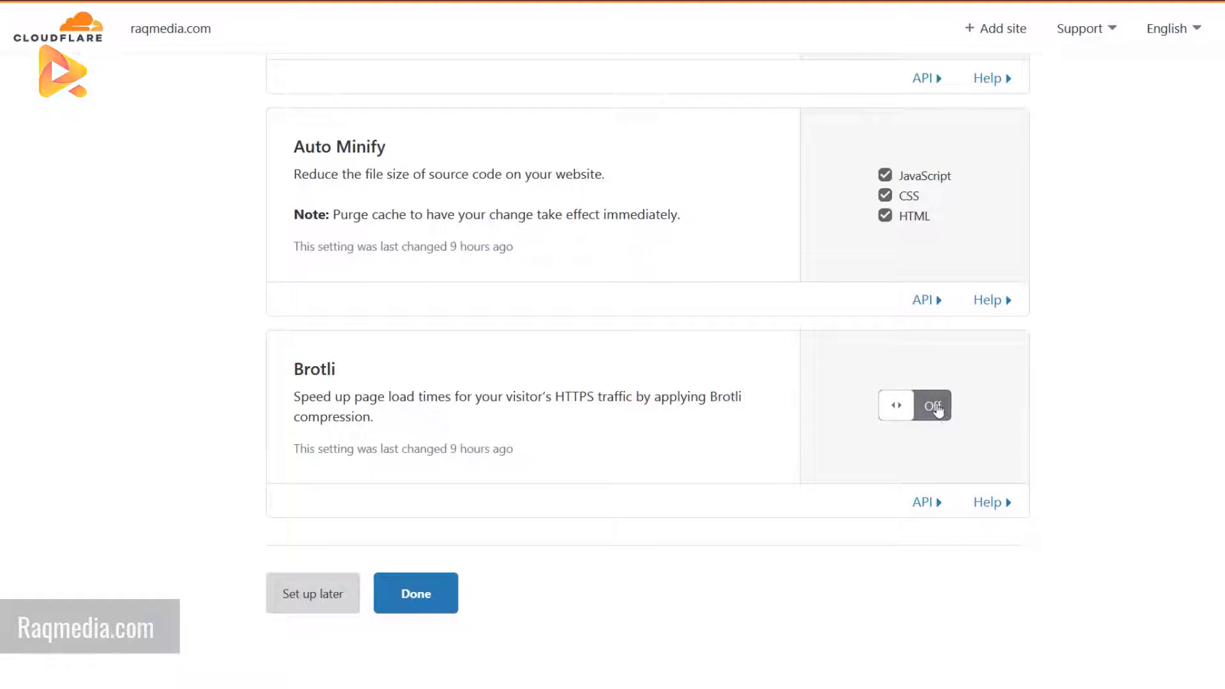
{"action": "left_click", "coordinate": [913, 406]}
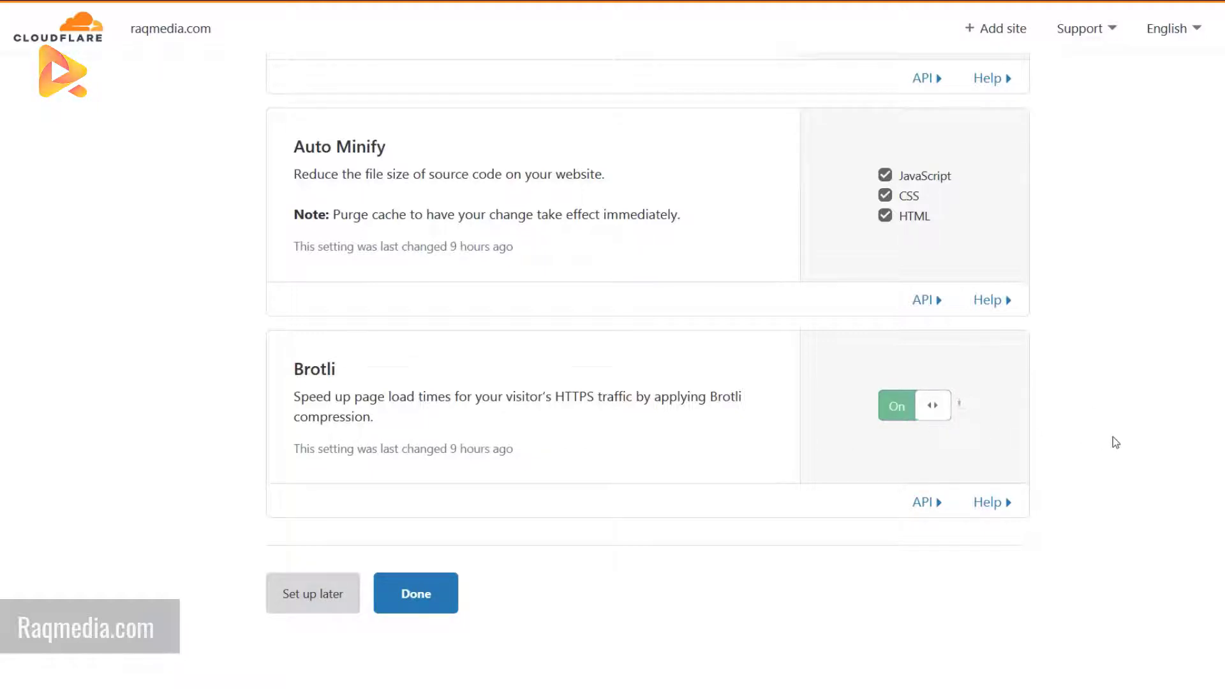
{"action": "mouse_move", "coordinate": [1073, 457]}
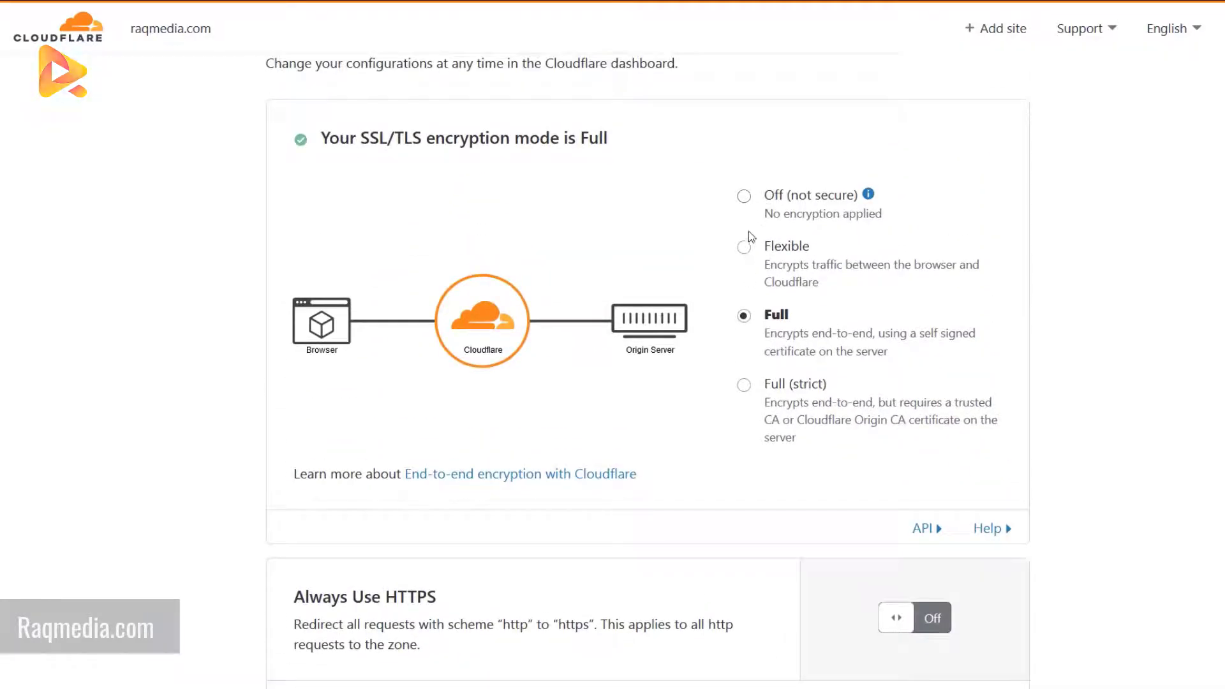
{"action": "mouse_move", "coordinate": [775, 254]}
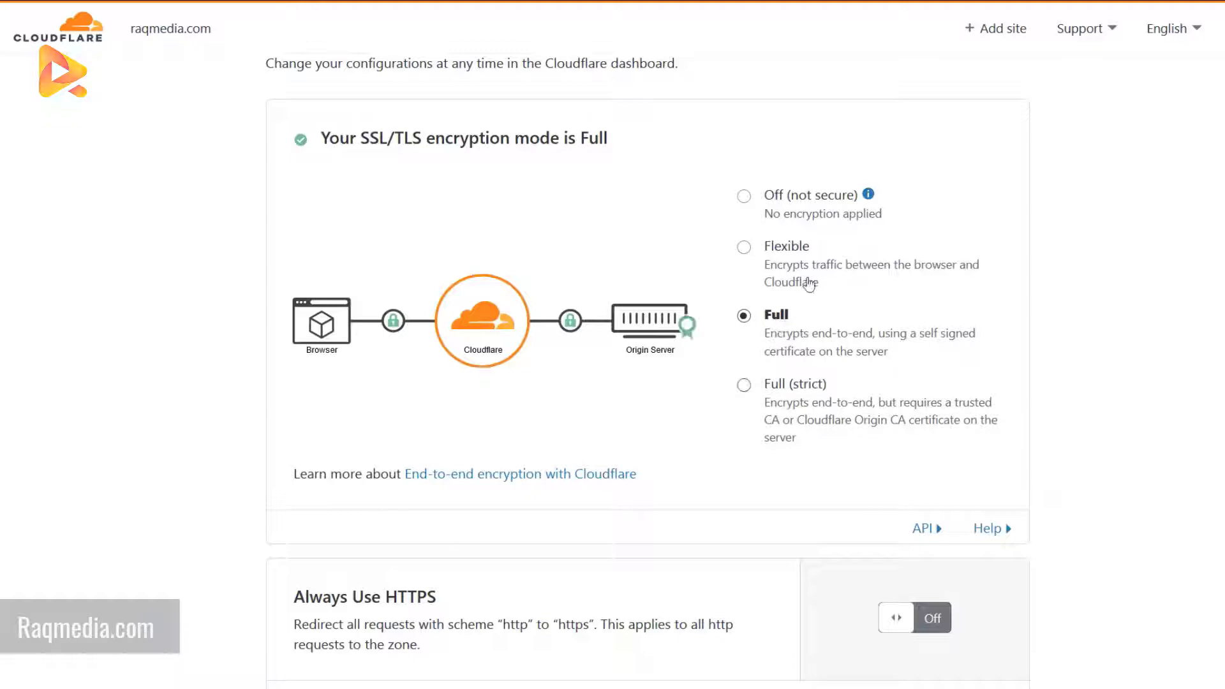
{"action": "mouse_move", "coordinate": [792, 198]}
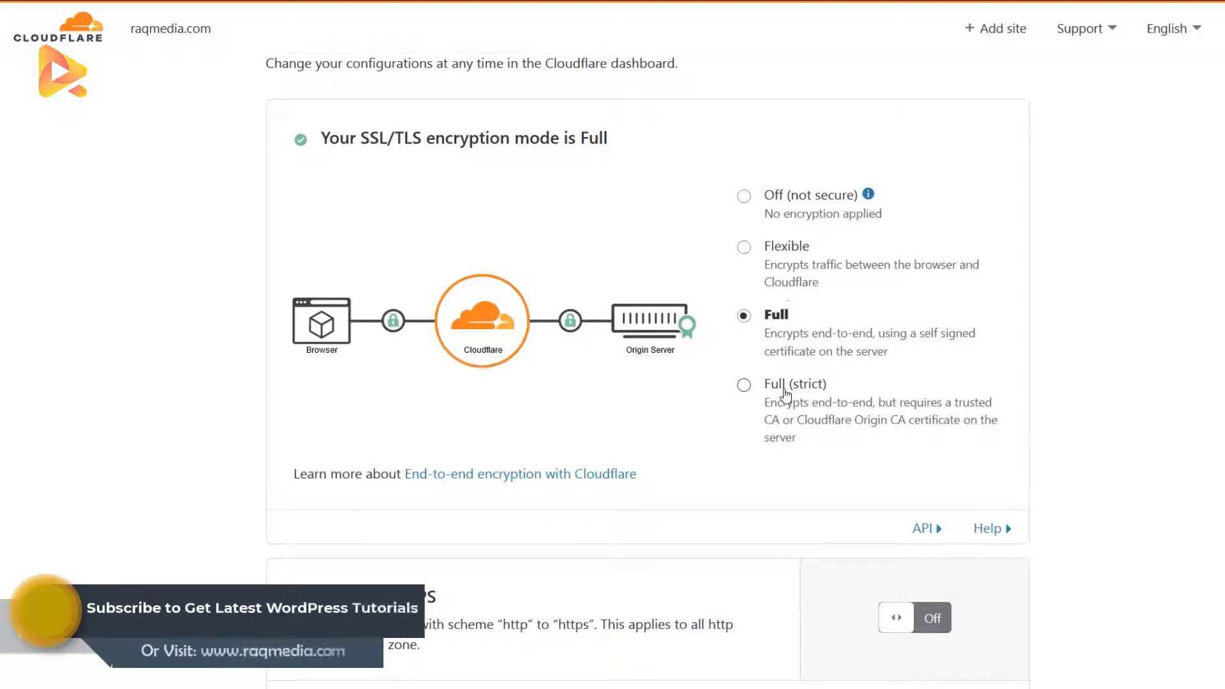
{"action": "mouse_move", "coordinate": [784, 423]}
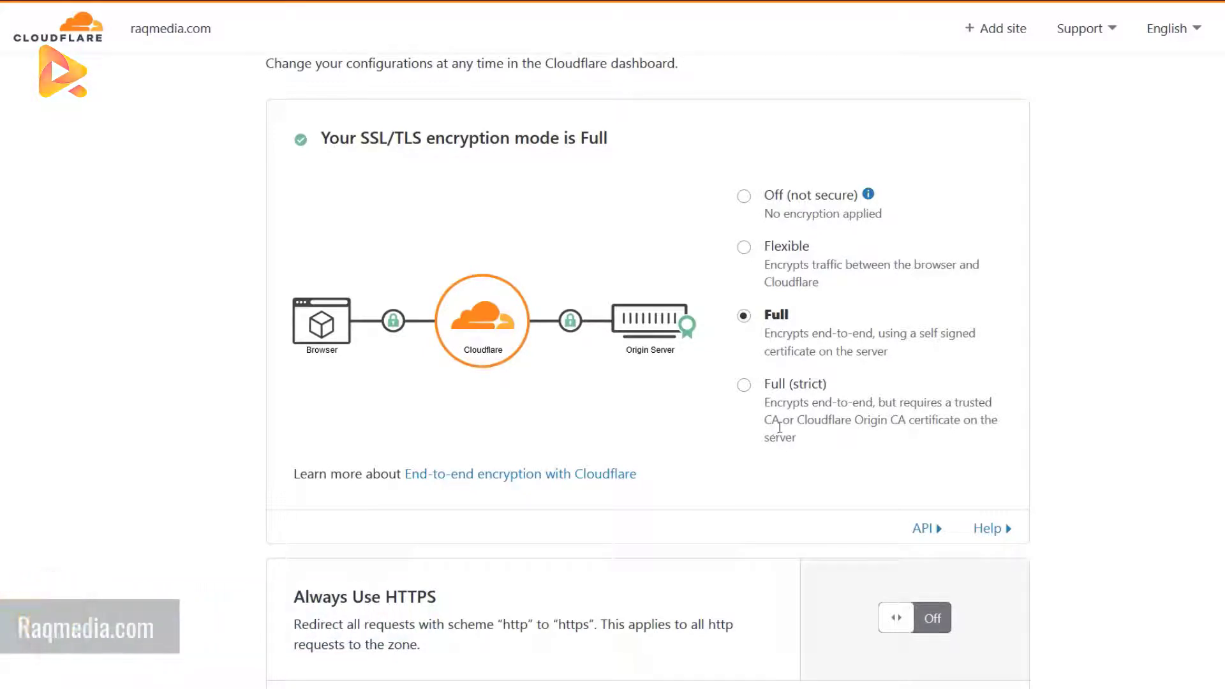
{"action": "scroll", "scroll_direction": "down", "scroll_amount": 3}
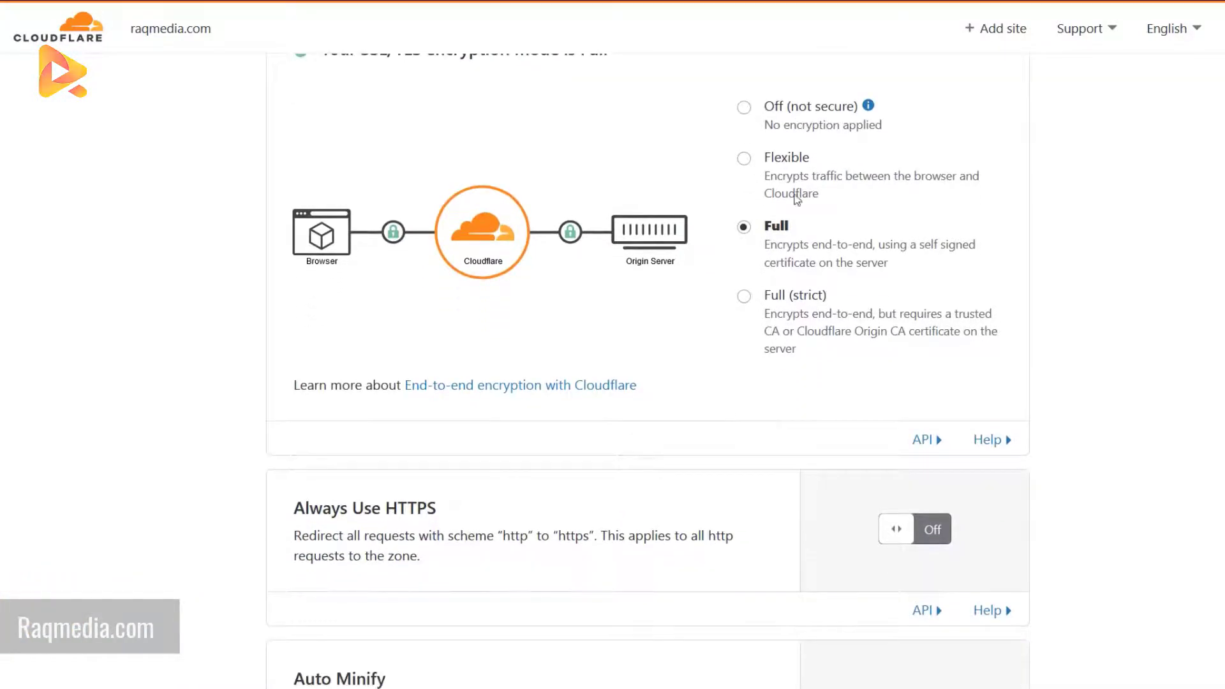
{"action": "scroll", "scroll_direction": "down", "scroll_amount": 3}
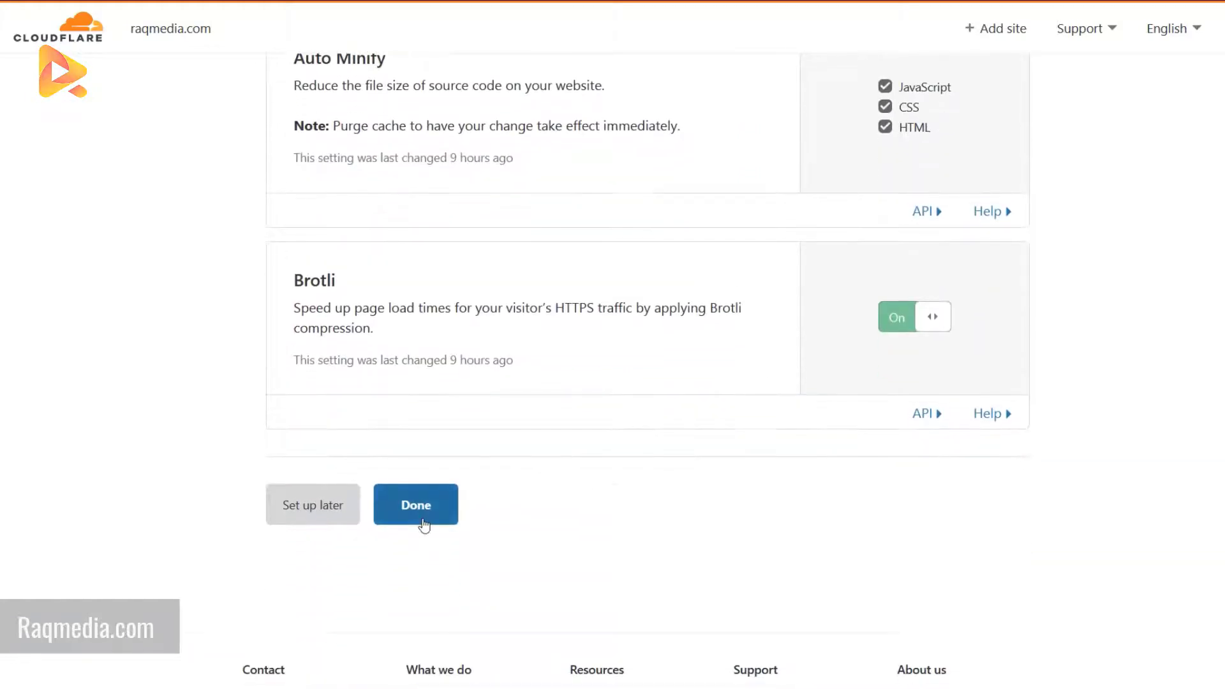
Read the Overview page's pending nameserver instructions, then head to Analytics.
{"action": "left_click", "coordinate": [416, 504]}
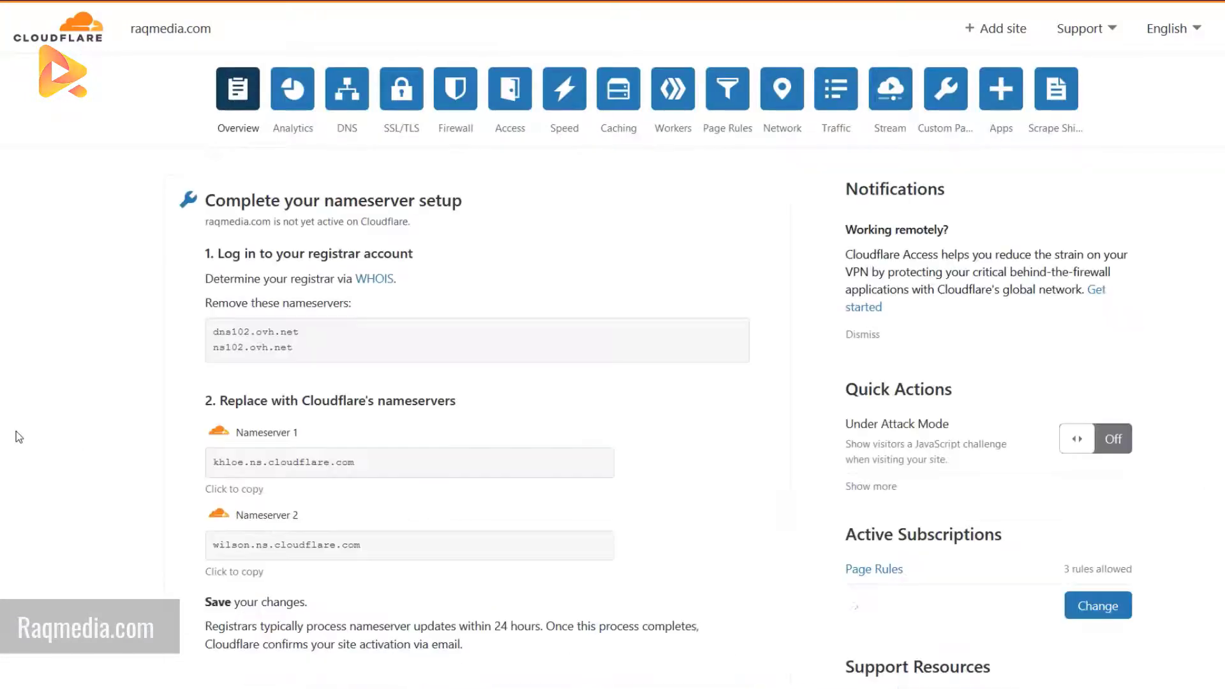
{"action": "scroll", "scroll_direction": "down", "scroll_amount": 3}
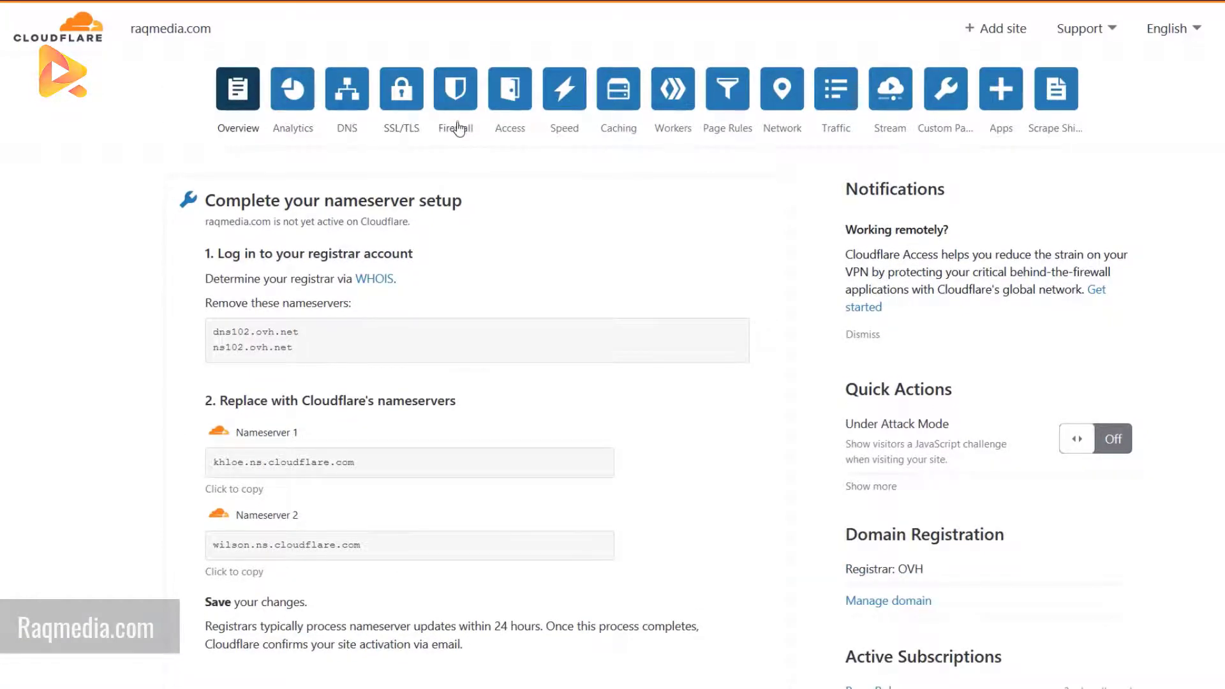
{"action": "mouse_move", "coordinate": [509, 128]}
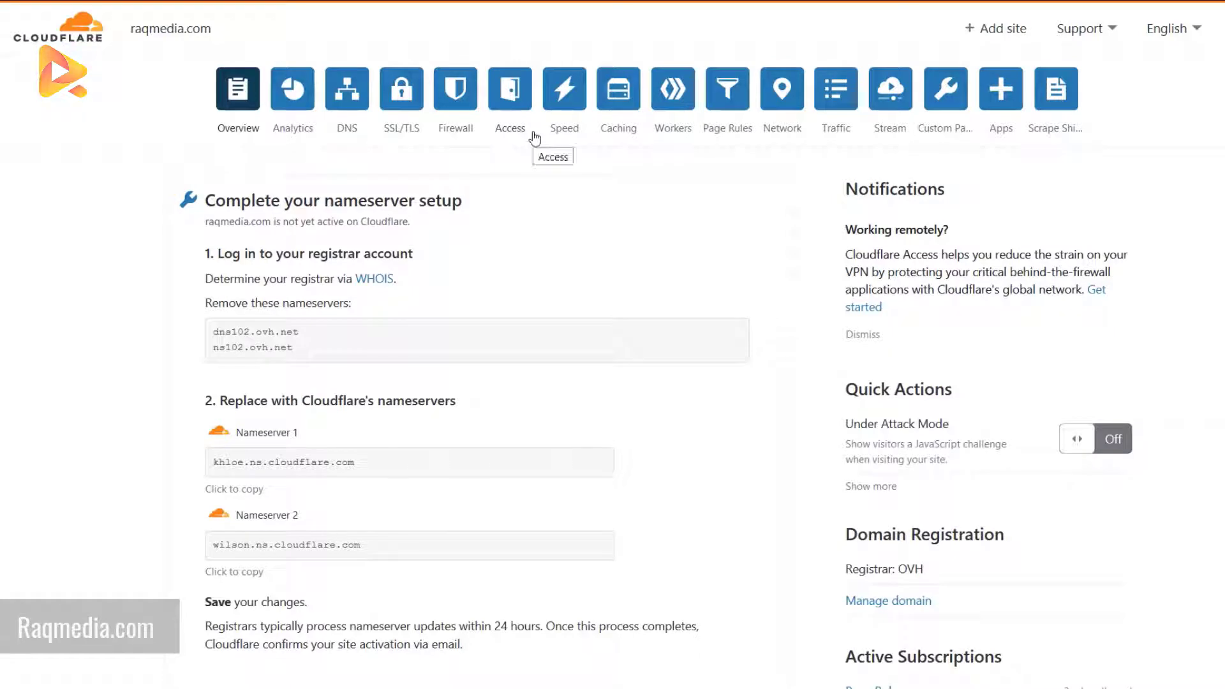
{"action": "mouse_move", "coordinate": [564, 93]}
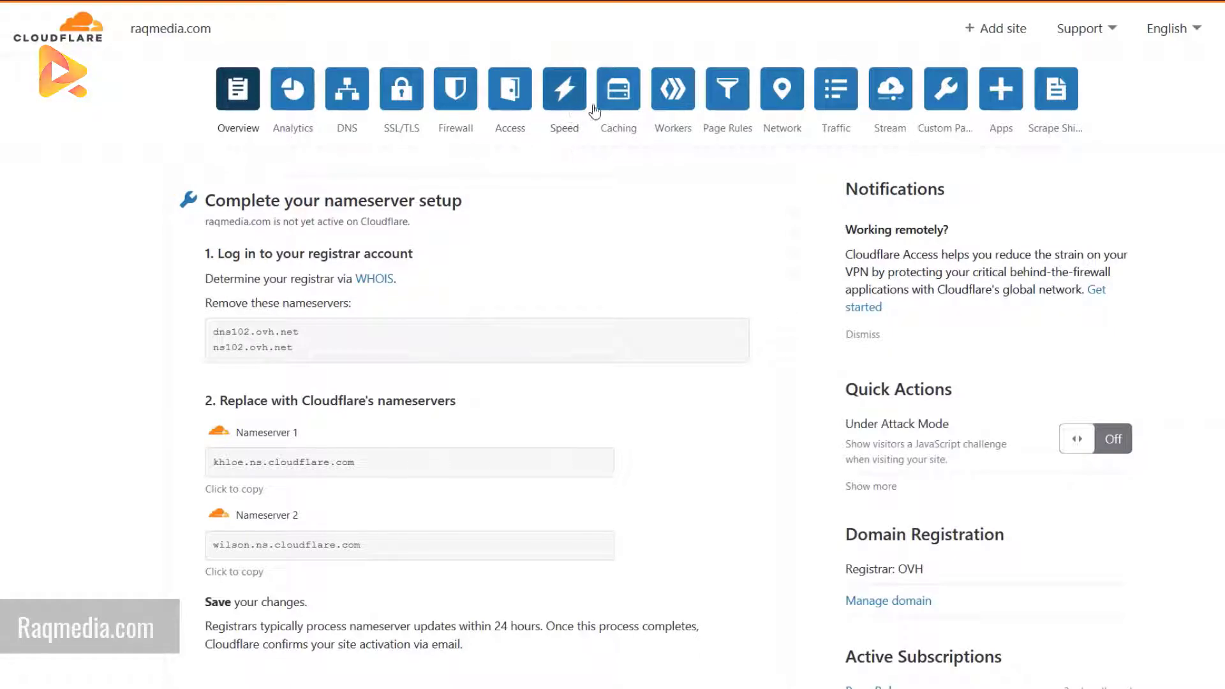
{"action": "mouse_move", "coordinate": [781, 115]}
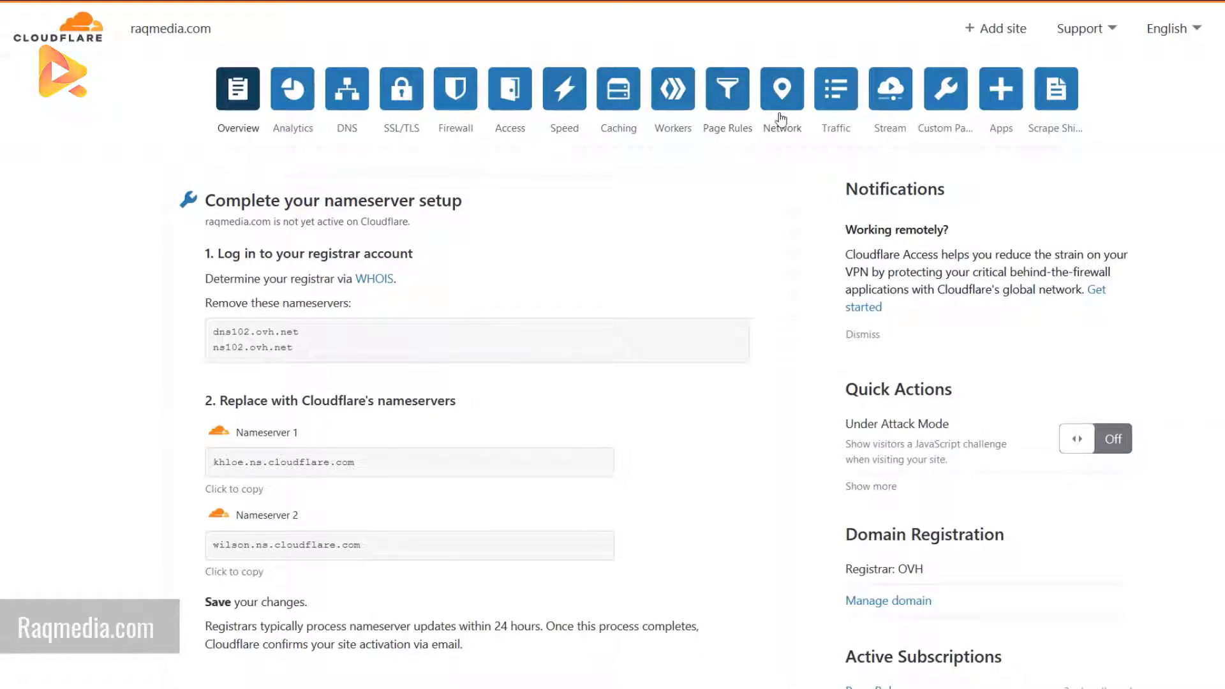
{"action": "mouse_move", "coordinate": [700, 46]}
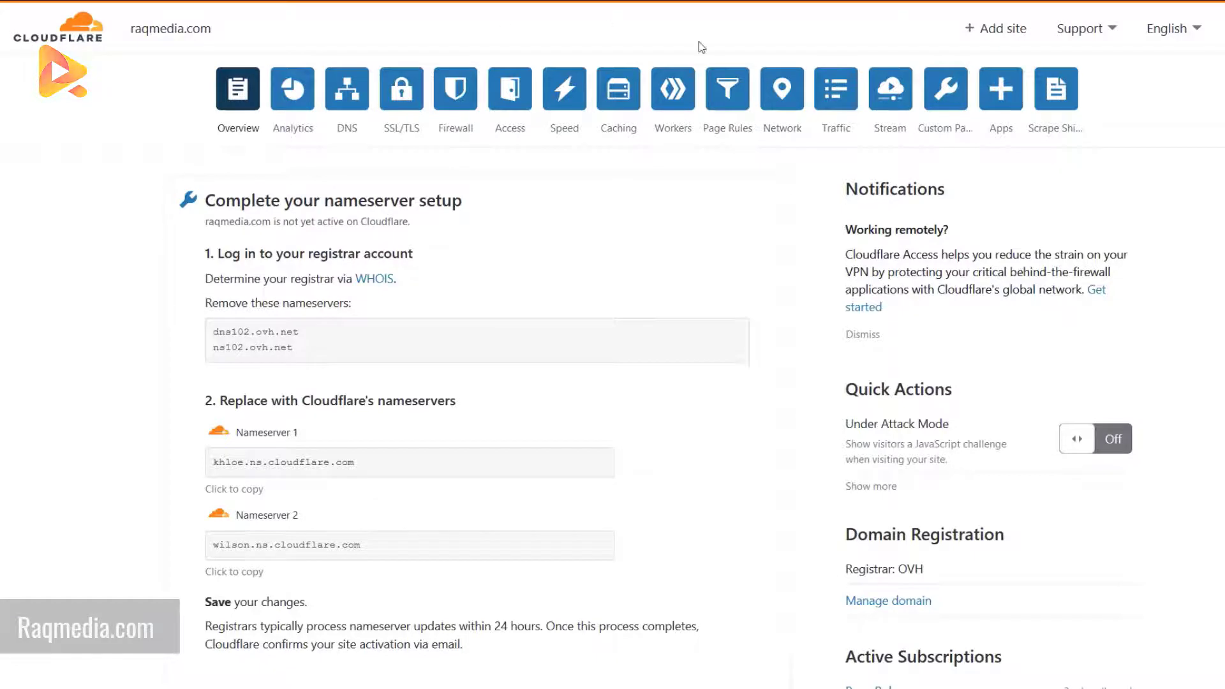
{"action": "mouse_move", "coordinate": [790, 235]}
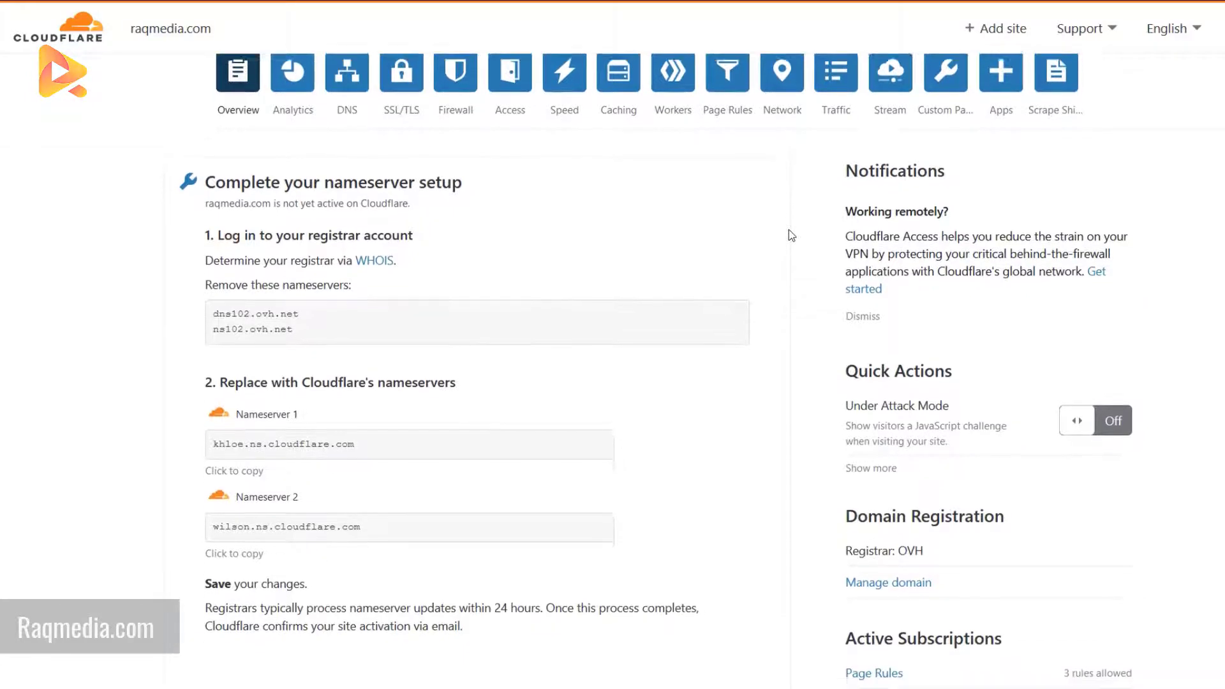
{"action": "scroll", "scroll_direction": "down", "scroll_amount": 3}
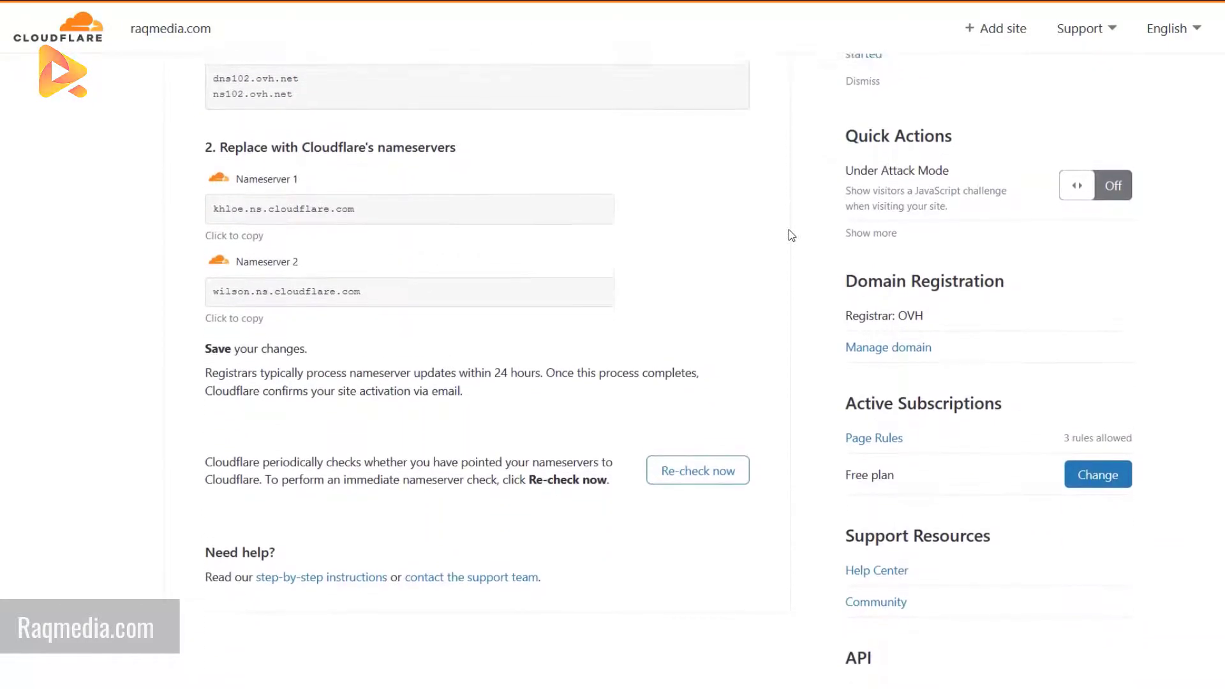
{"action": "scroll", "scroll_direction": "up", "scroll_amount": 3}
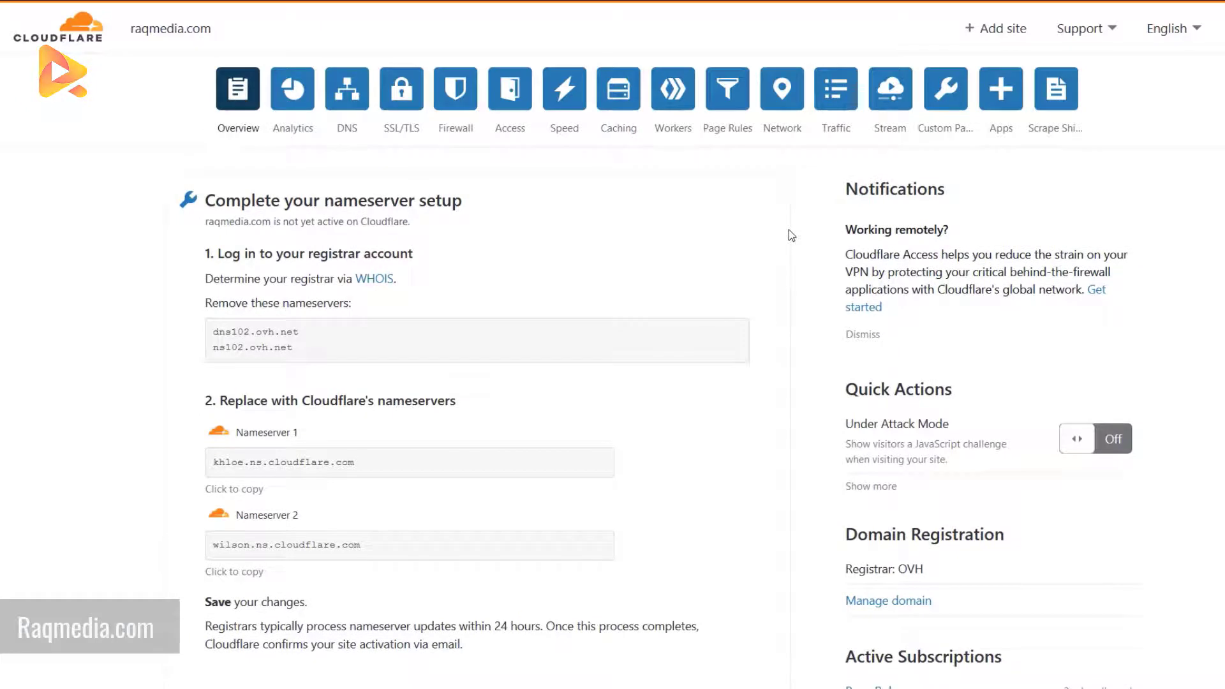
{"action": "left_click", "coordinate": [292, 88]}
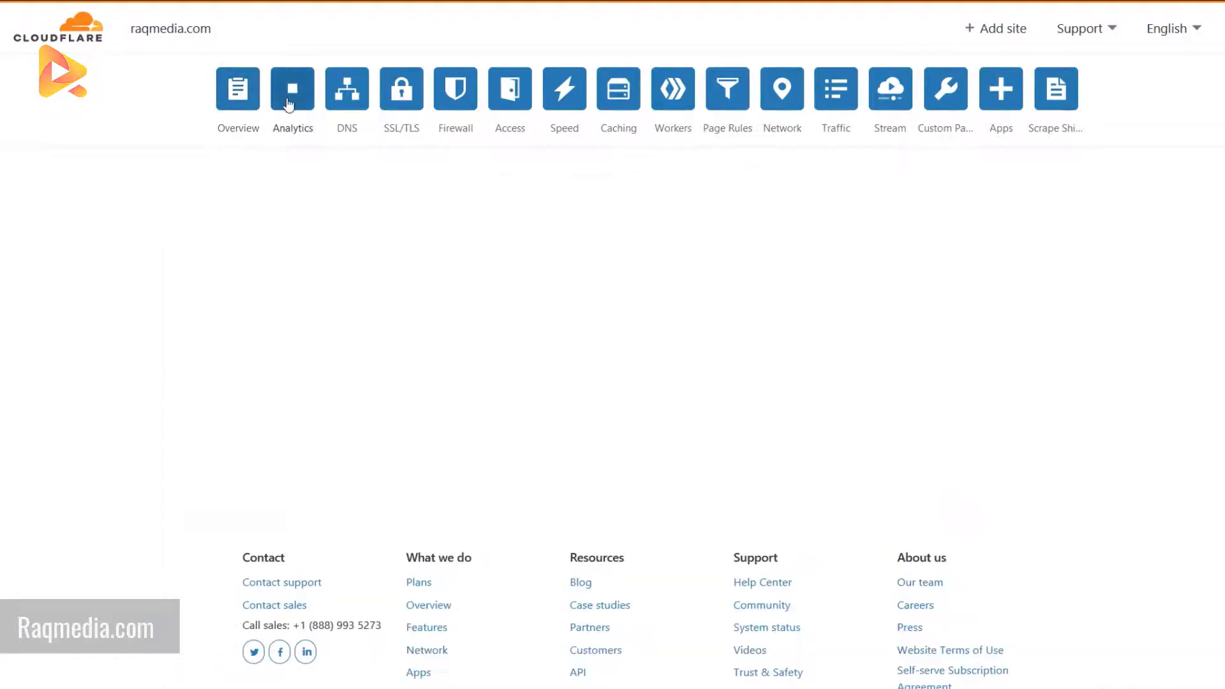
Check the Analytics Traffic figures showing zero requests, then move to DNS management.
{"action": "scroll", "scroll_direction": "up", "scroll_amount": 3}
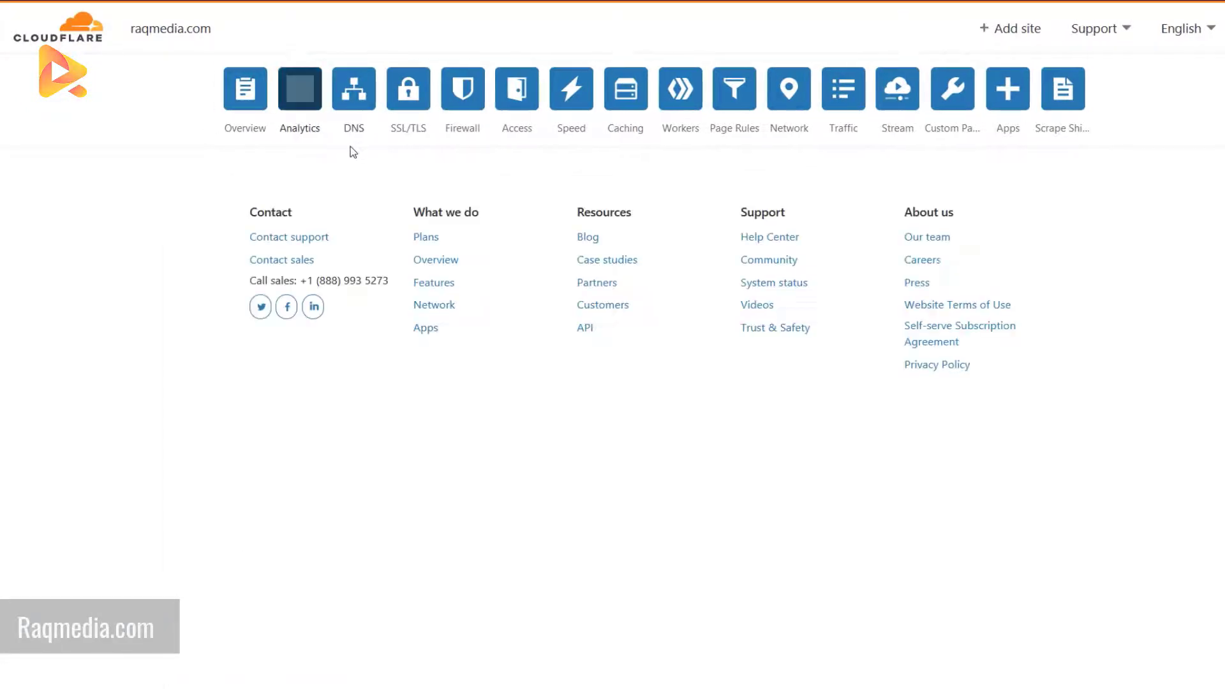
{"action": "left_click", "coordinate": [299, 88]}
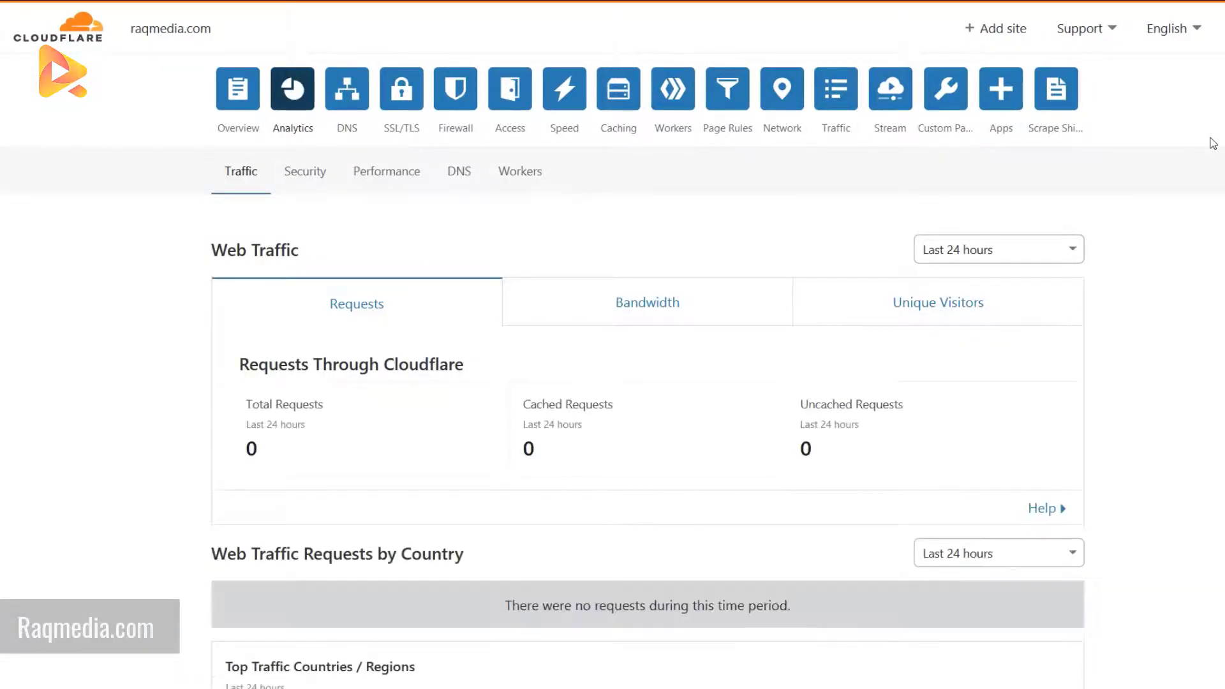
{"action": "mouse_move", "coordinate": [346, 89]}
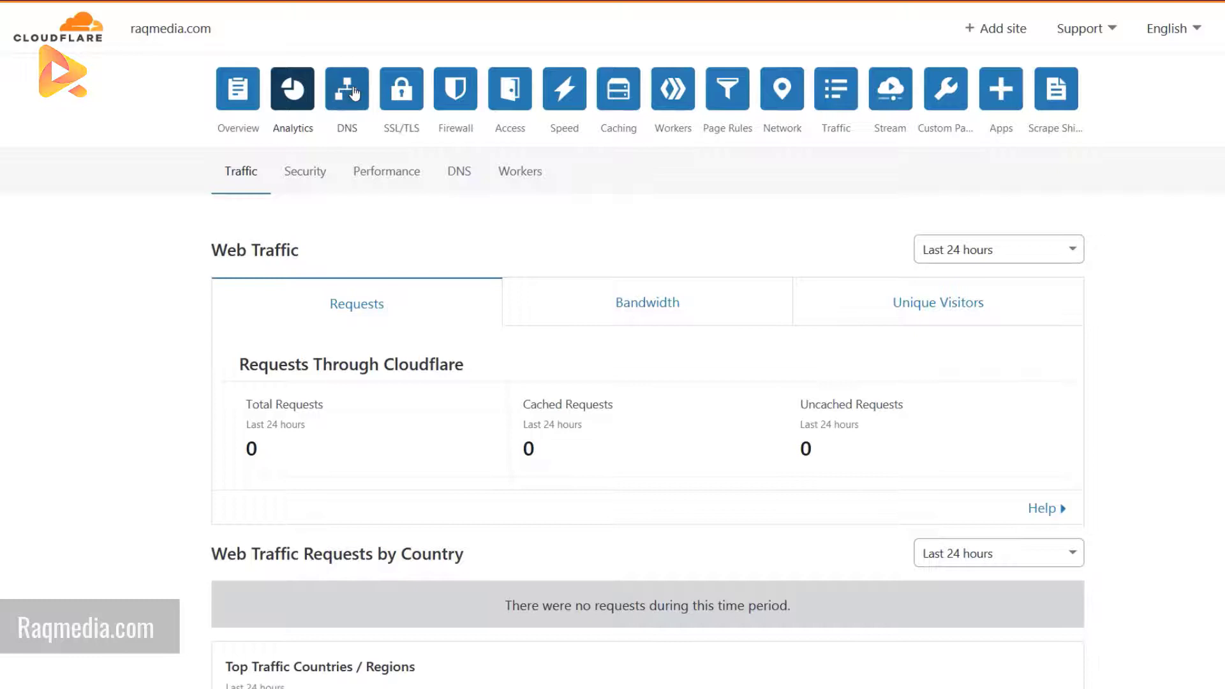
{"action": "left_click", "coordinate": [345, 88]}
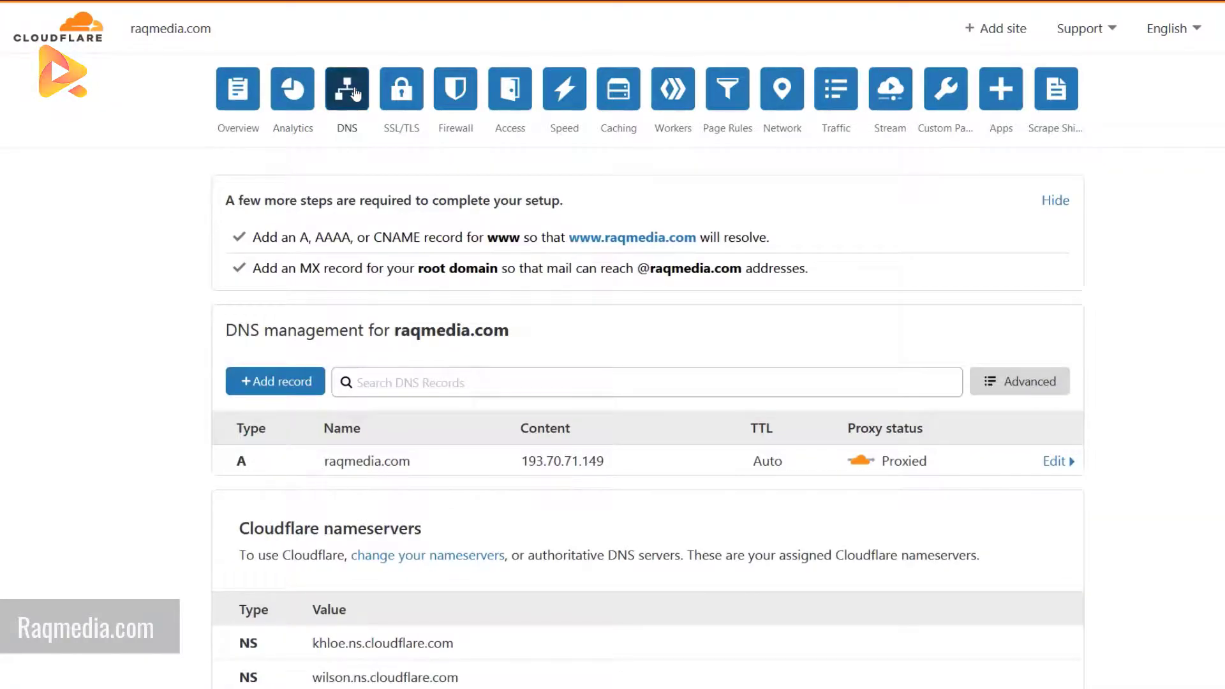
{"action": "mouse_move", "coordinate": [442, 259]}
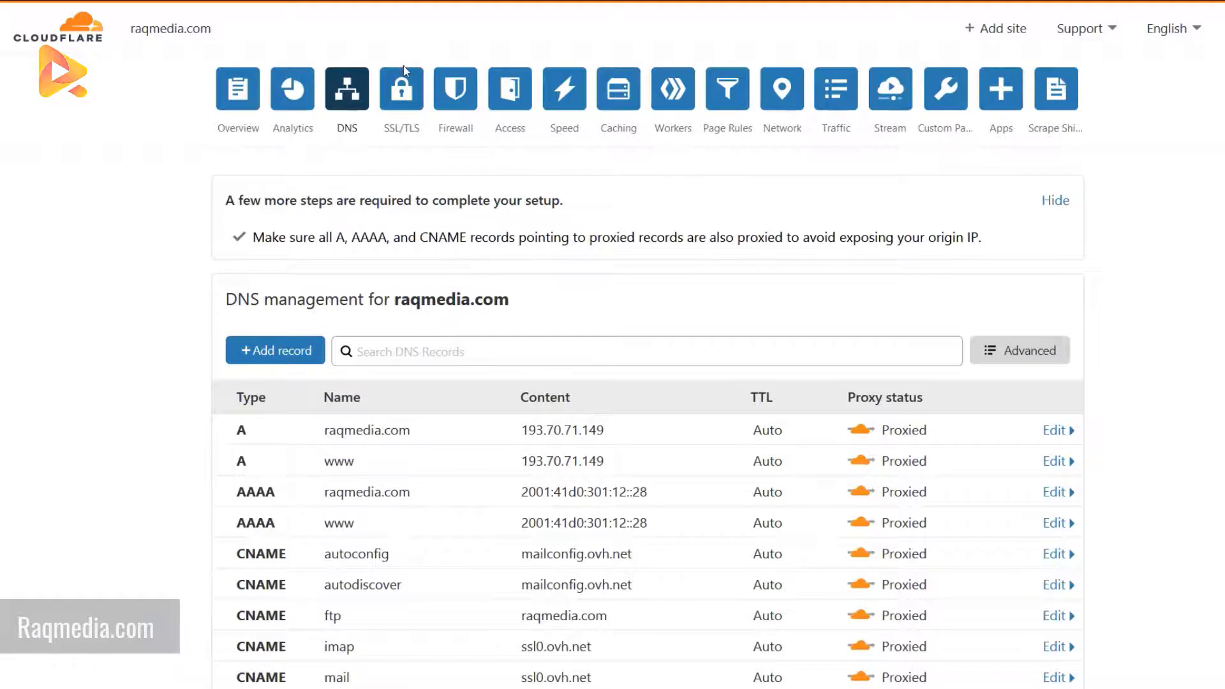
Leave the proxied DNS records table for the SSL/TLS encryption settings.
{"action": "left_click", "coordinate": [401, 89]}
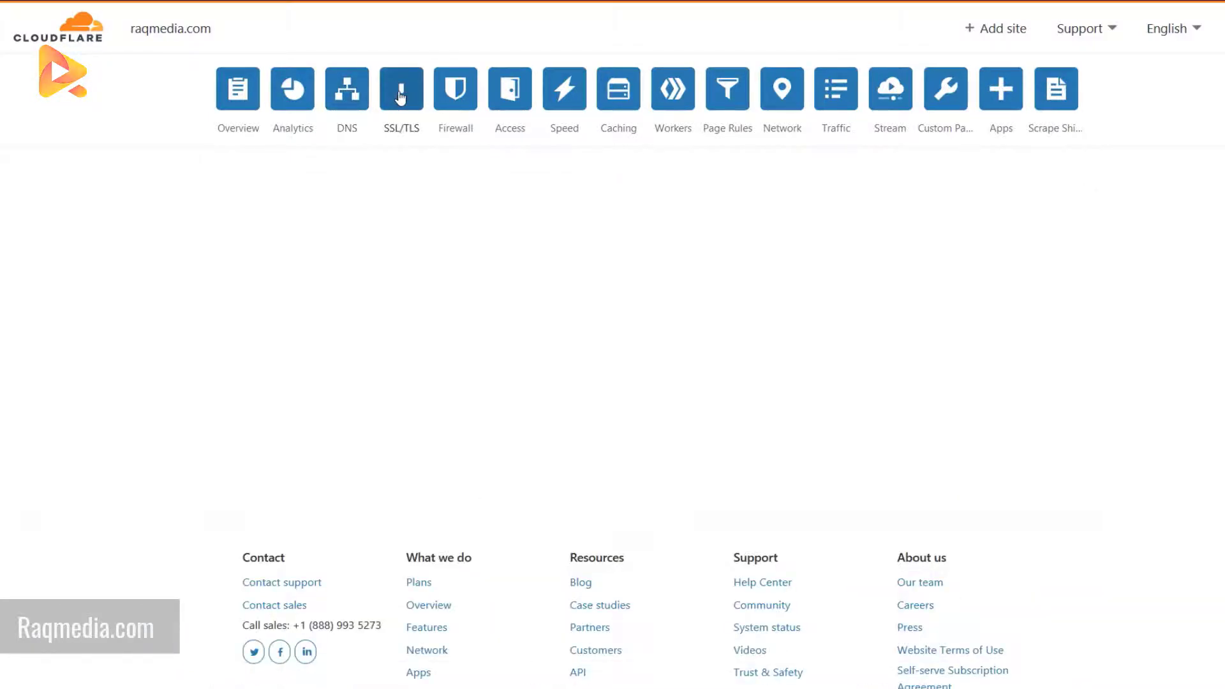
Verify SSL/TLS encryption mode is Full, then move to the Firewall section.
{"action": "left_click", "coordinate": [400, 89]}
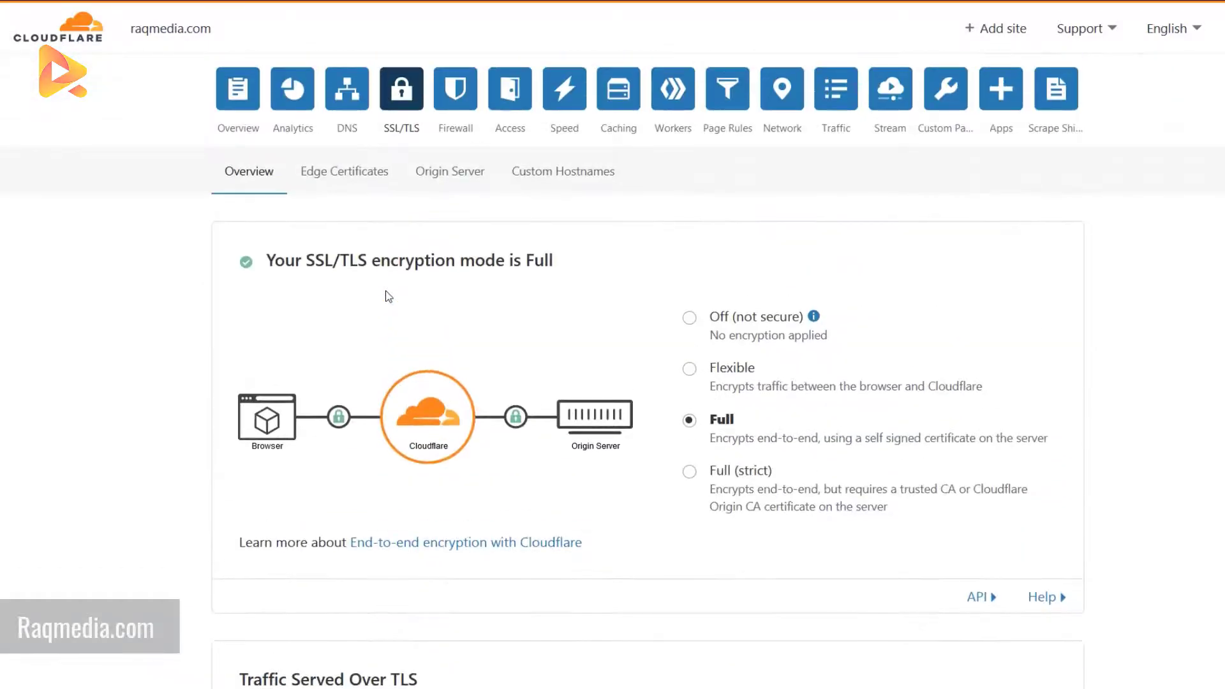
{"action": "mouse_move", "coordinate": [455, 88]}
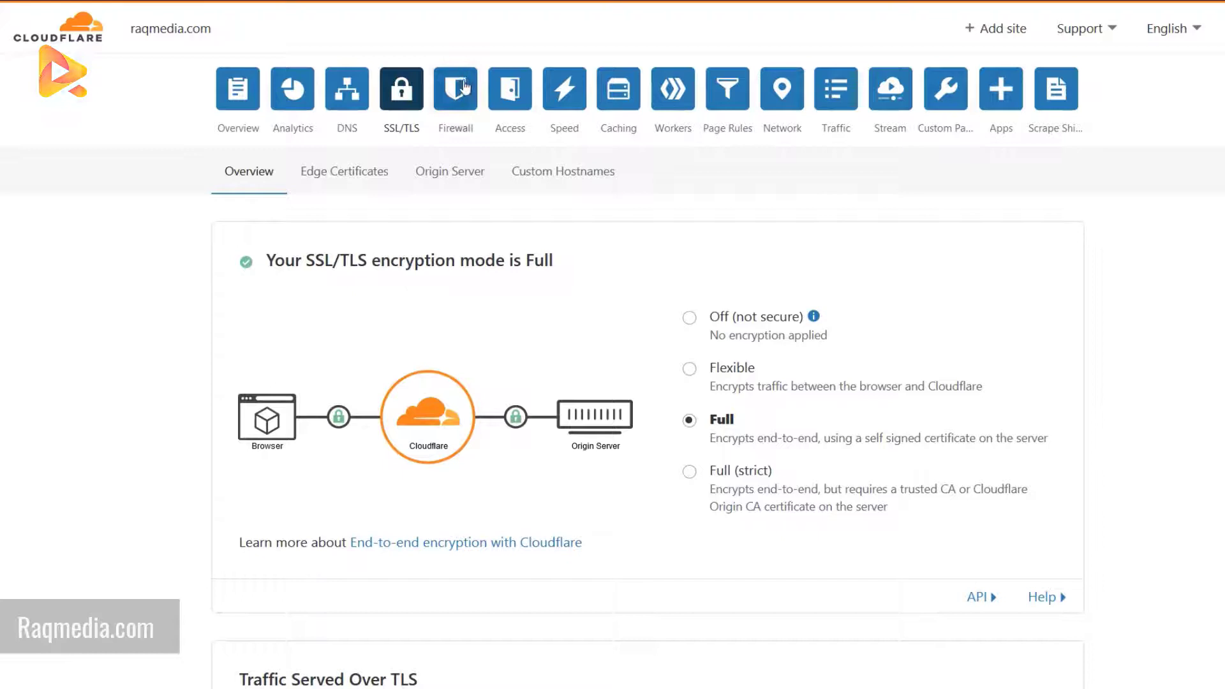
{"action": "left_click", "coordinate": [455, 88]}
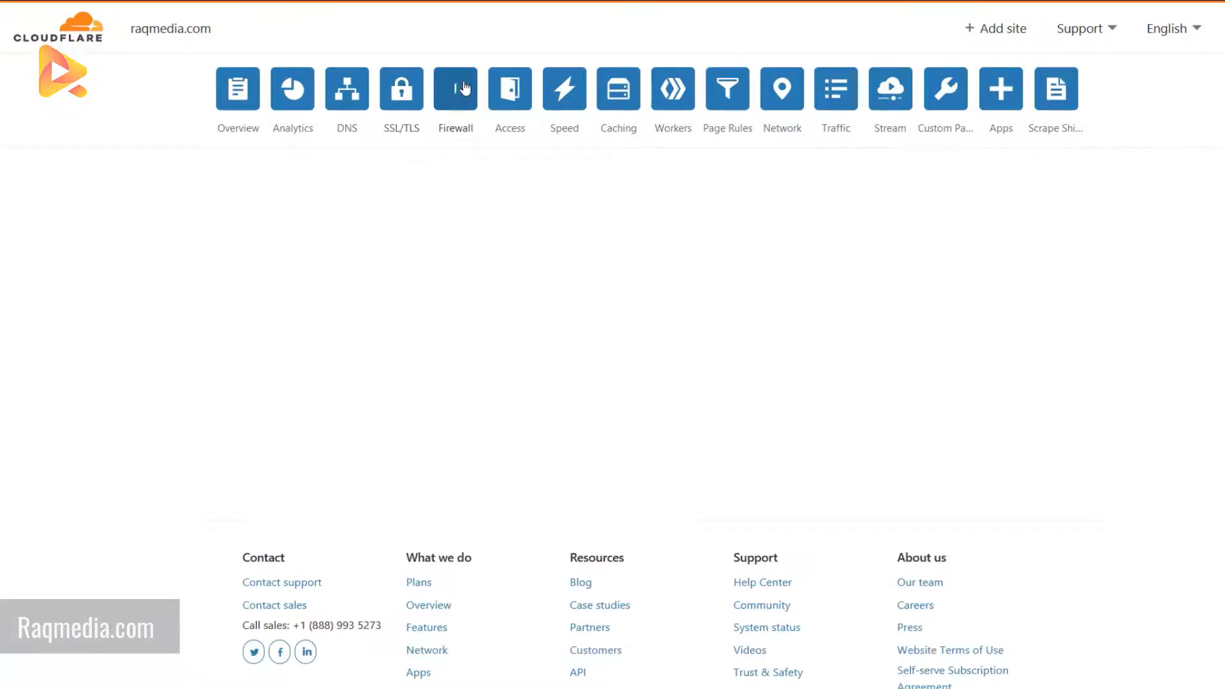
Review the Firewall overview with no events and the empty Firewall Rules list.
{"action": "left_click", "coordinate": [454, 88]}
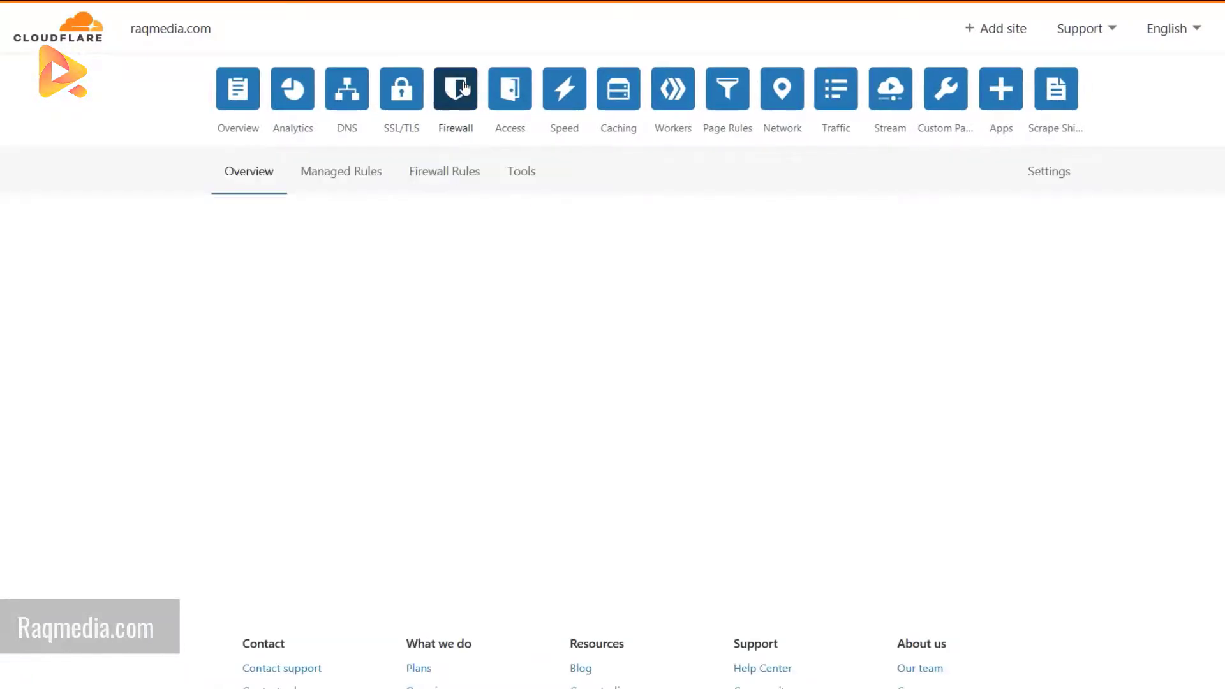
{"action": "left_click", "coordinate": [454, 88]}
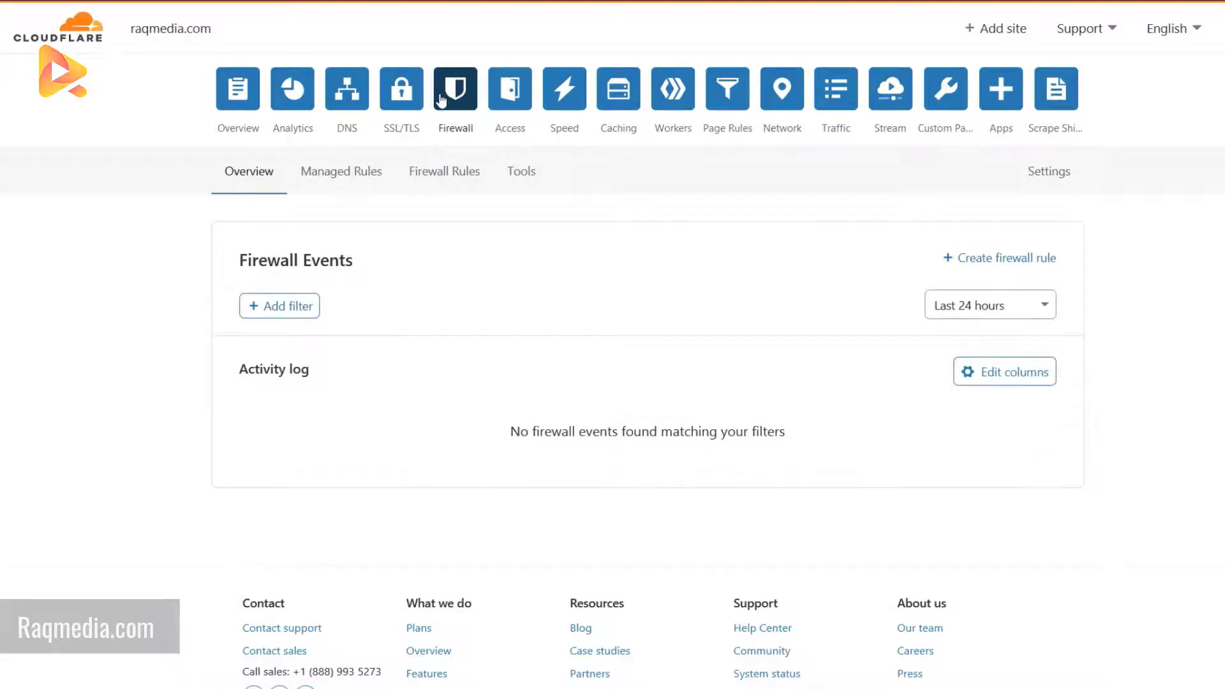
{"action": "mouse_move", "coordinate": [475, 170]}
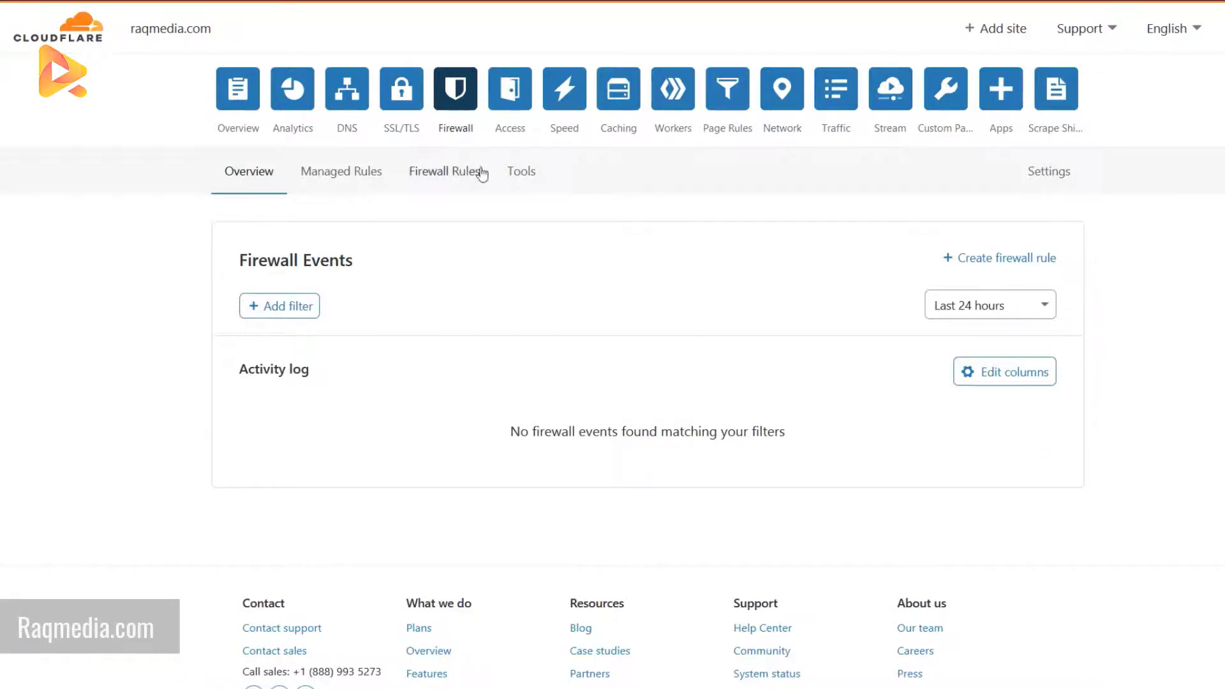
{"action": "left_click", "coordinate": [444, 171]}
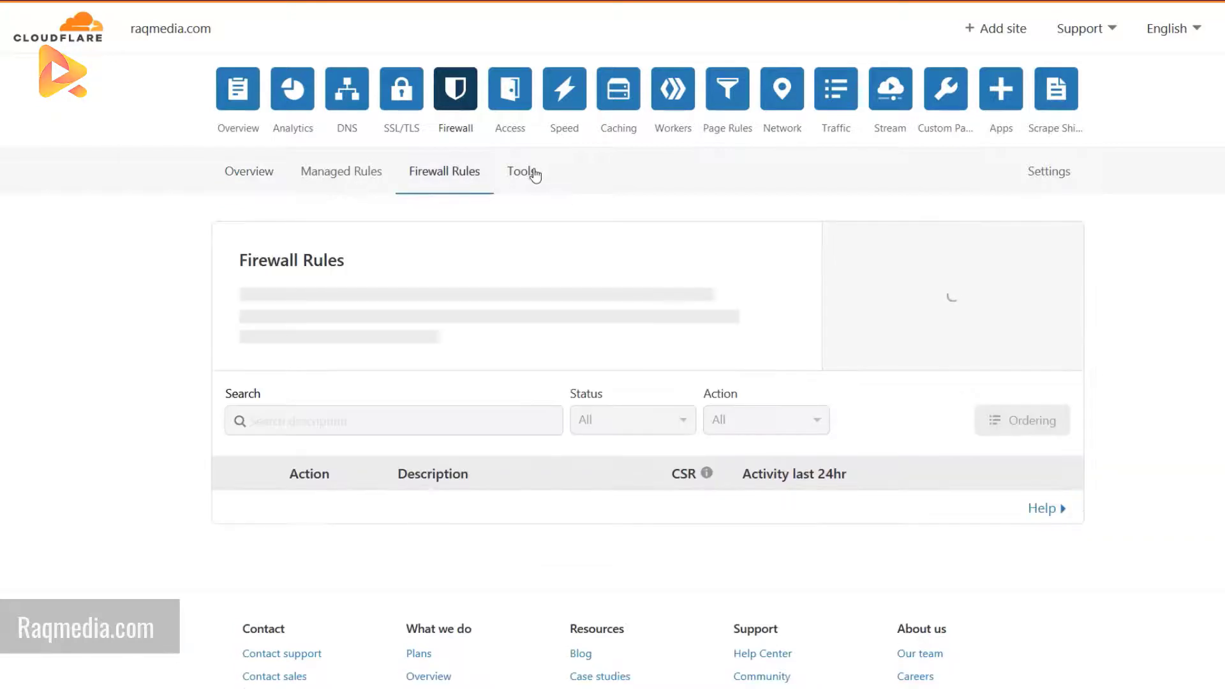
Move to the Speed section showing the 22% faster load estimate.
{"action": "left_click", "coordinate": [521, 171]}
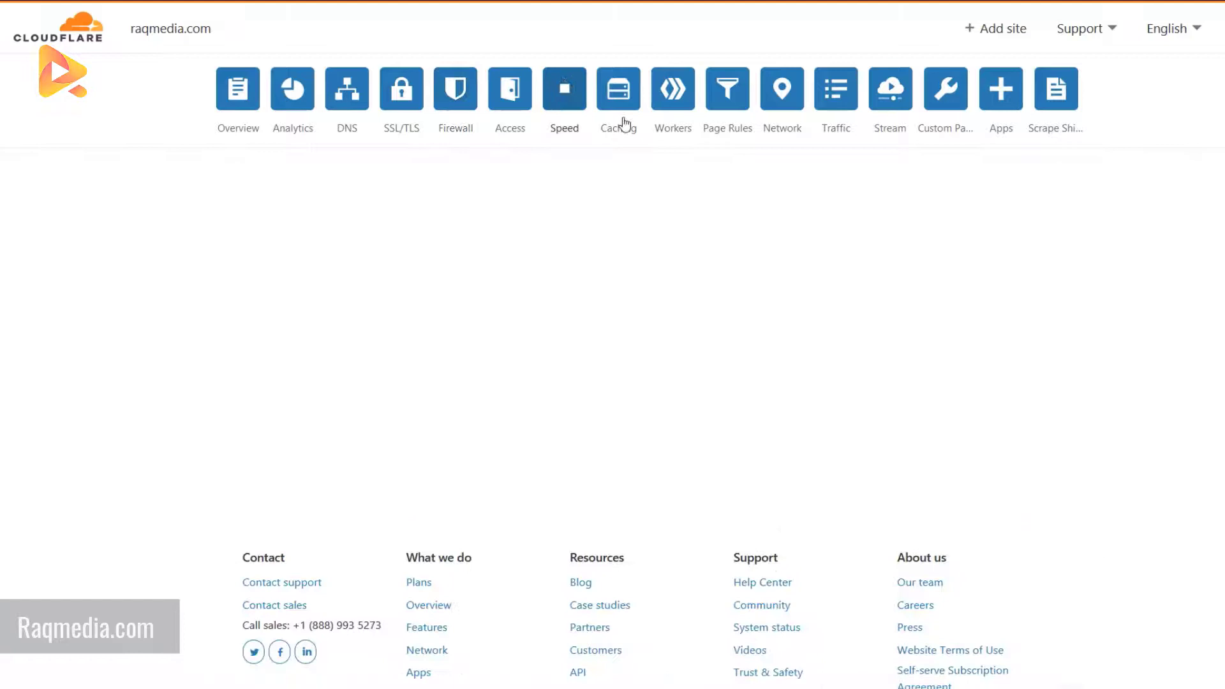
{"action": "left_click", "coordinate": [564, 88]}
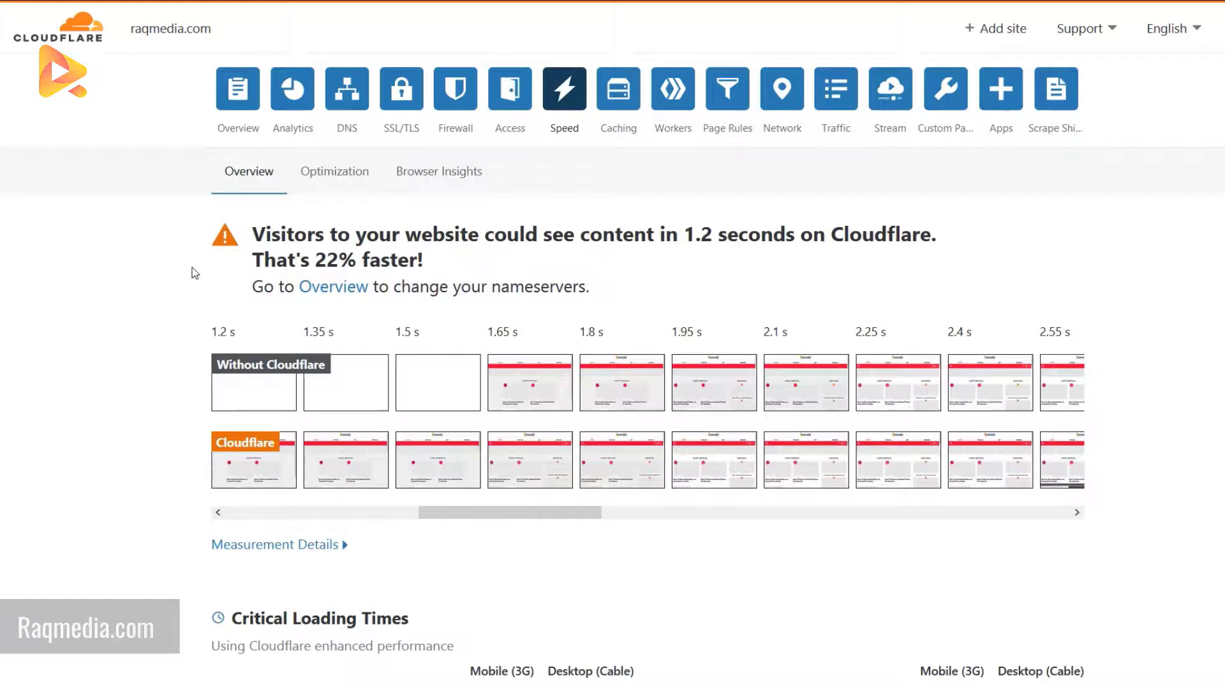
{"action": "mouse_move", "coordinate": [298, 312]}
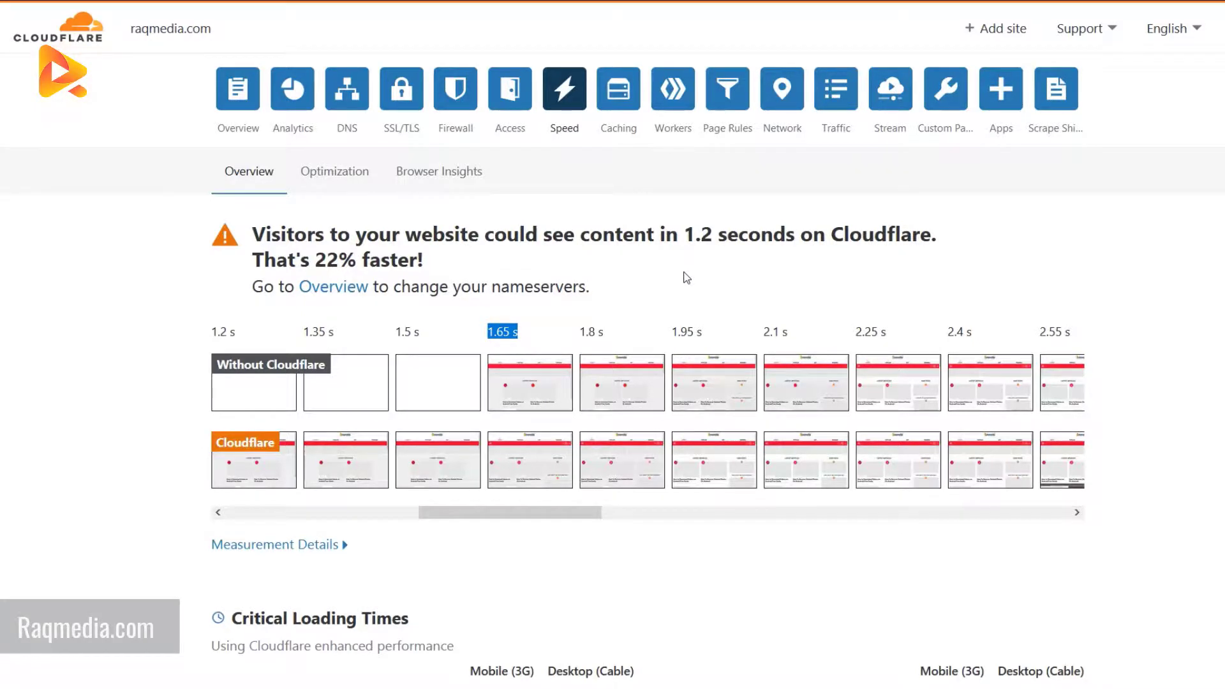
Scroll through the filmstrip comparison and Critical Loading Times, such as 14.8 s mobile total load.
{"action": "scroll", "scroll_direction": "down", "scroll_amount": 3}
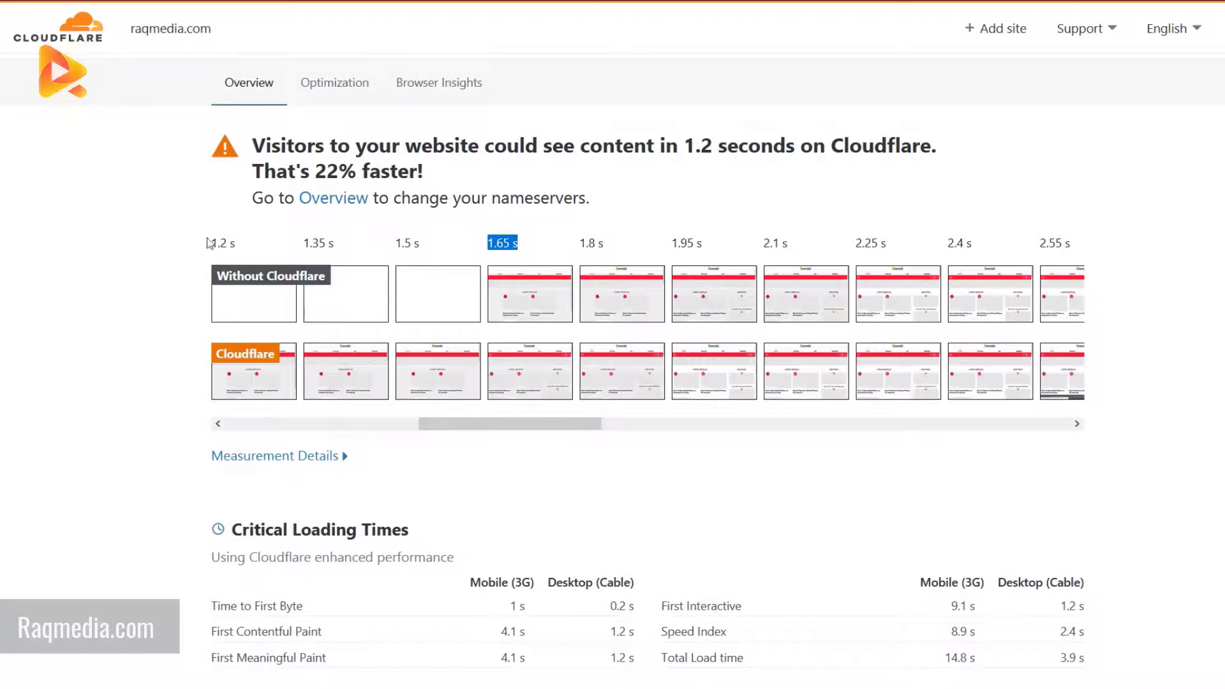
{"action": "mouse_move", "coordinate": [316, 162]}
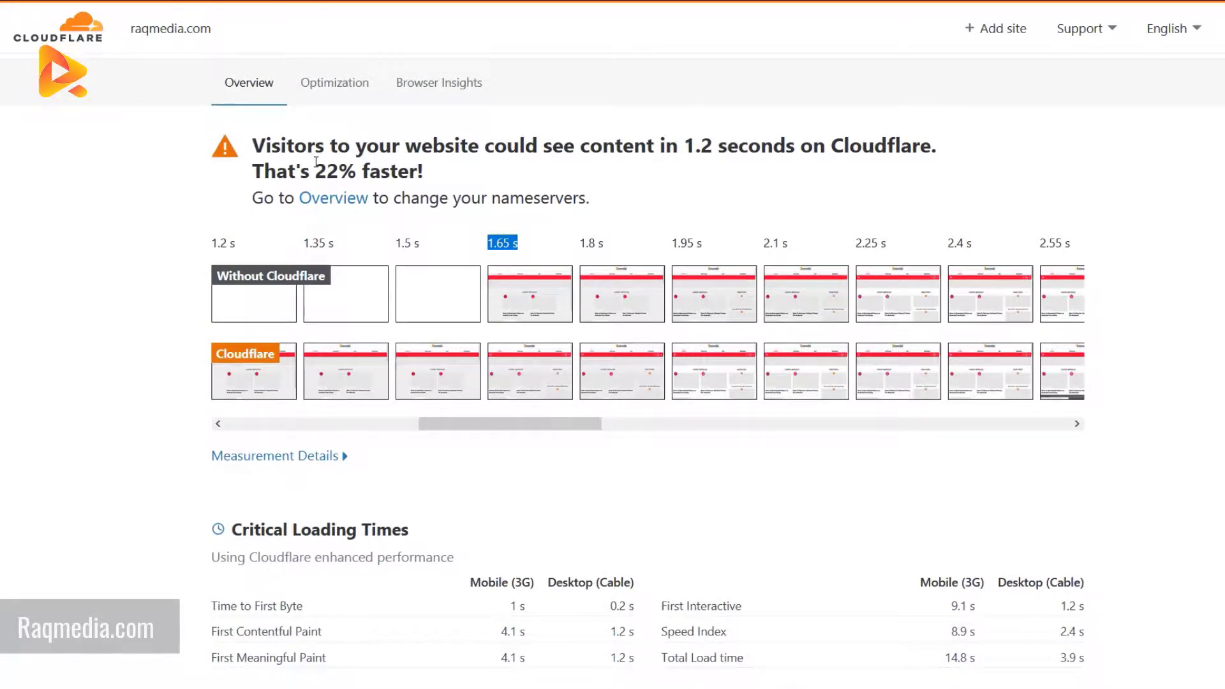
{"action": "scroll", "scroll_direction": "down", "scroll_amount": 3}
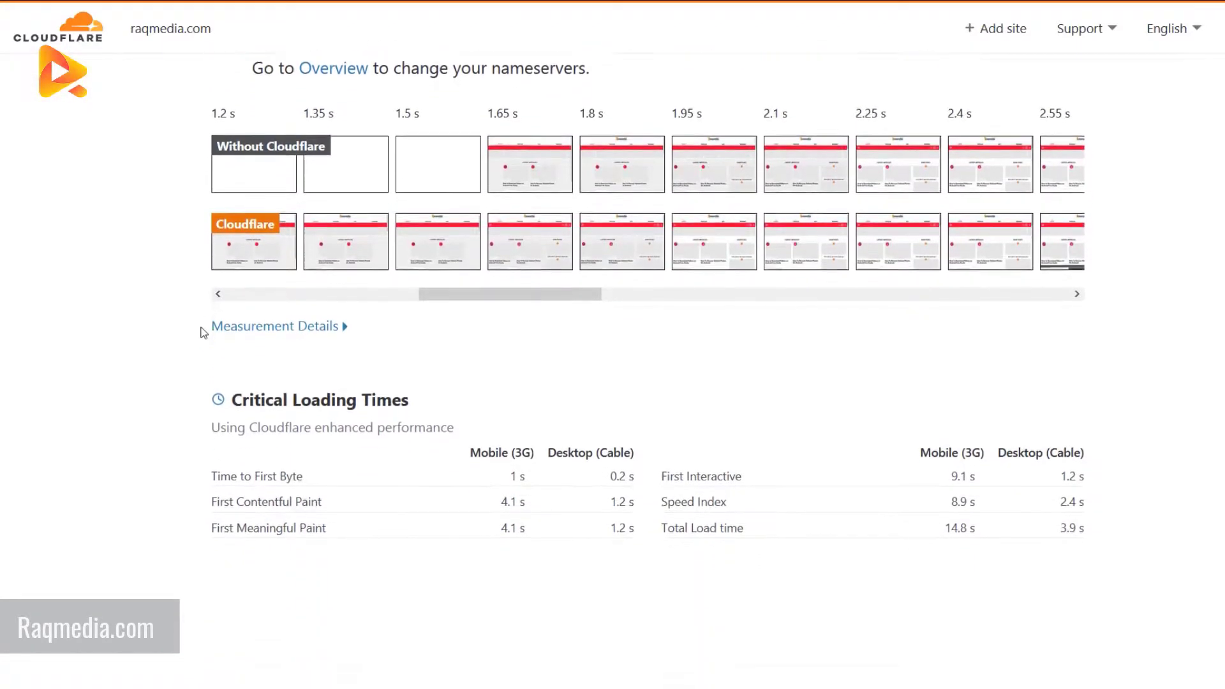
{"action": "scroll", "scroll_direction": "down", "scroll_amount": 3}
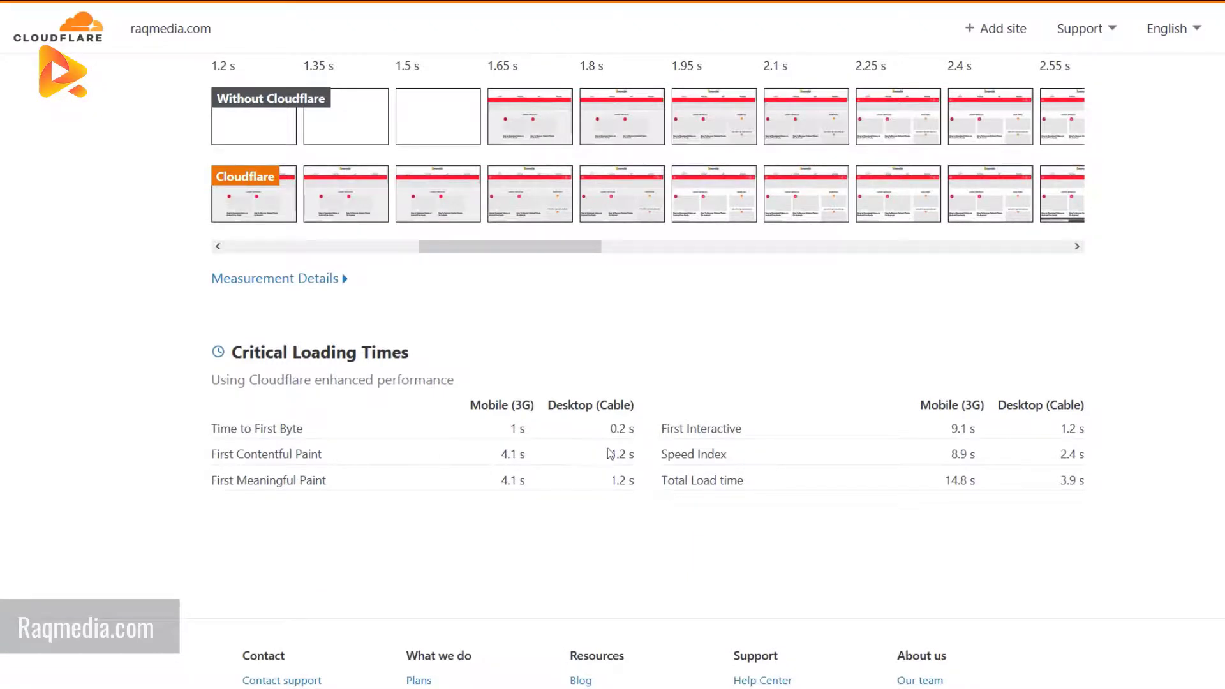
{"action": "scroll", "scroll_direction": "up", "scroll_amount": 3}
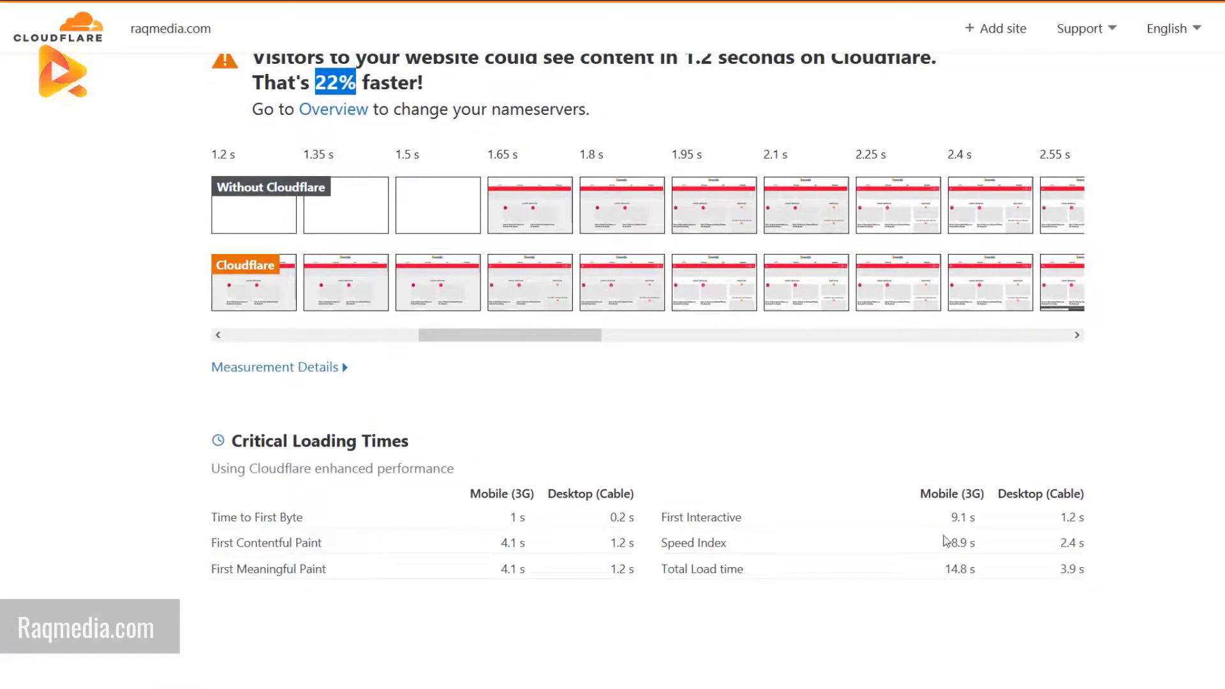
{"action": "scroll", "scroll_direction": "up", "scroll_amount": 3}
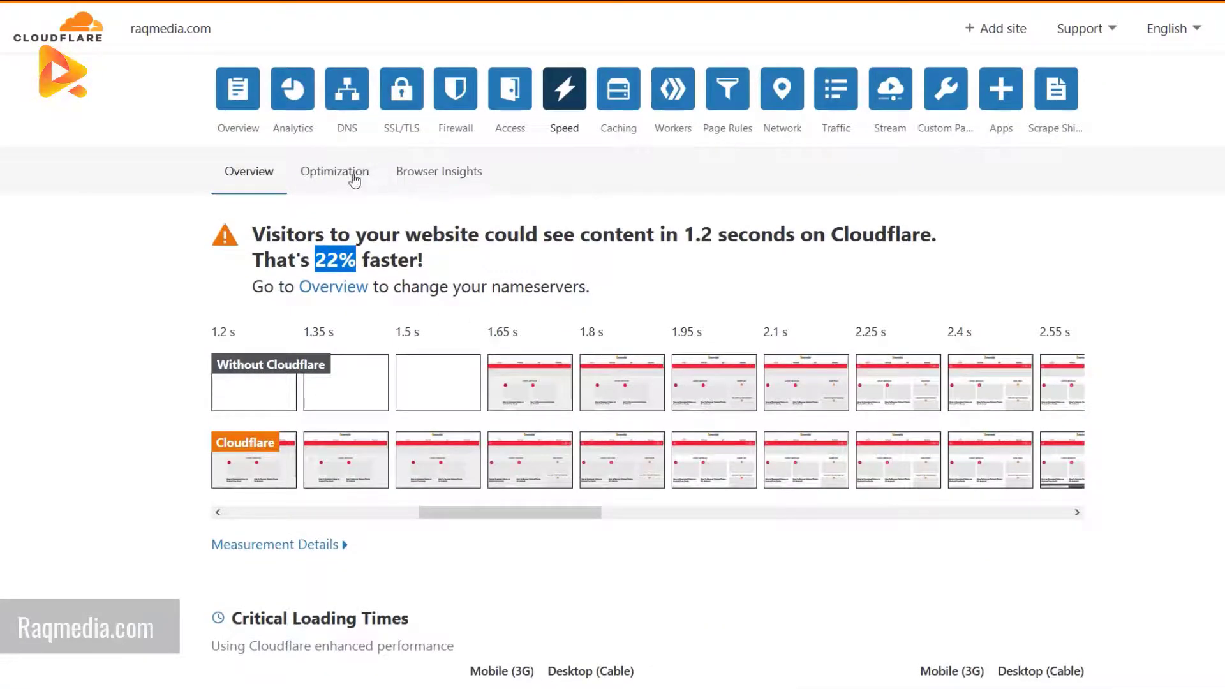
Review the Optimization settings confirming Auto Minify, Brotli and Rocket Loader are enabled.
{"action": "left_click", "coordinate": [333, 171]}
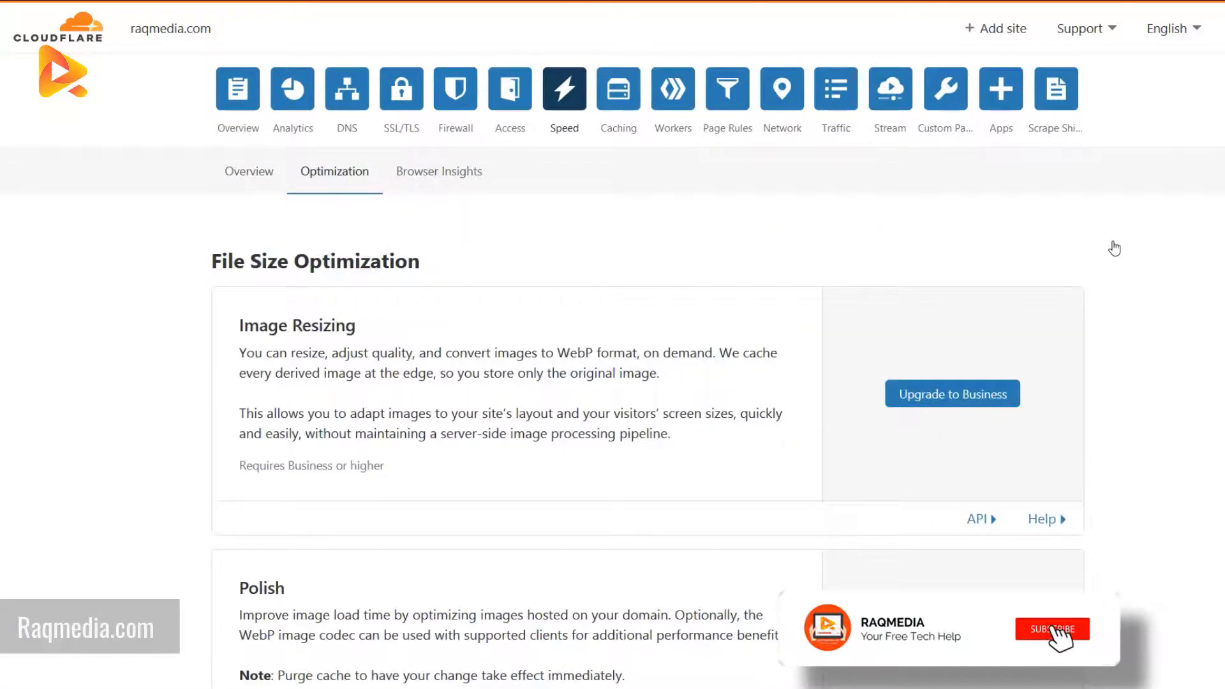
{"action": "scroll", "scroll_direction": "down", "scroll_amount": 3}
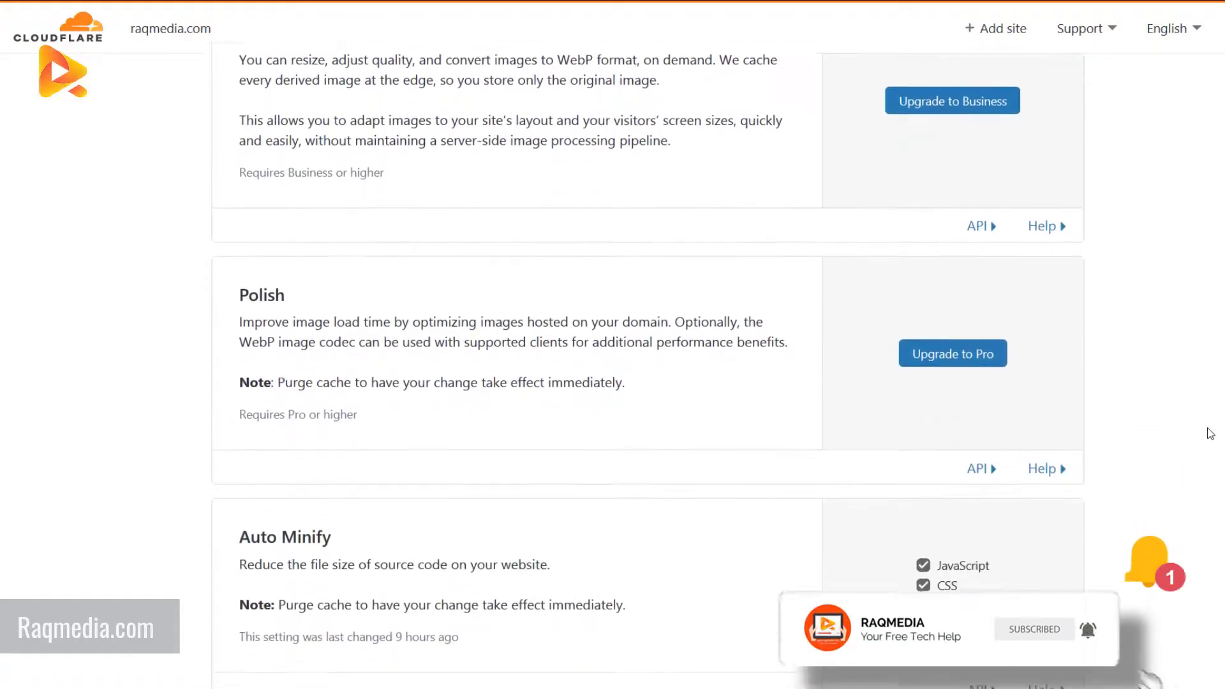
{"action": "scroll", "scroll_direction": "down", "scroll_amount": 3}
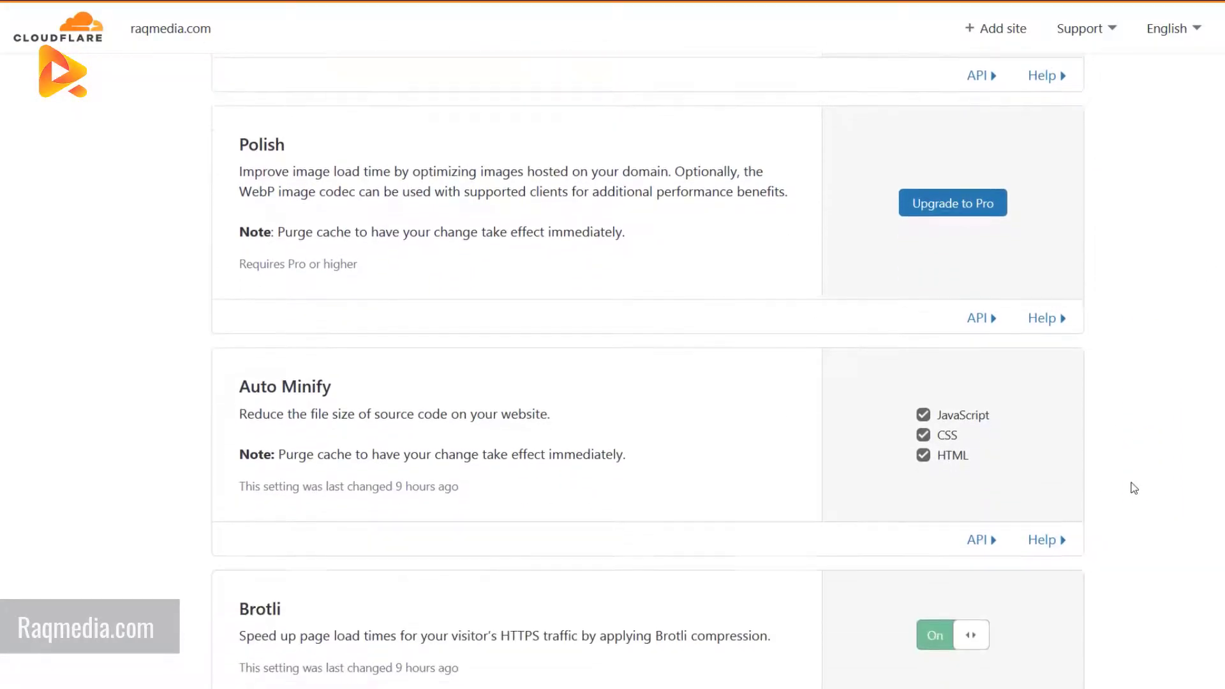
{"action": "scroll", "scroll_direction": "up", "scroll_amount": 3}
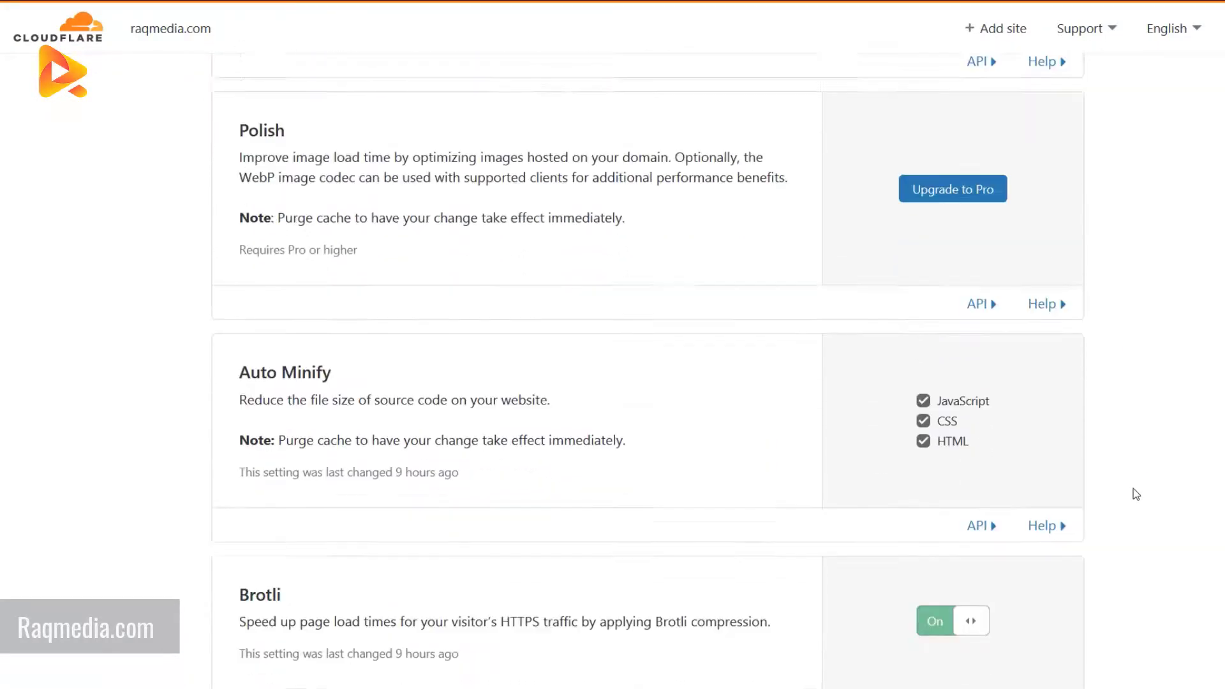
{"action": "scroll", "scroll_direction": "down", "scroll_amount": 3}
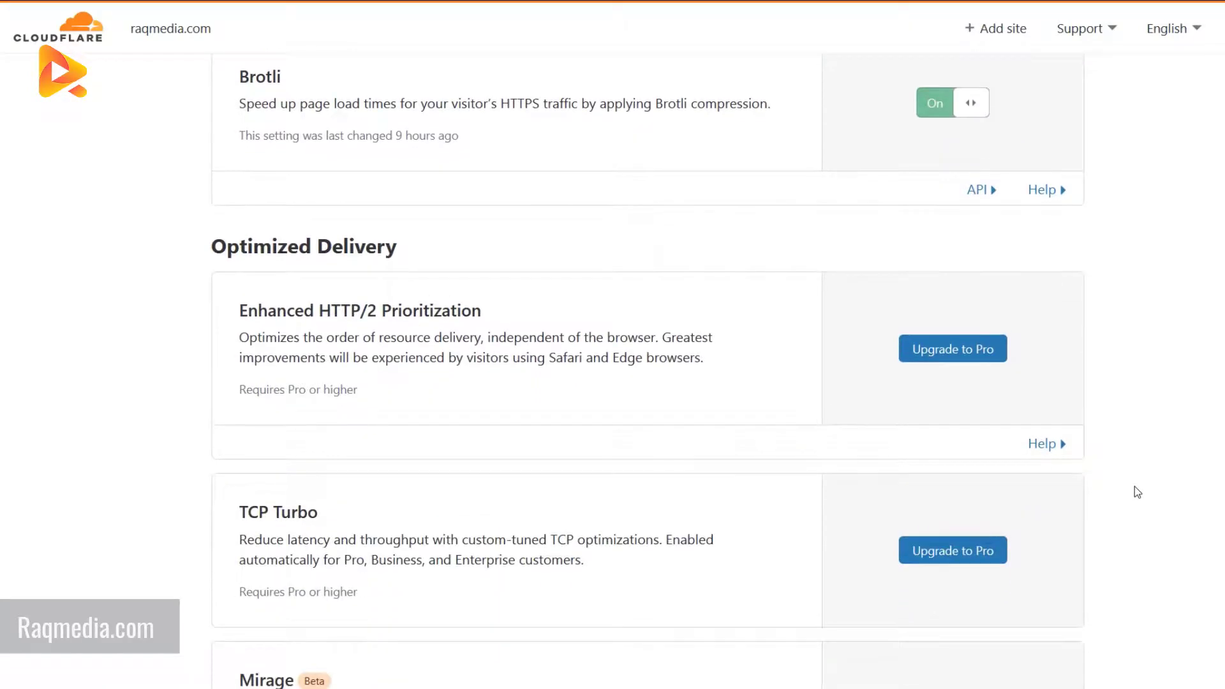
{"action": "scroll", "scroll_direction": "down", "scroll_amount": 3}
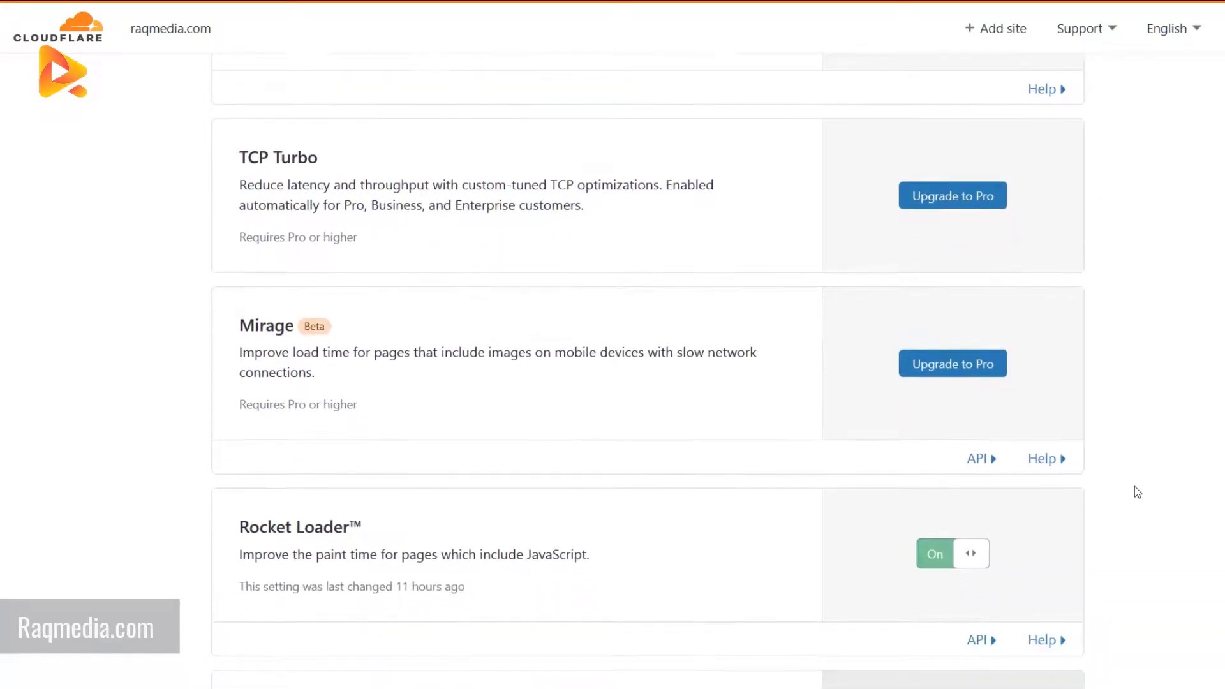
{"action": "scroll", "scroll_direction": "down", "scroll_amount": 3}
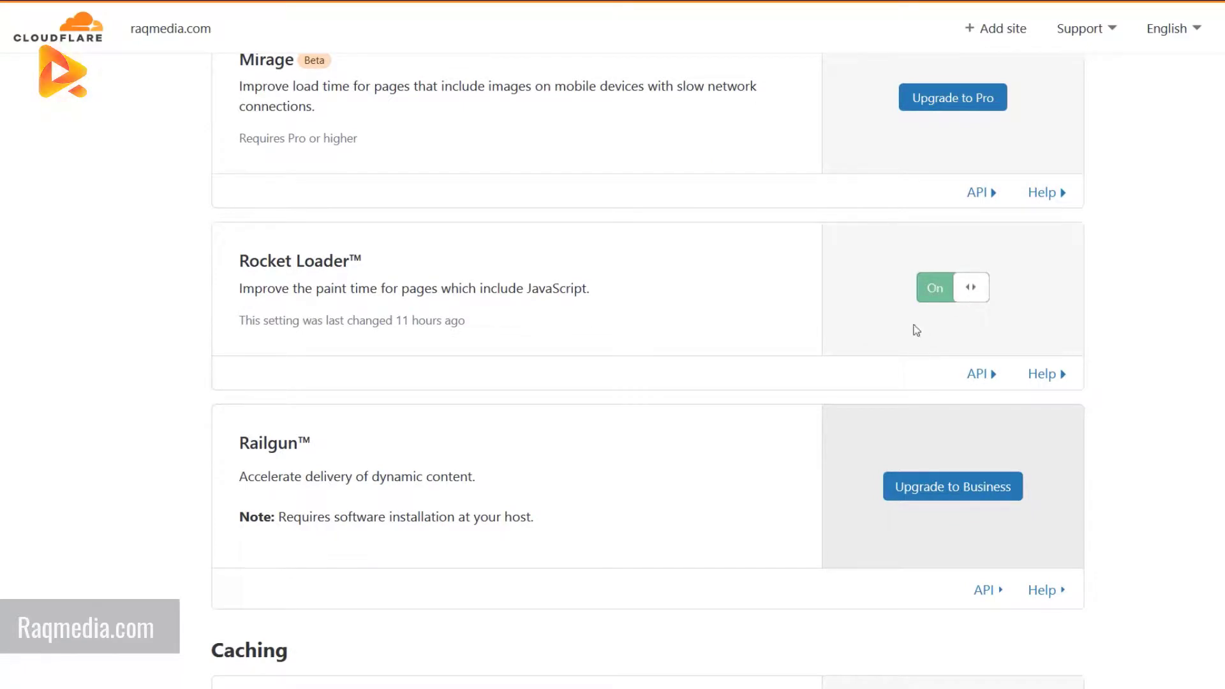
{"action": "left_click", "coordinate": [969, 287]}
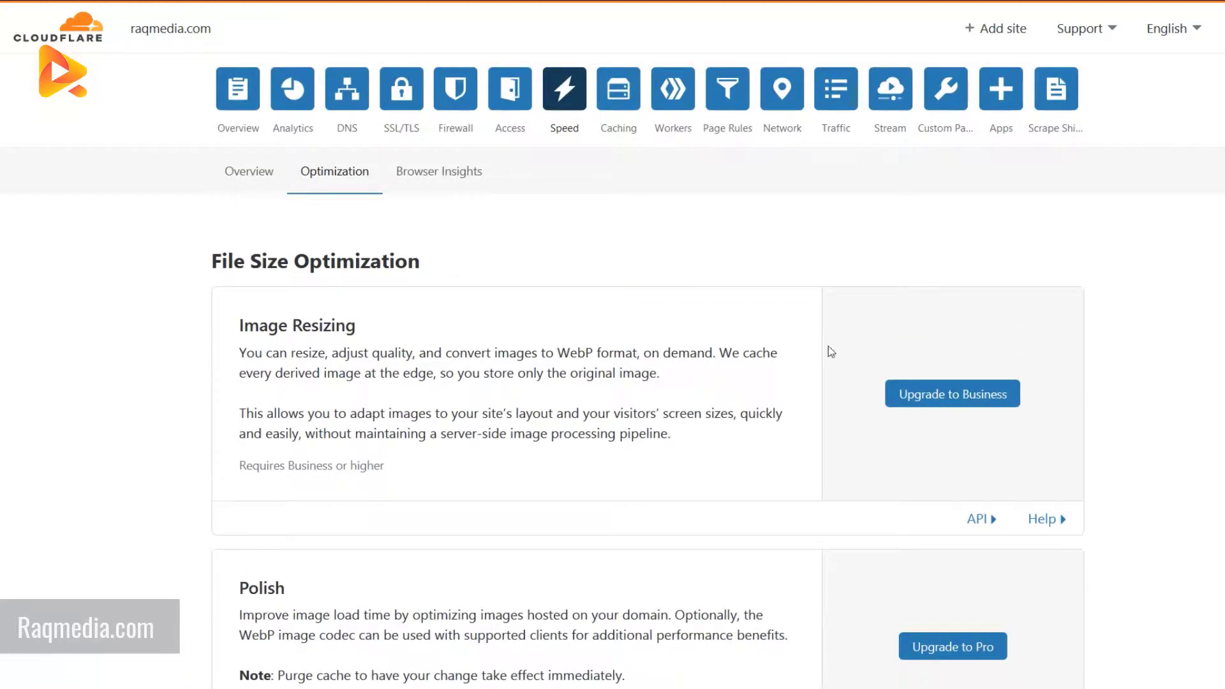
Review the Caching page showing Standard caching level, 4-hour Browser Cache TTL and CSAM scanning off.
{"action": "left_click", "coordinate": [617, 88]}
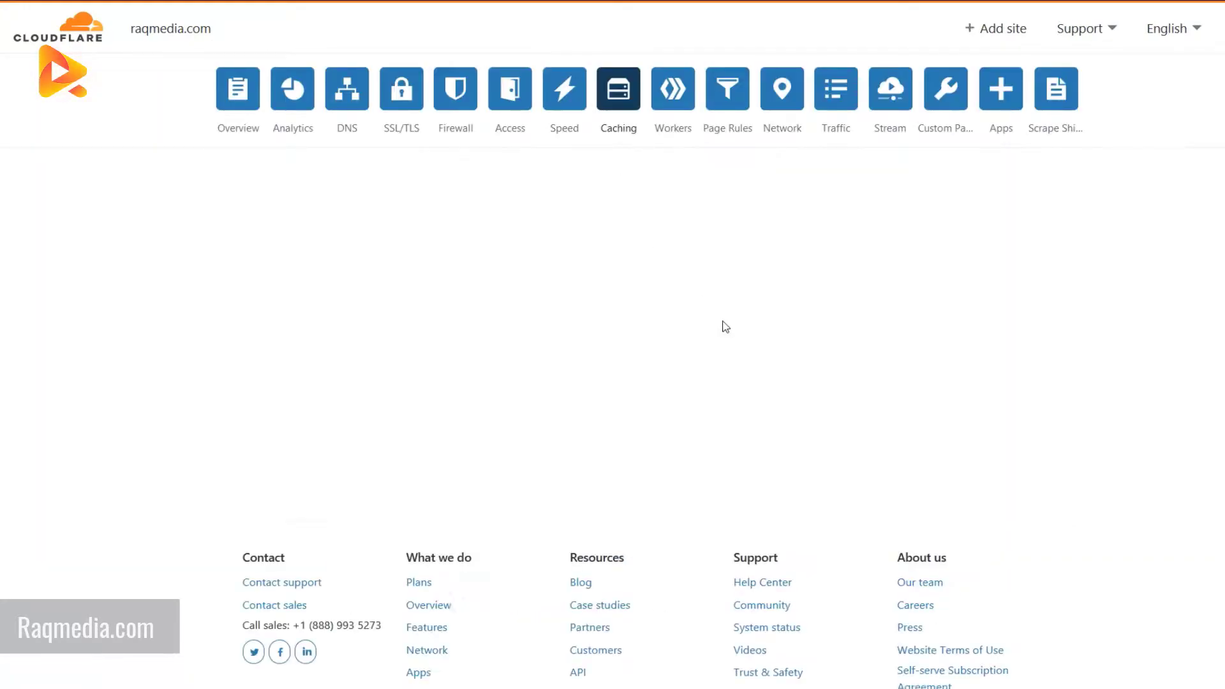
{"action": "left_click", "coordinate": [618, 89]}
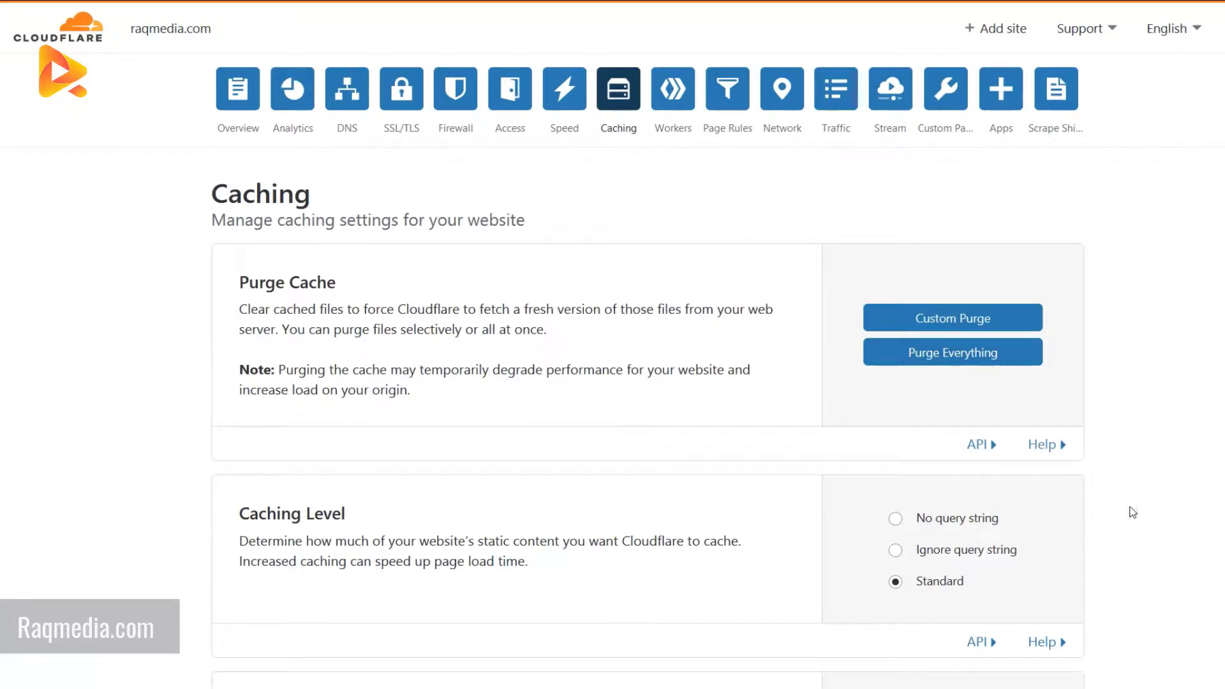
{"action": "mouse_move", "coordinate": [1083, 478]}
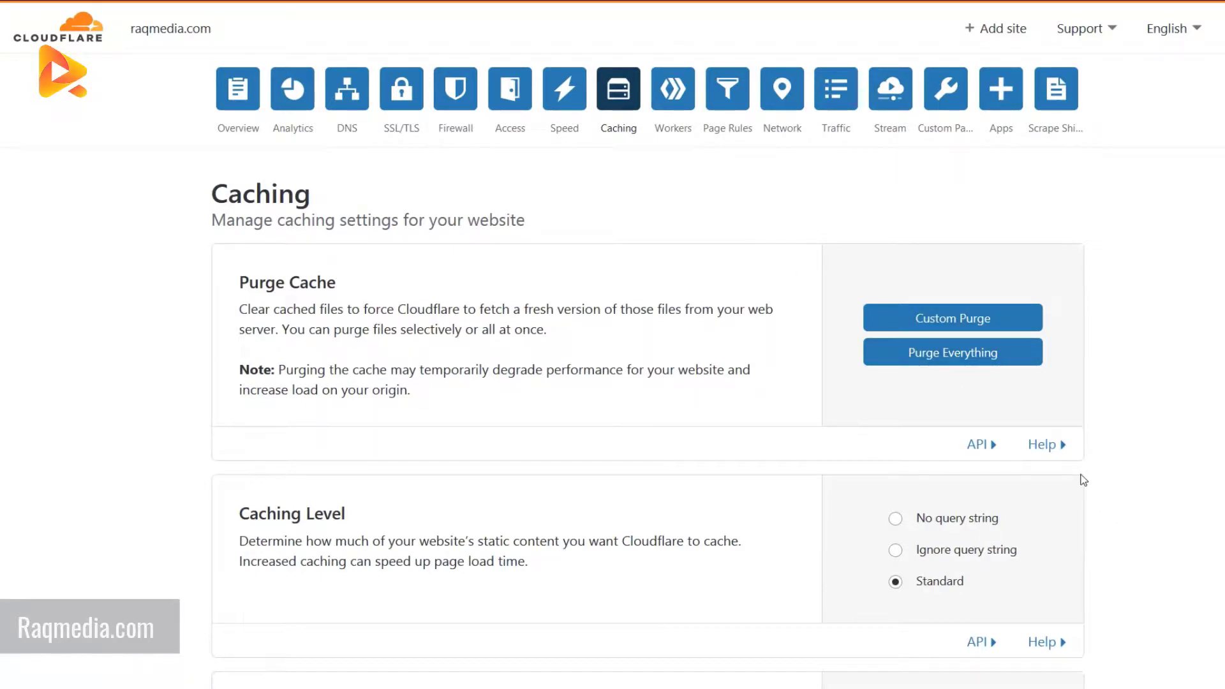
{"action": "scroll", "scroll_direction": "down", "scroll_amount": 3}
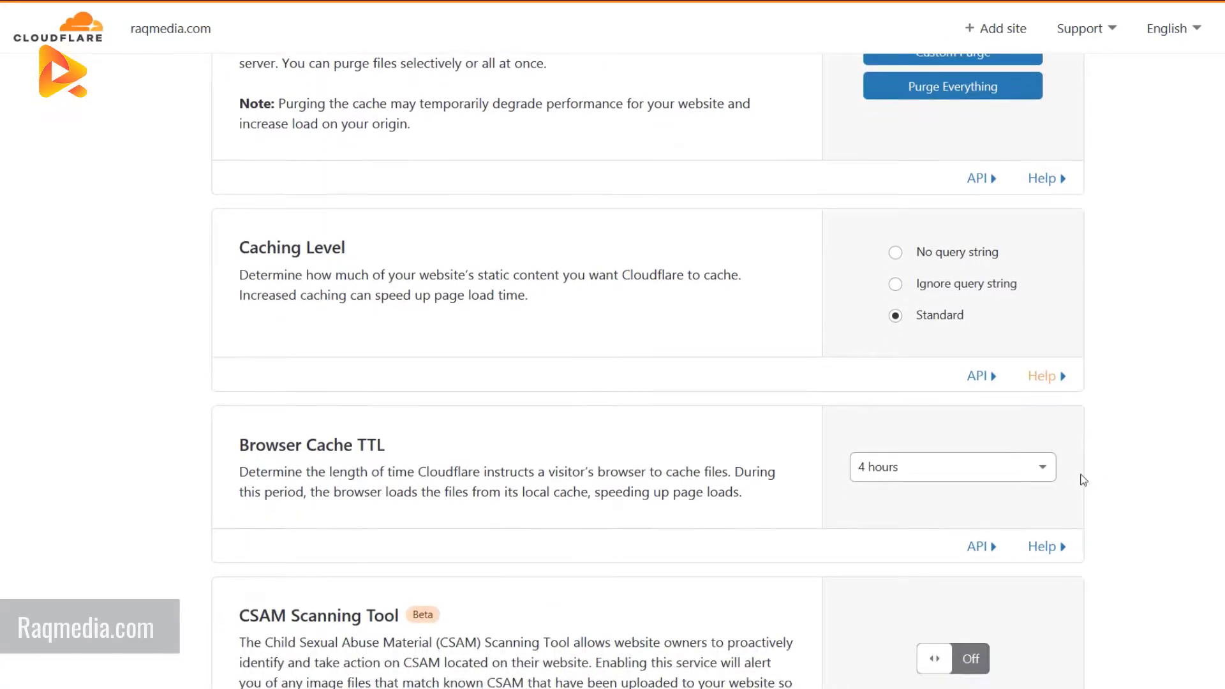
{"action": "scroll", "scroll_direction": "down", "scroll_amount": 3}
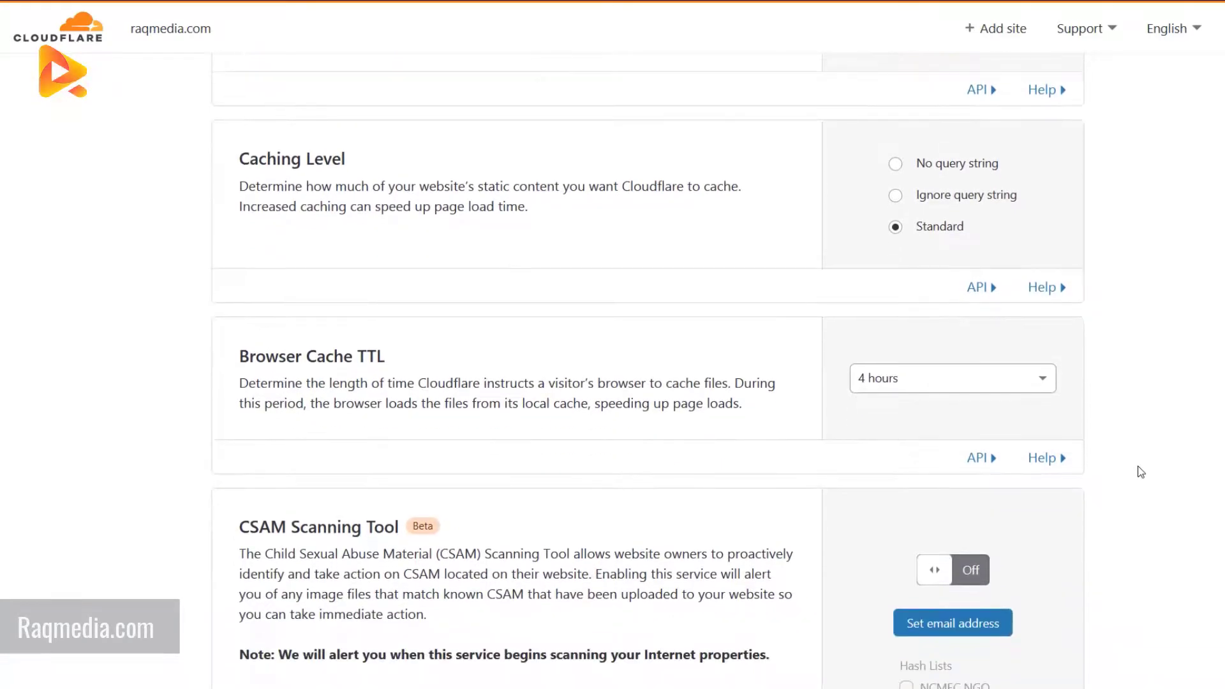
{"action": "scroll", "scroll_direction": "down", "scroll_amount": 3}
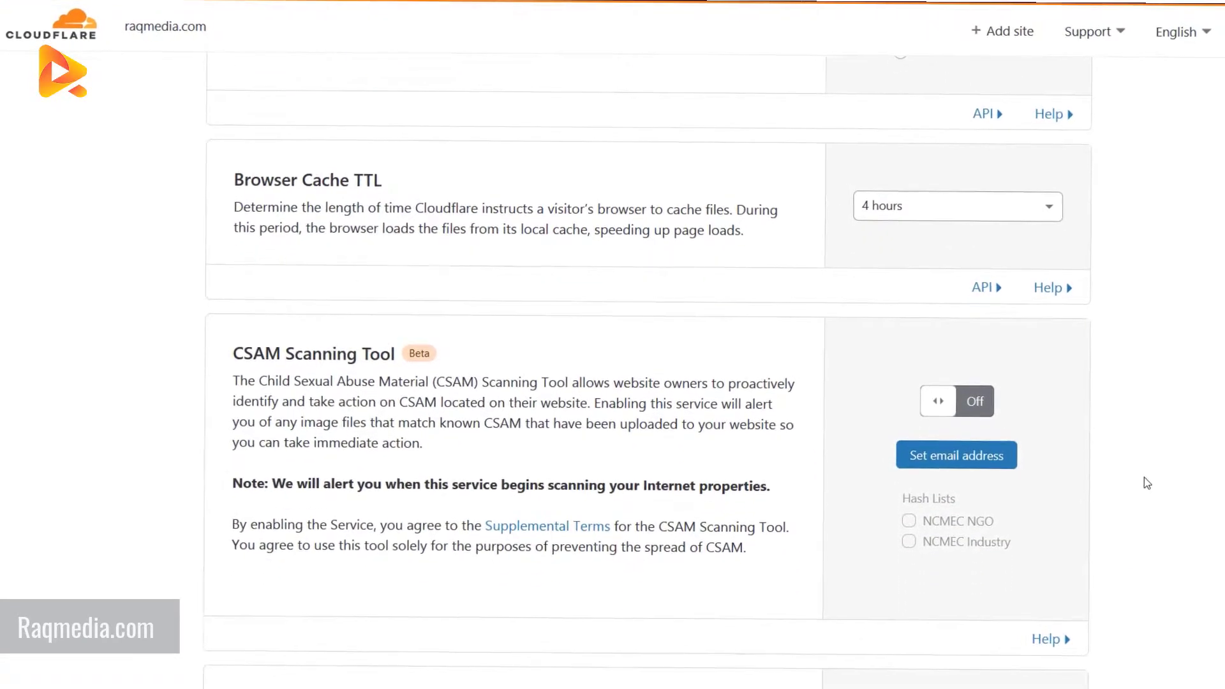
{"action": "scroll", "scroll_direction": "down", "scroll_amount": 3}
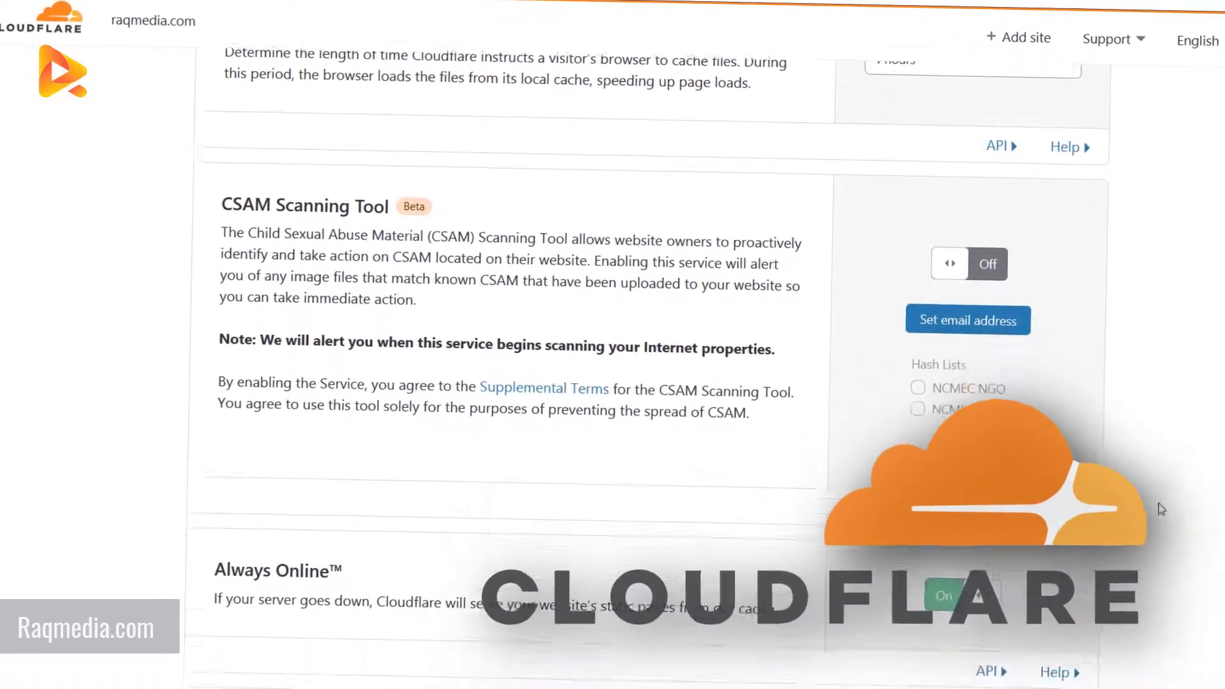
Scroll past Always Online and Development Mode, then return to the raqmedia.com overview with nameserver setup steps.
{"action": "scroll", "scroll_direction": "down", "scroll_amount": 3}
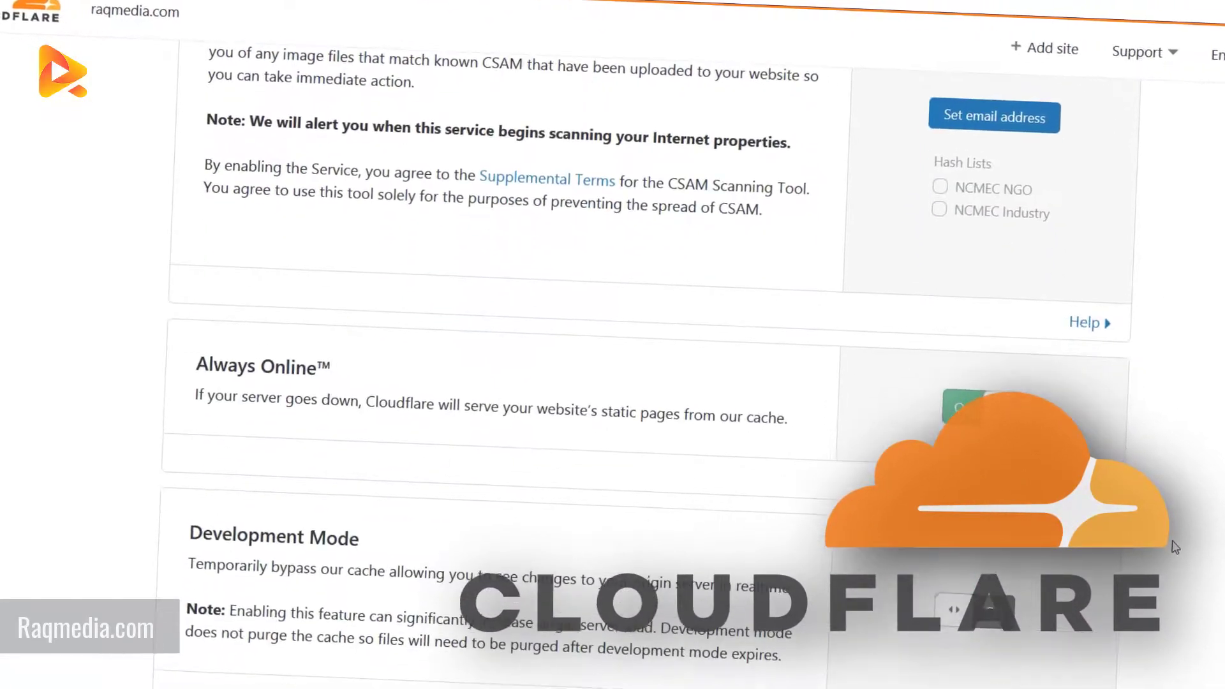
{"action": "scroll", "scroll_direction": "down", "scroll_amount": 3}
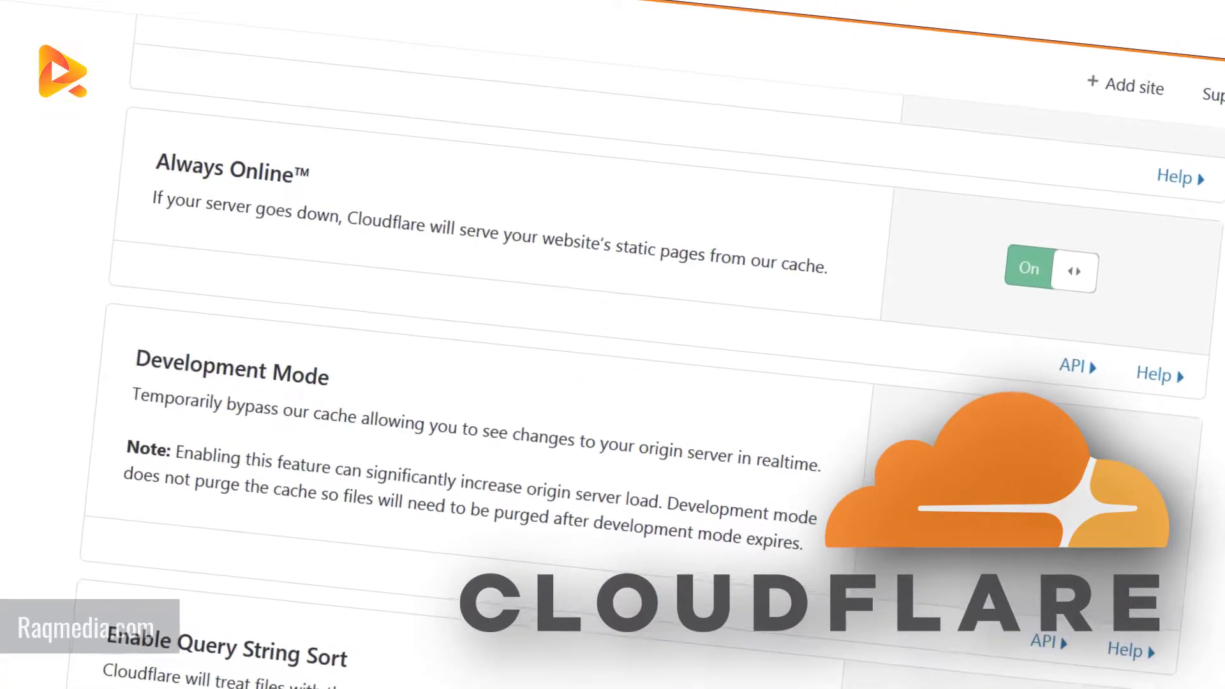
{"action": "scroll", "scroll_direction": "down", "scroll_amount": 3}
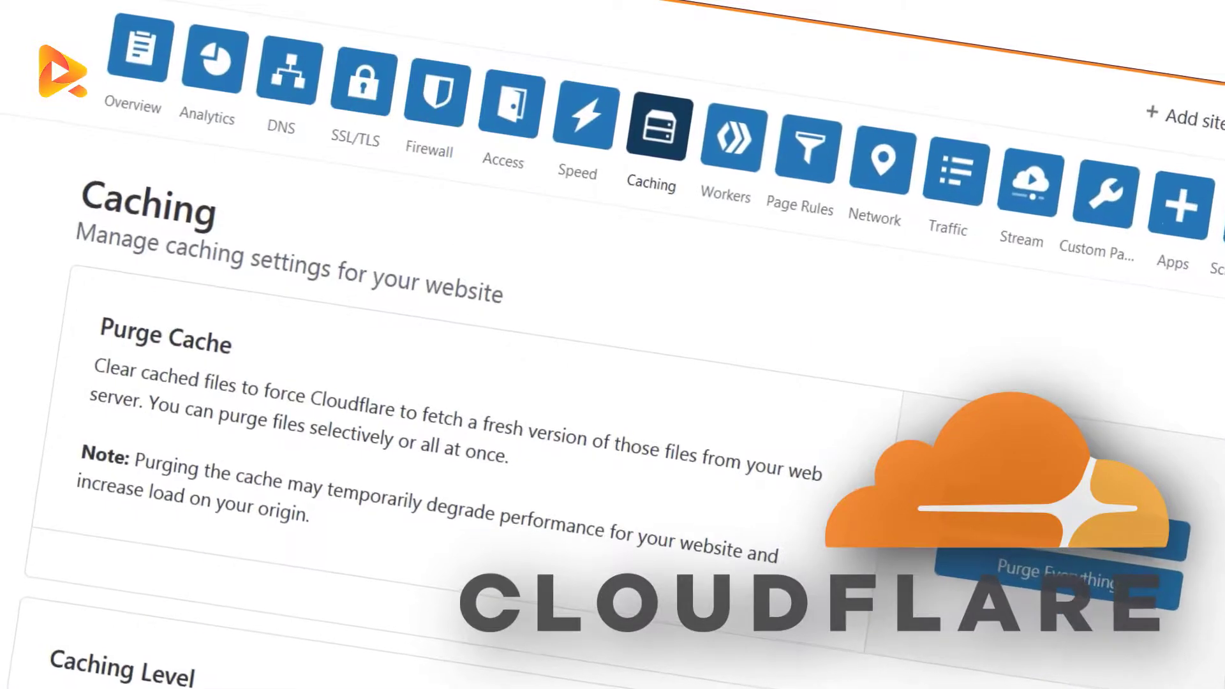
{"action": "left_click", "coordinate": [134, 62]}
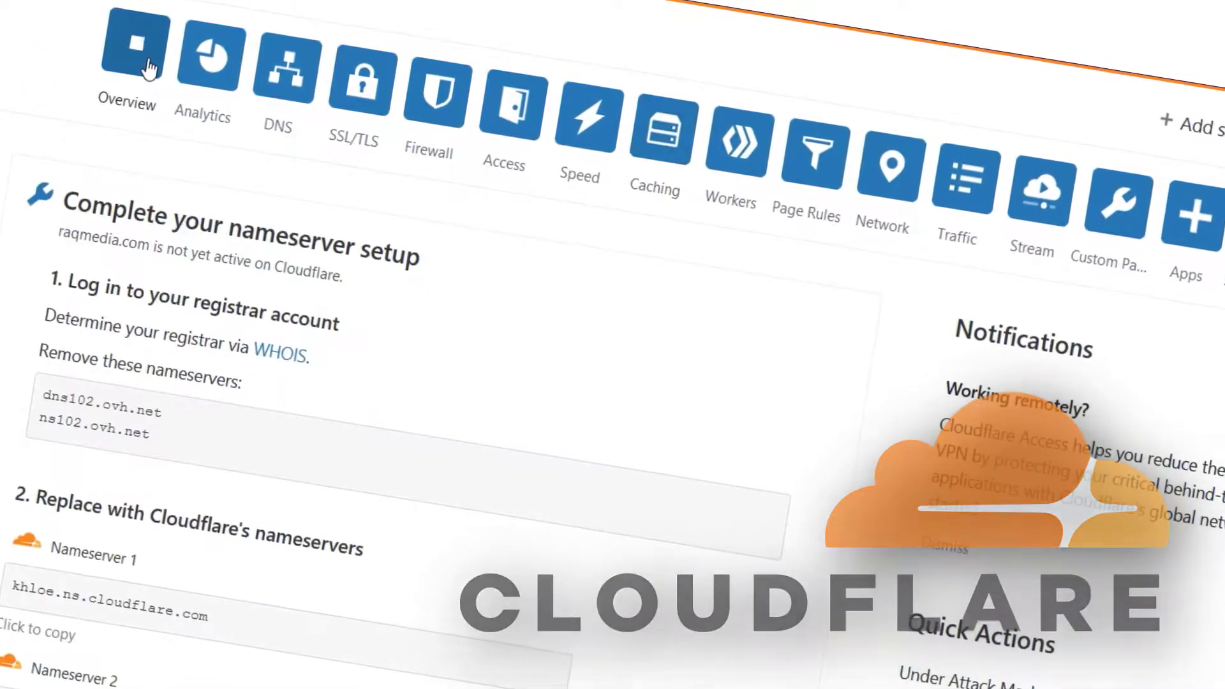